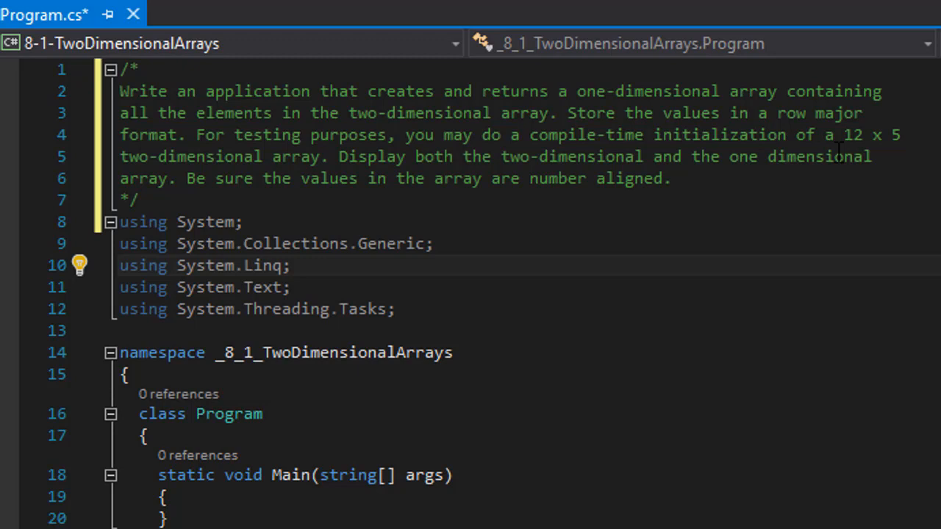
{"action": "mouse_move", "coordinate": [928, 143]}
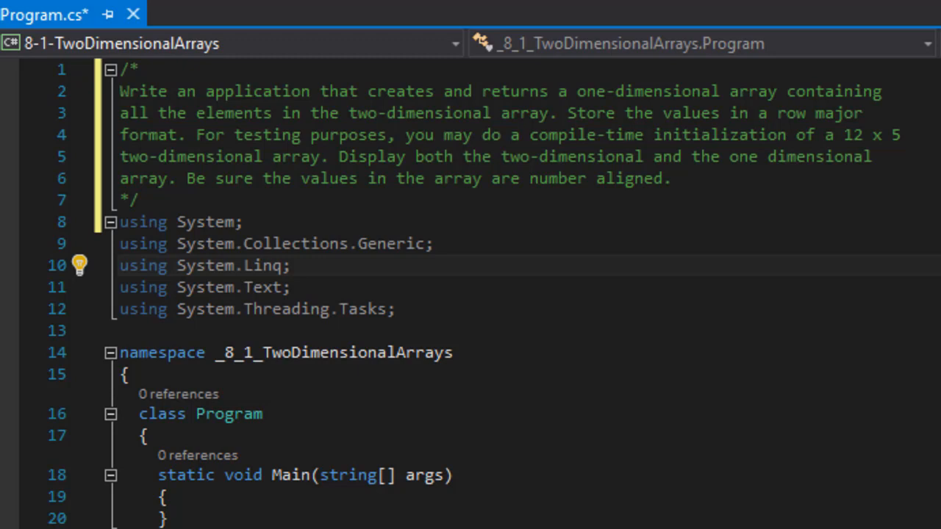
{"action": "mouse_move", "coordinate": [301, 511]}
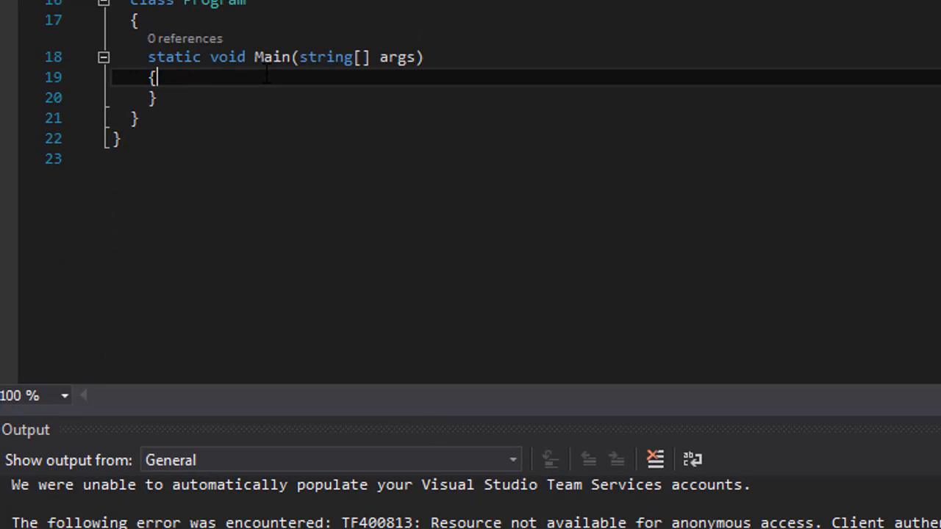
Step: Declare int[,] twoDimensionalArray = new int[12, 5] in Main and begin a new line
{"action": "type", "text": "int"}
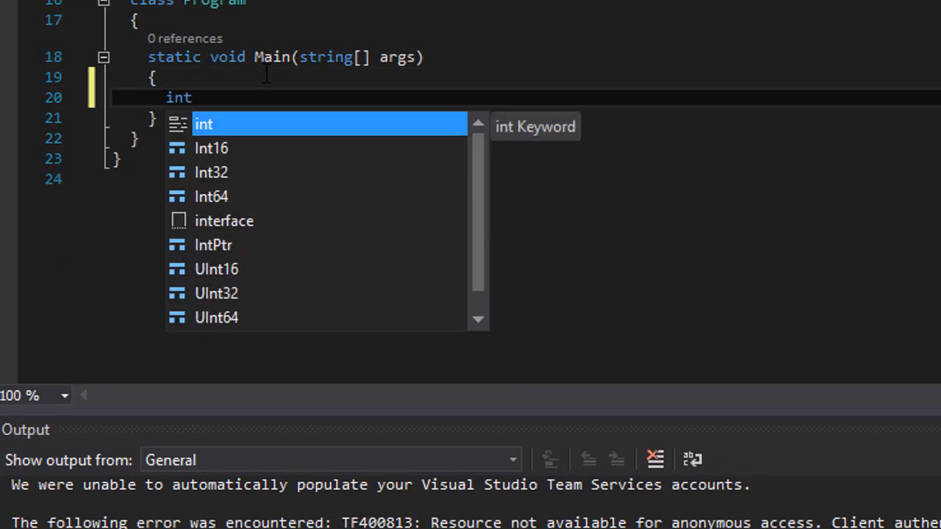
{"action": "type", "text": "[,]"}
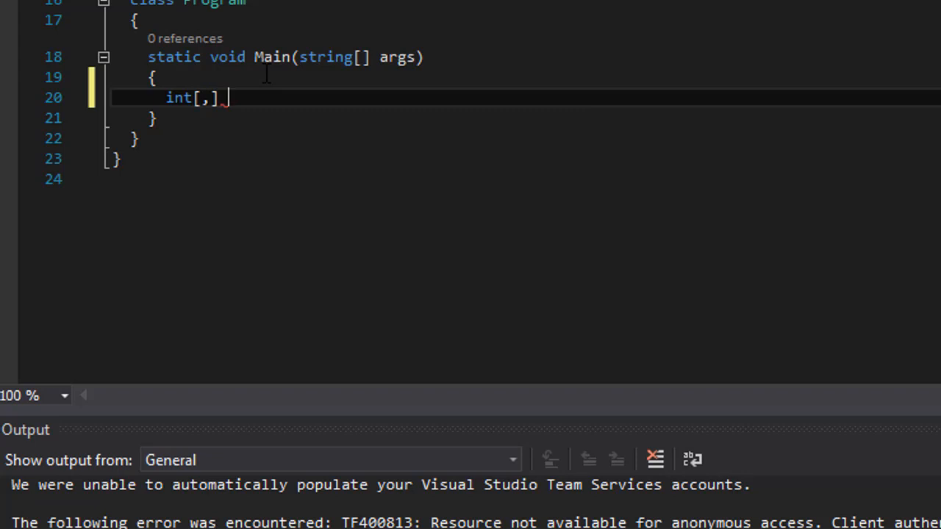
{"action": "type", "text": "twoD"}
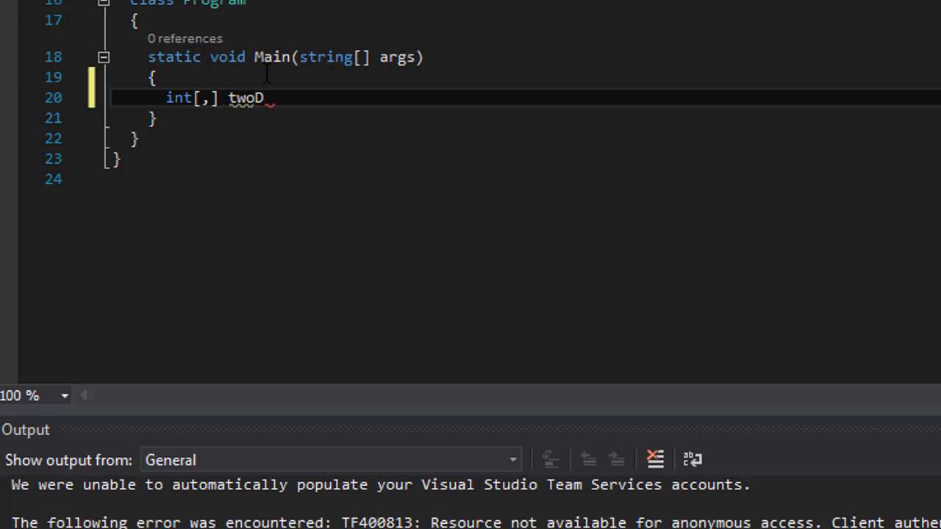
{"action": "type", "text": "imensionalA"}
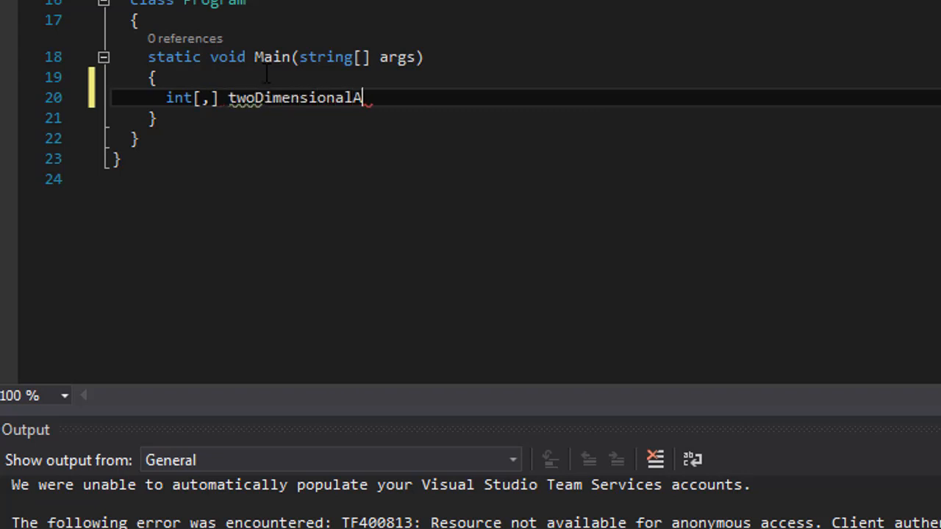
{"action": "type", "text": "rray ="}
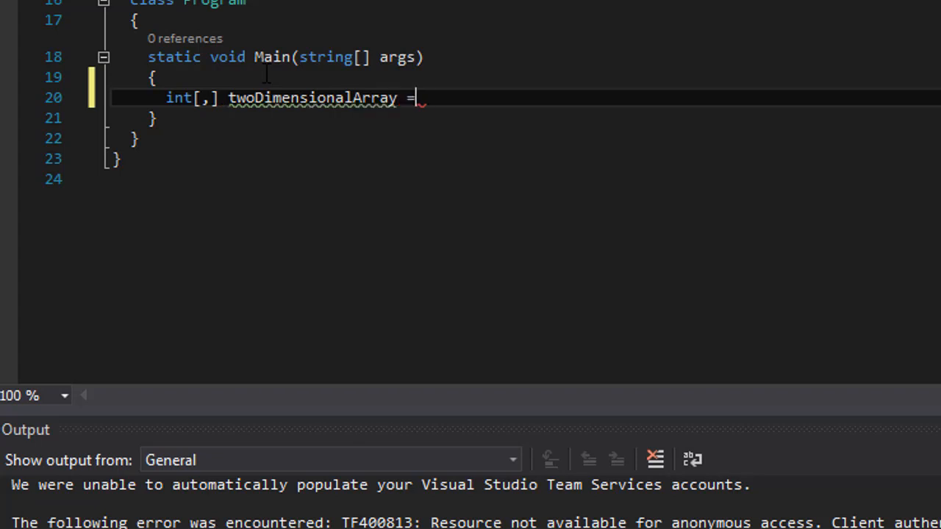
{"action": "type", "text": "new"}
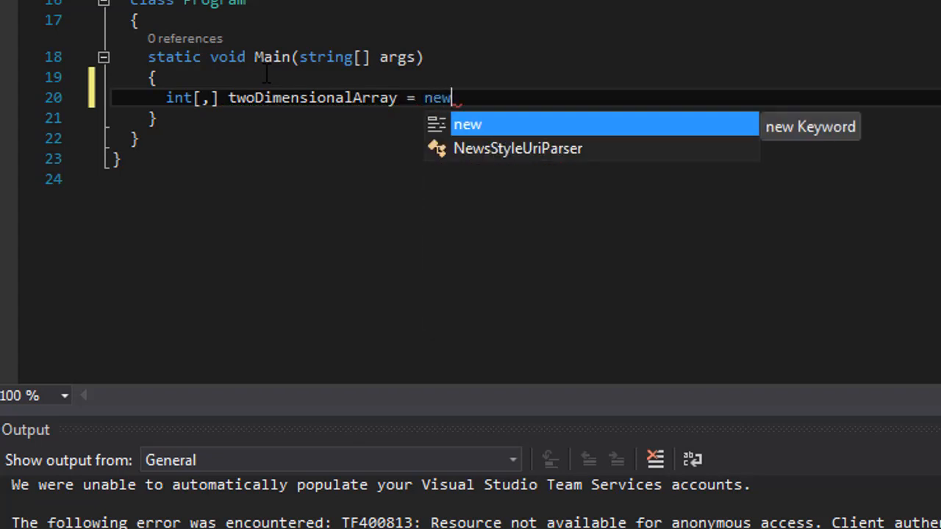
{"action": "type", "text": "int"}
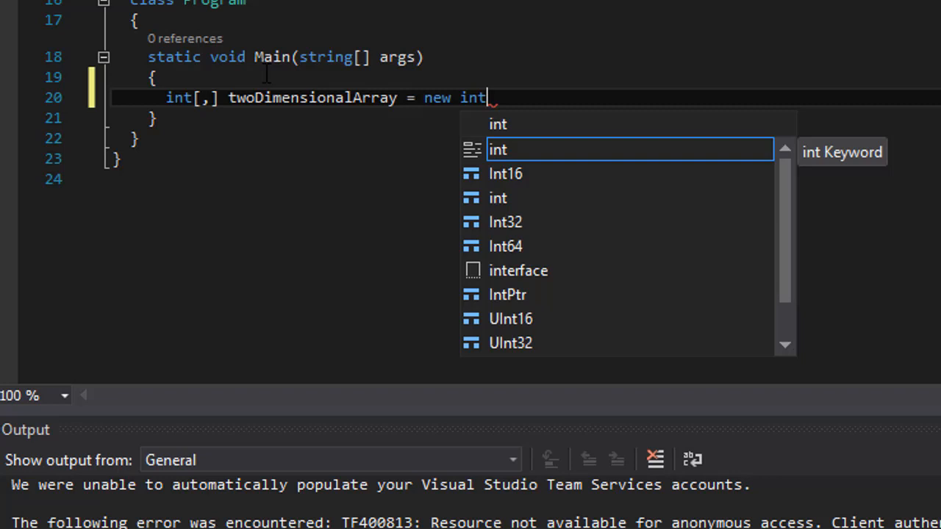
{"action": "type", "text": "["}
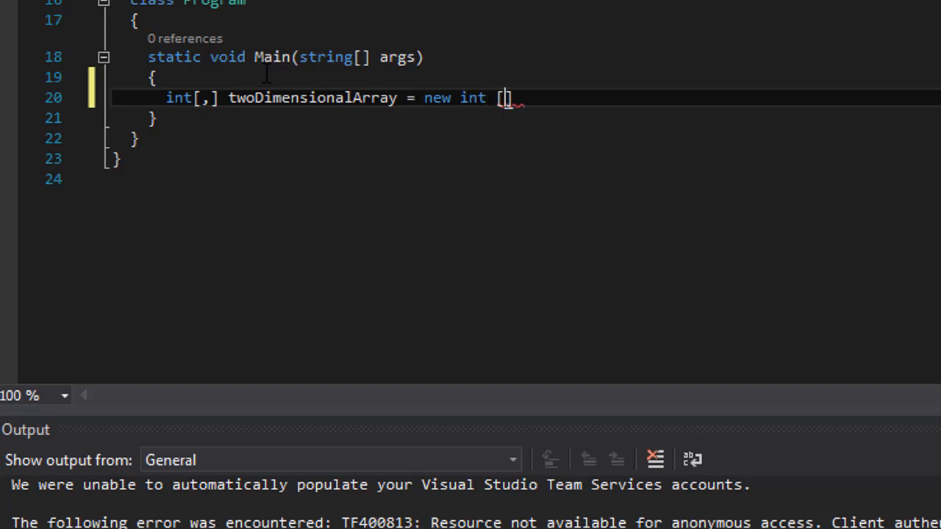
{"action": "type", "text": "12,5]"}
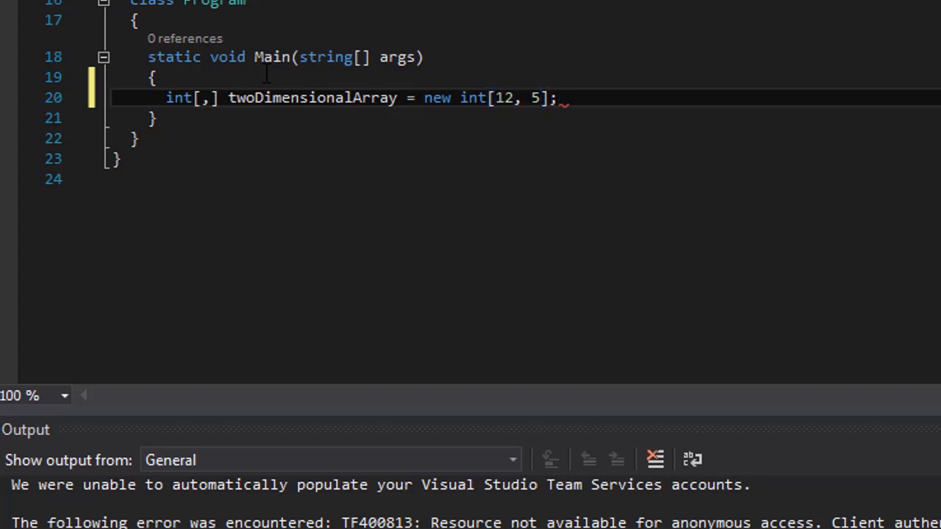
{"action": "key", "text": "enter"}
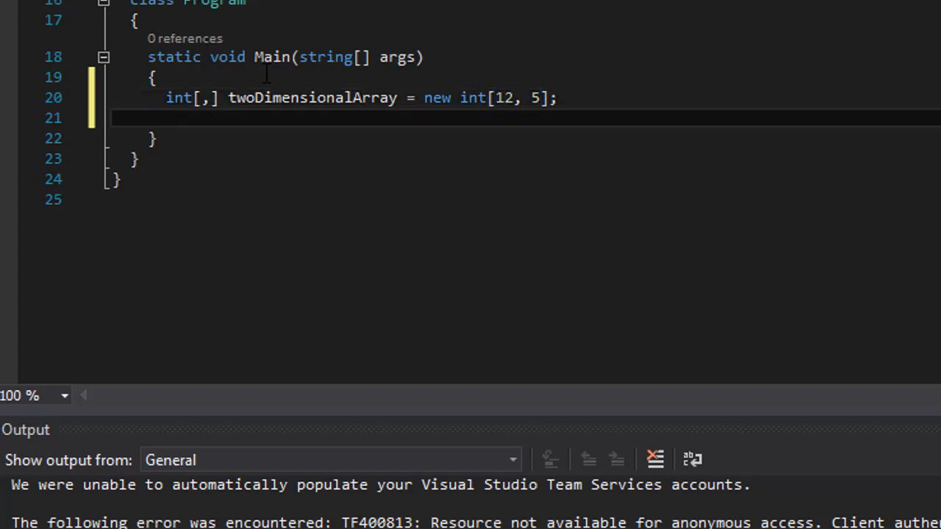
Step: Declare int[] oneDimensionalArray = new int[twoDimensionalArray.Length] using IntelliSense
{"action": "type", "text": "int"}
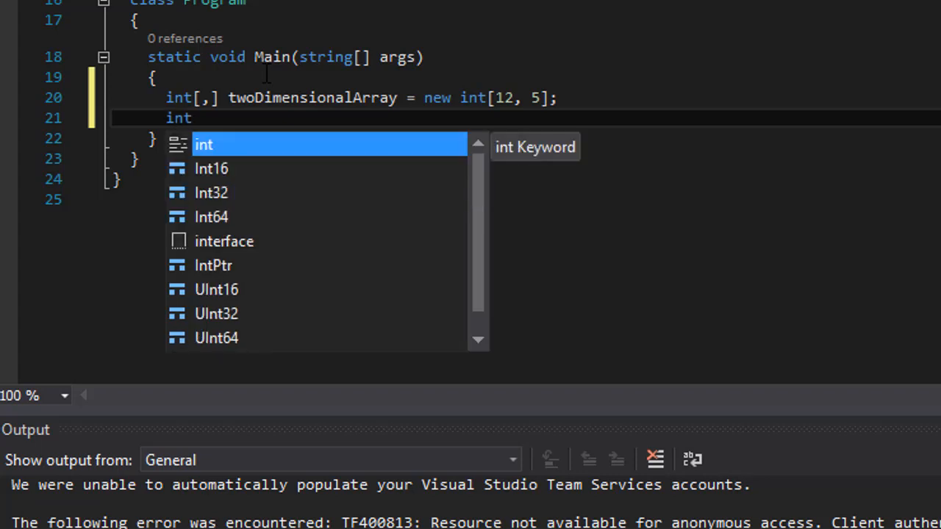
{"action": "type", "text": "[]"}
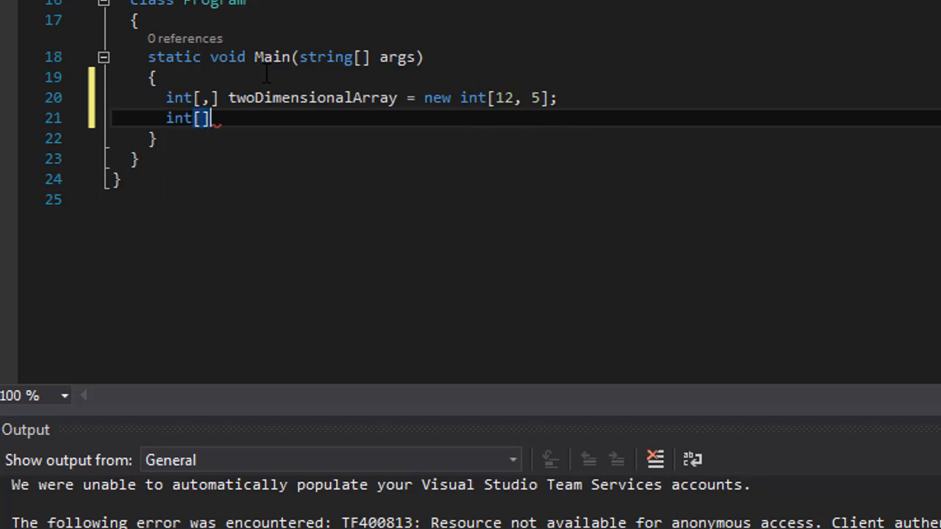
{"action": "type", "text": "on"}
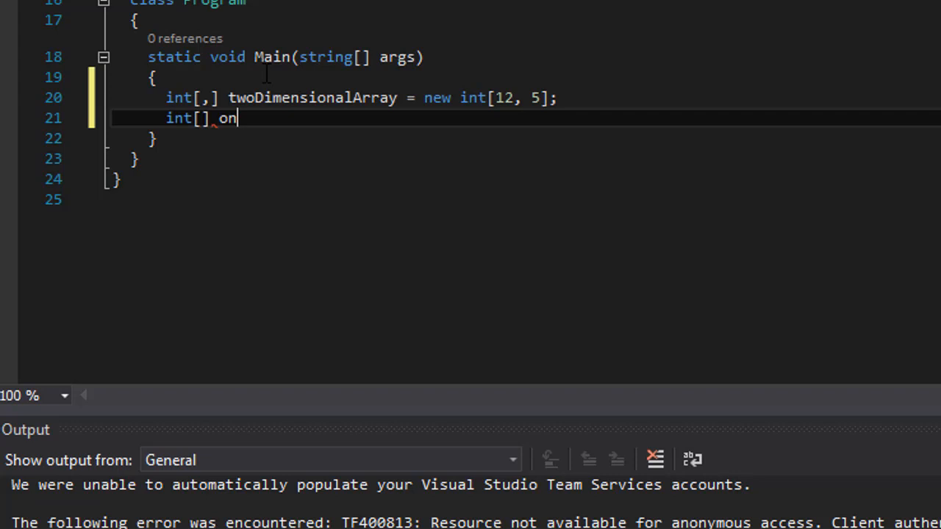
{"action": "type", "text": "eDimen"}
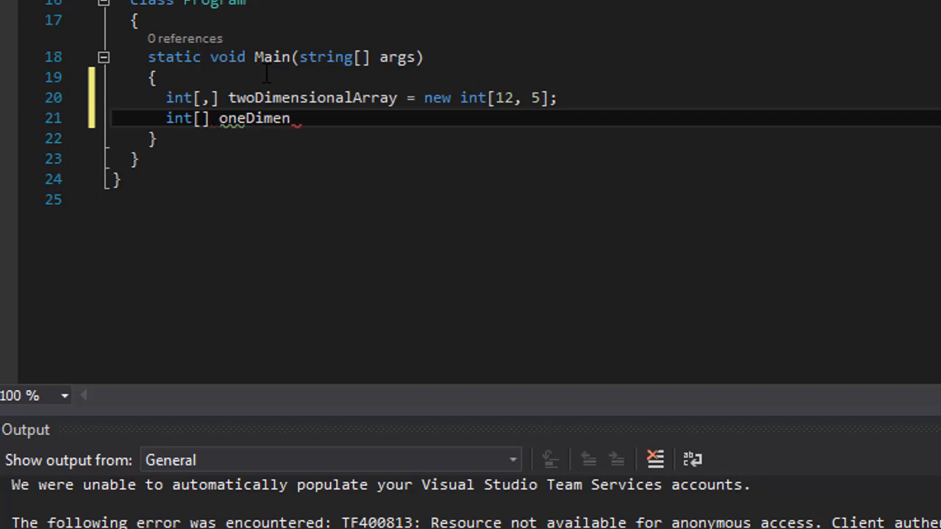
{"action": "type", "text": "sionalArray = n"}
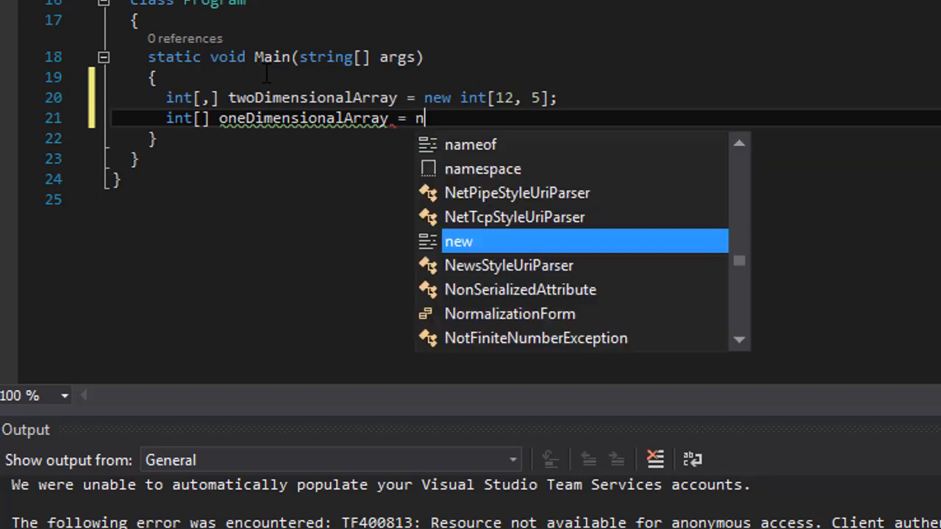
{"action": "type", "text": "ew"}
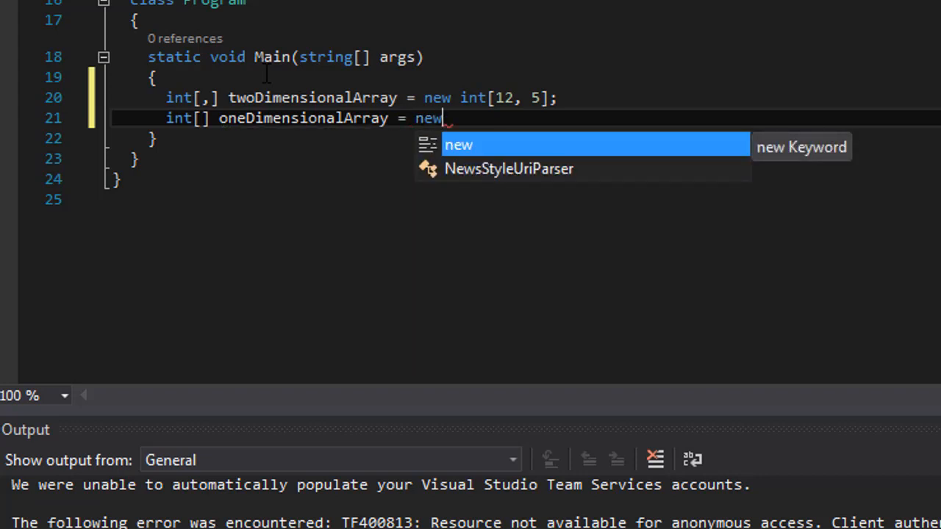
{"action": "key", "text": "Escape"}
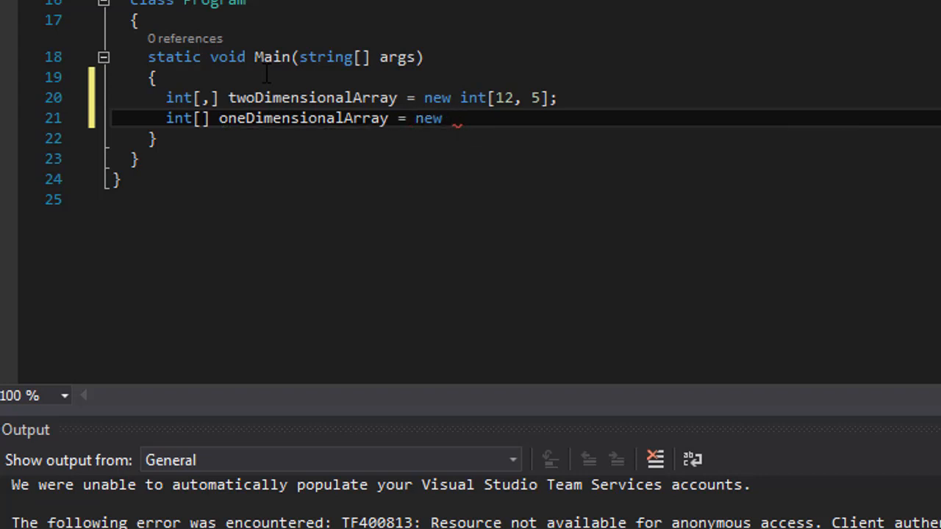
{"action": "type", "text": "int []"}
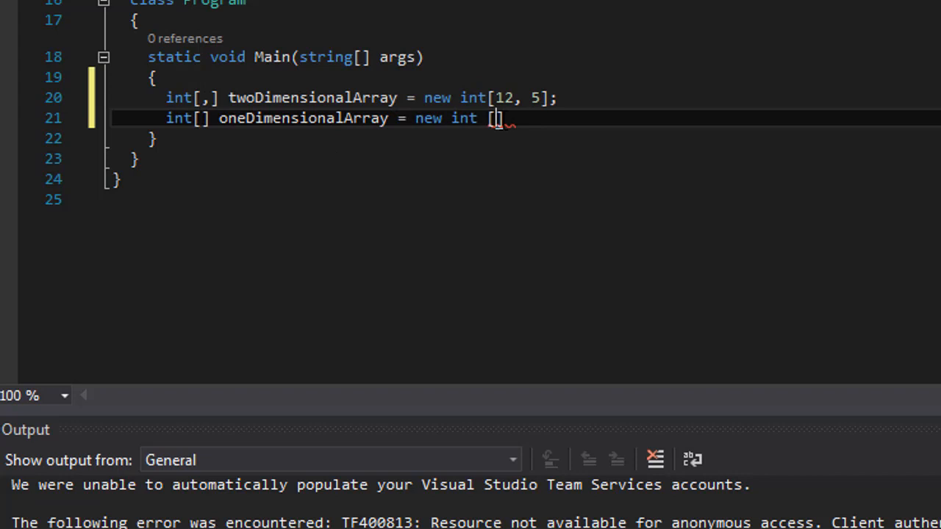
{"action": "type", "text": "t"}
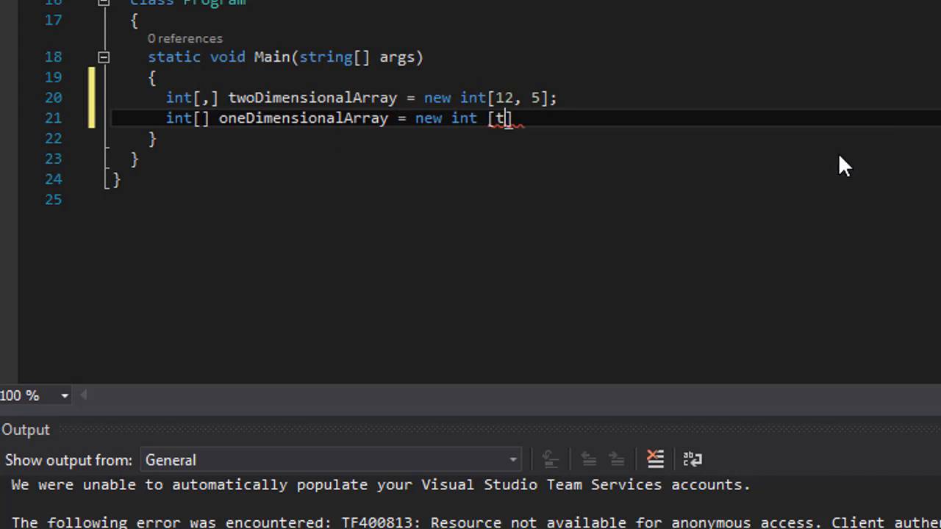
{"action": "type", "text": "woDimensionalArray."}
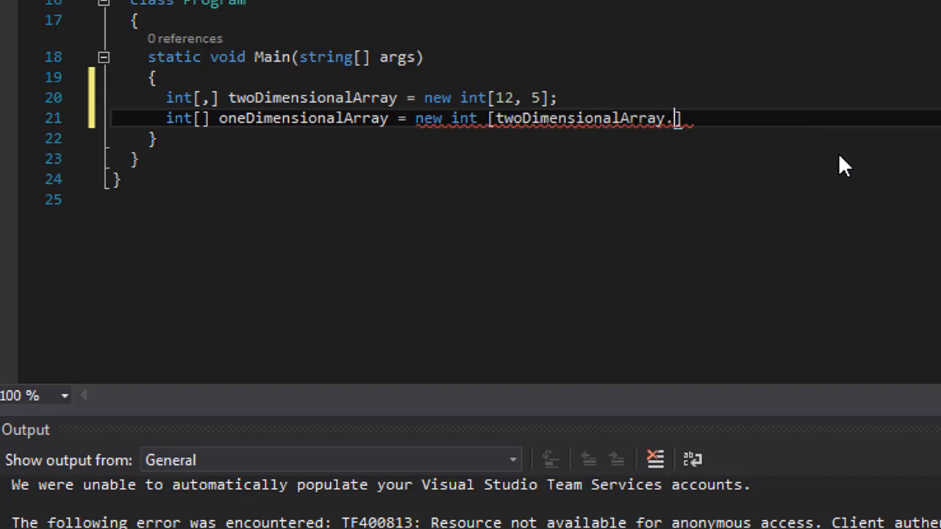
{"action": "type", "text": "Length"}
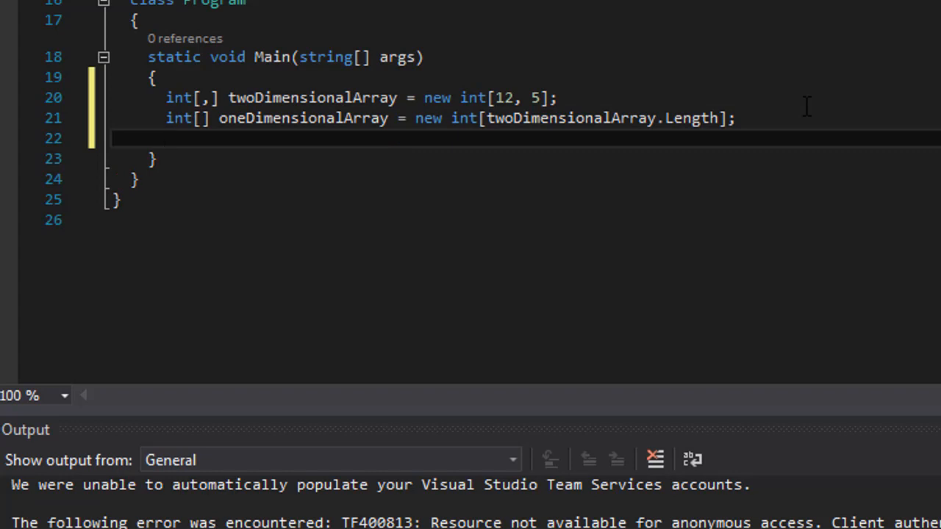
Step: Create a Random instance named rand with new Random()
{"action": "type", "text": "Random"}
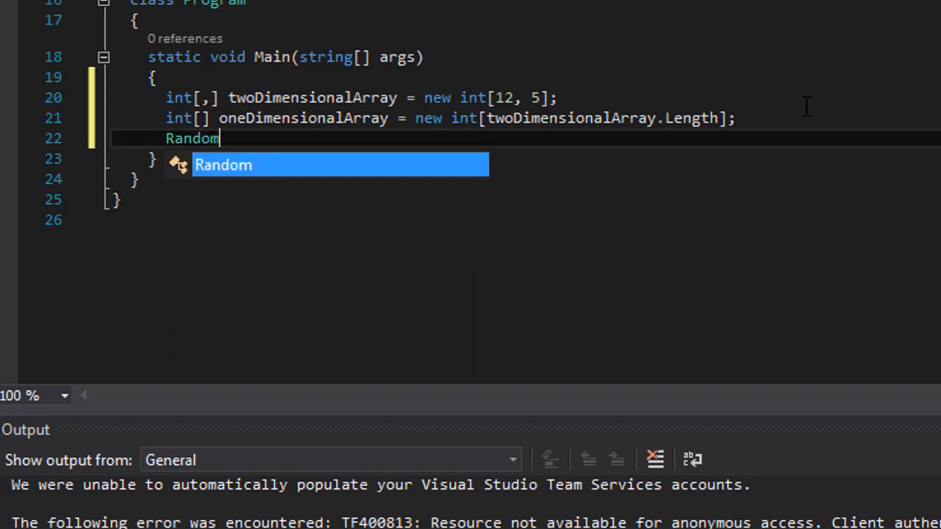
{"action": "type", "text": "rand"}
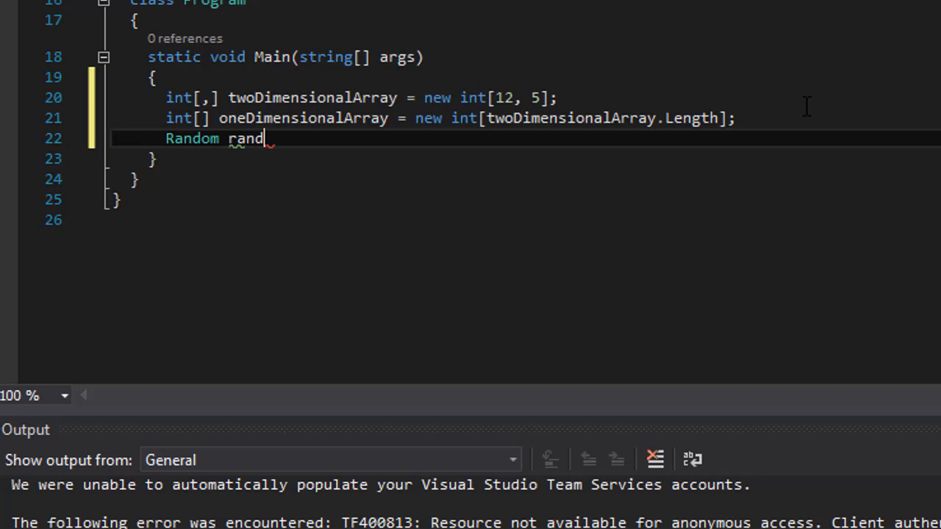
{"action": "type", "text": "= new Random("}
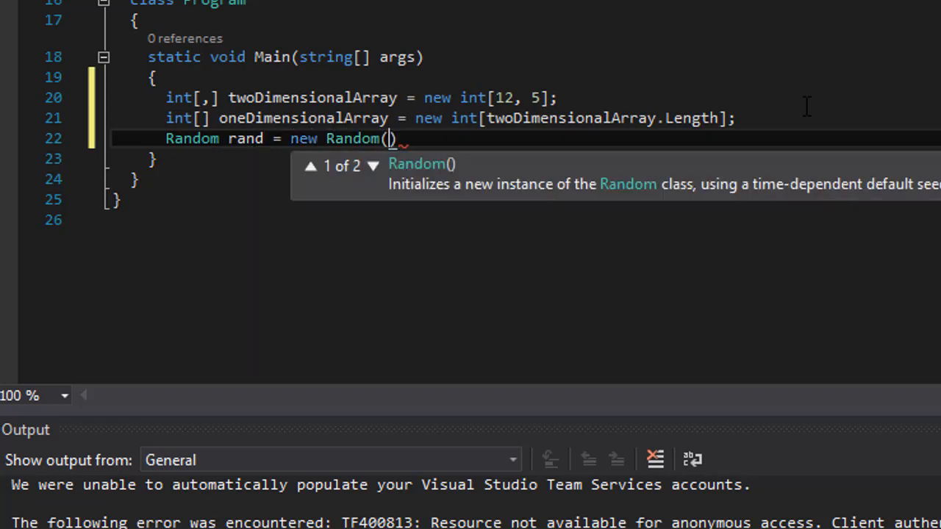
{"action": "type", "text": ");"}
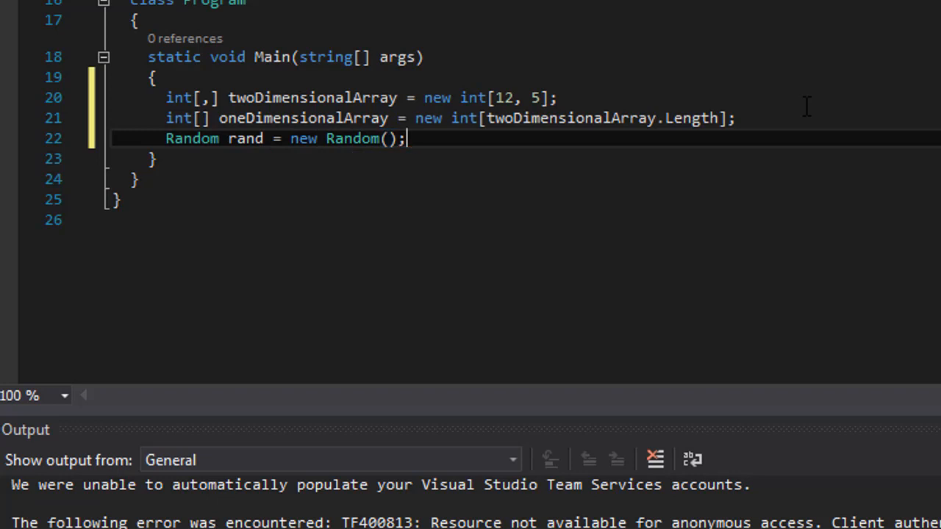
{"action": "key", "text": "enter"}
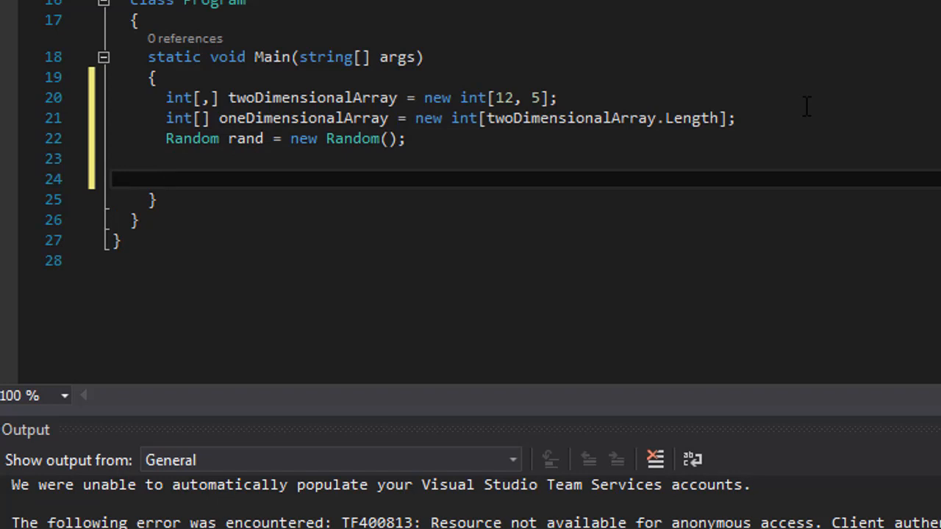
Step: Write nested for loops over rows r < 12 and columns c < 5
{"action": "type", "text": "for (int"}
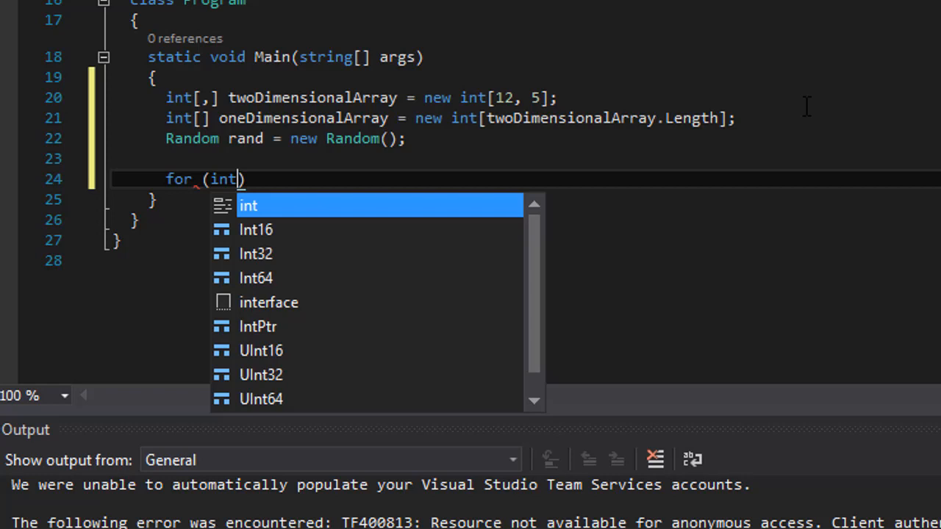
{"action": "type", "text": "r"}
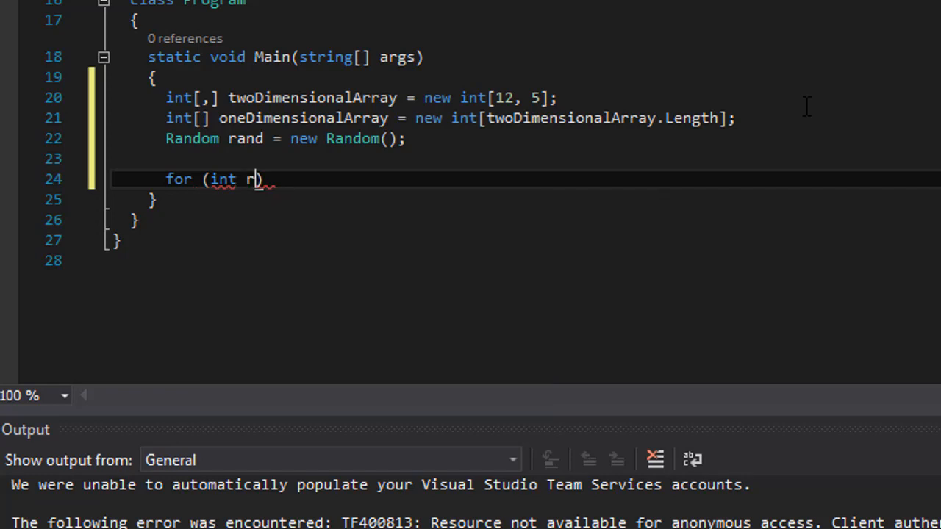
{"action": "type", "text": "= 0; r"}
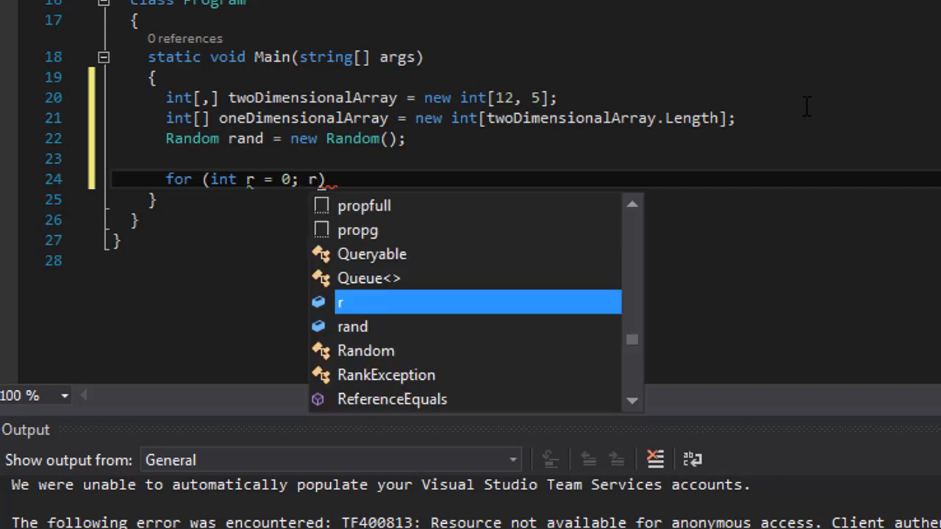
{"action": "type", "text": "<"}
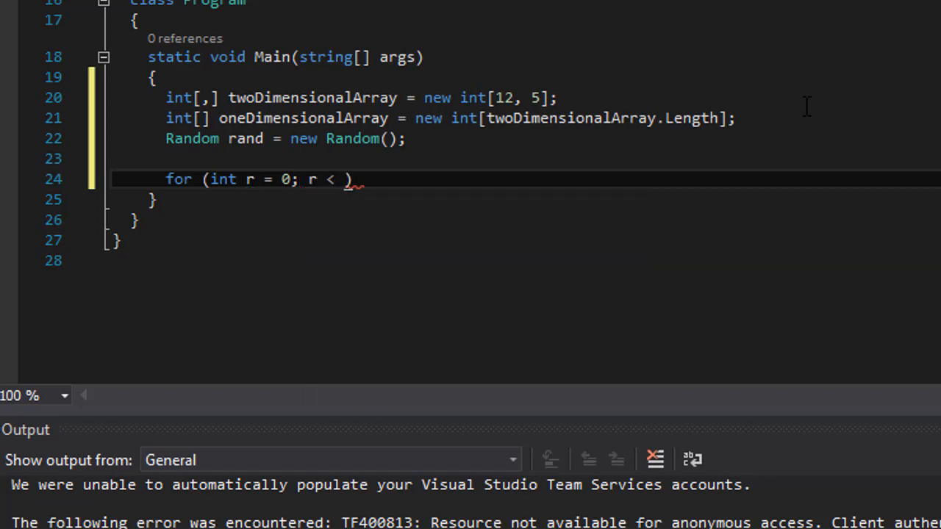
{"action": "type", "text": "12;"}
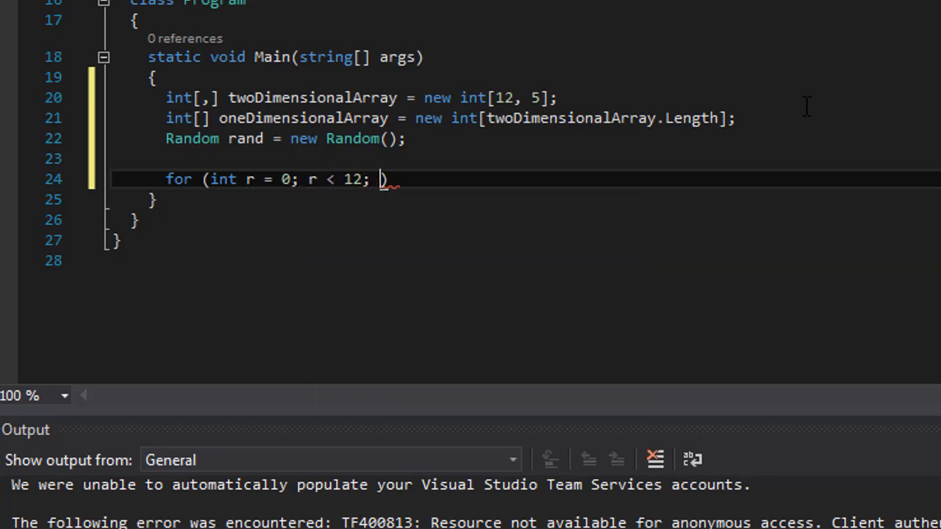
{"action": "type", "text": "r++"}
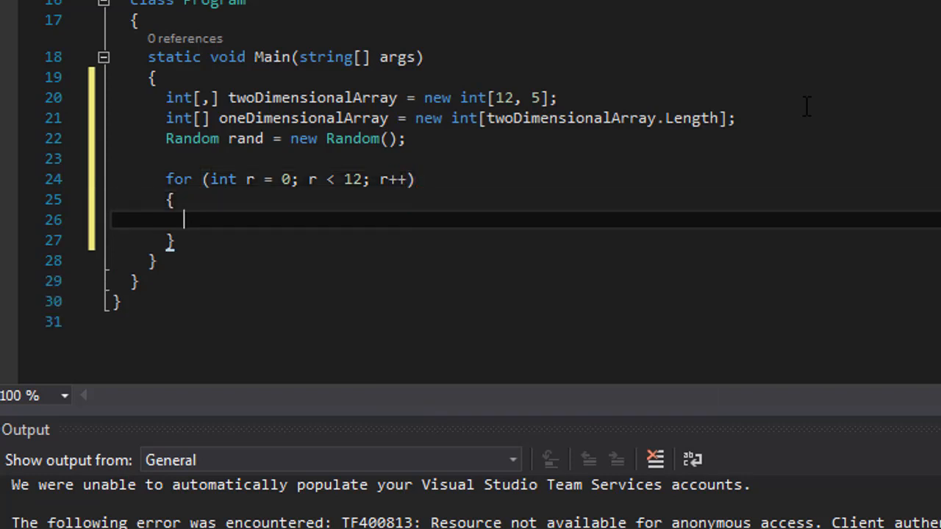
{"action": "mouse_move", "coordinate": [532, 239]}
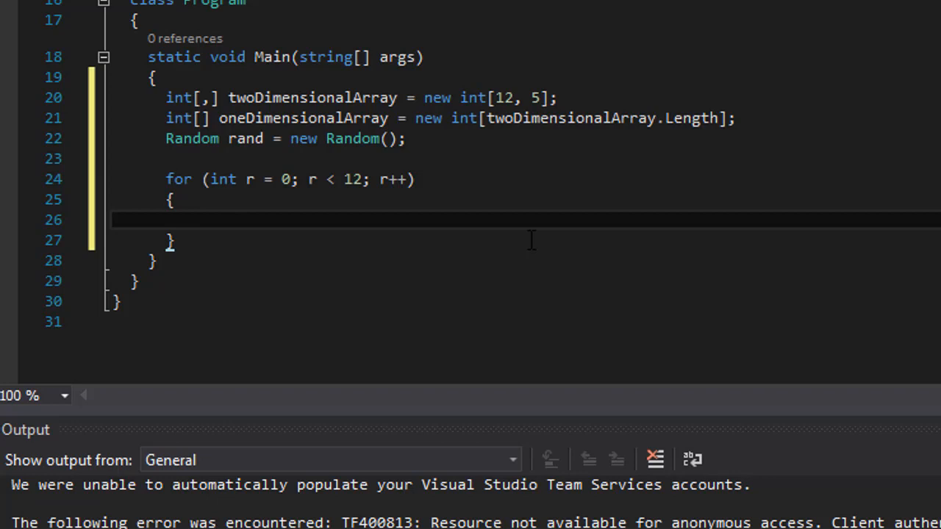
{"action": "type", "text": "for"}
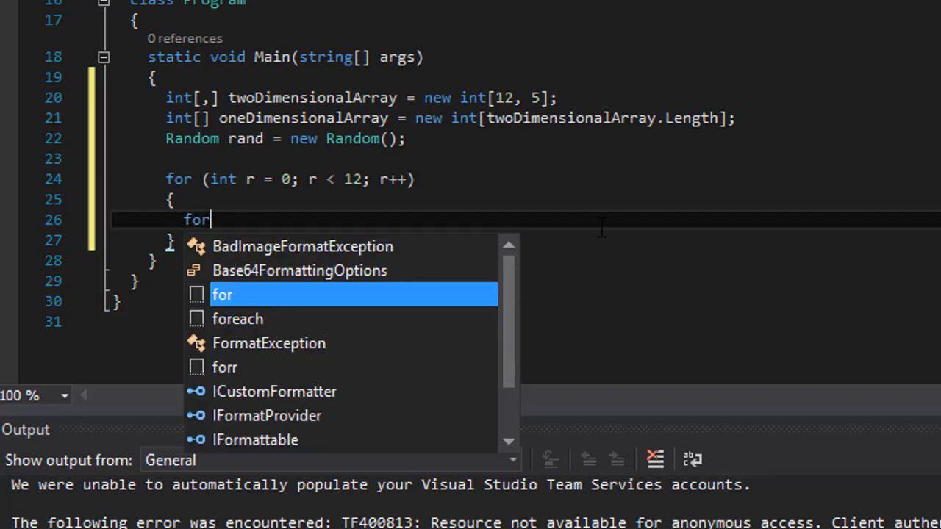
{"action": "key", "text": "Tab"}
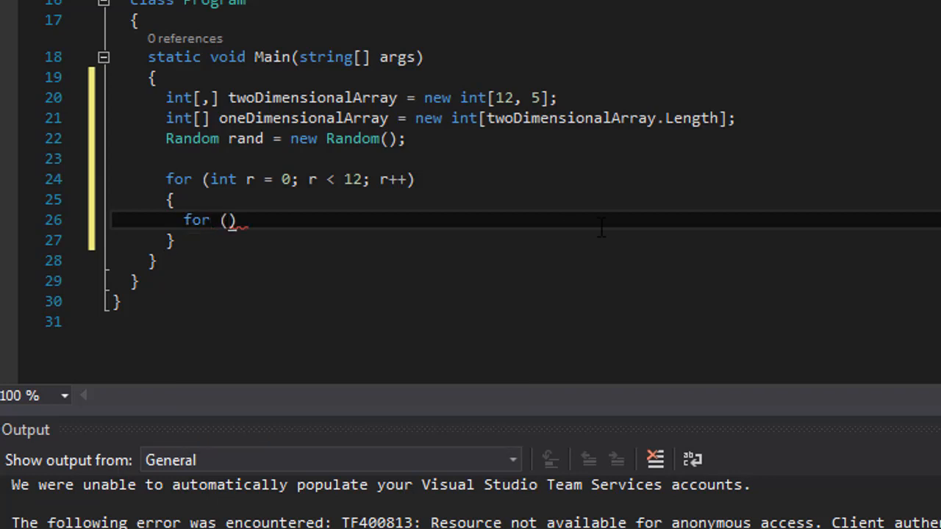
{"action": "type", "text": "int c = 0; c <"}
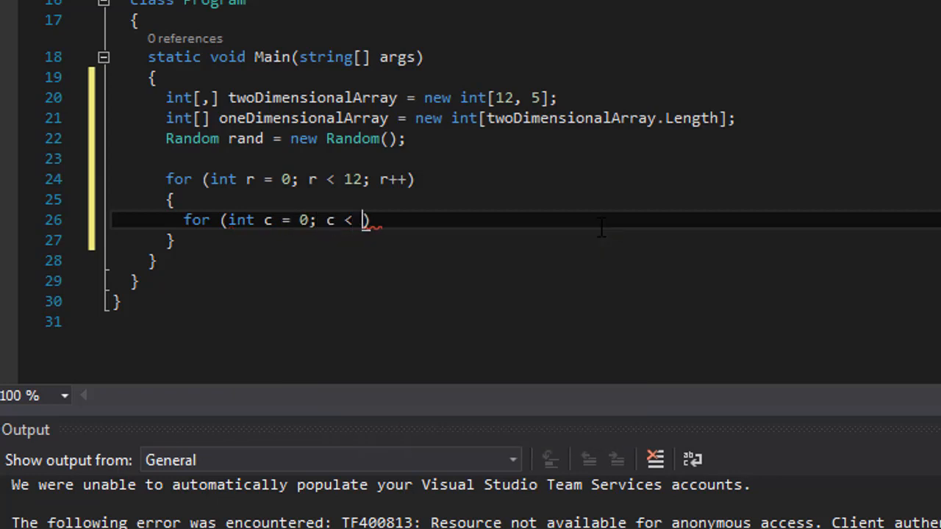
{"action": "type", "text": "5)"}
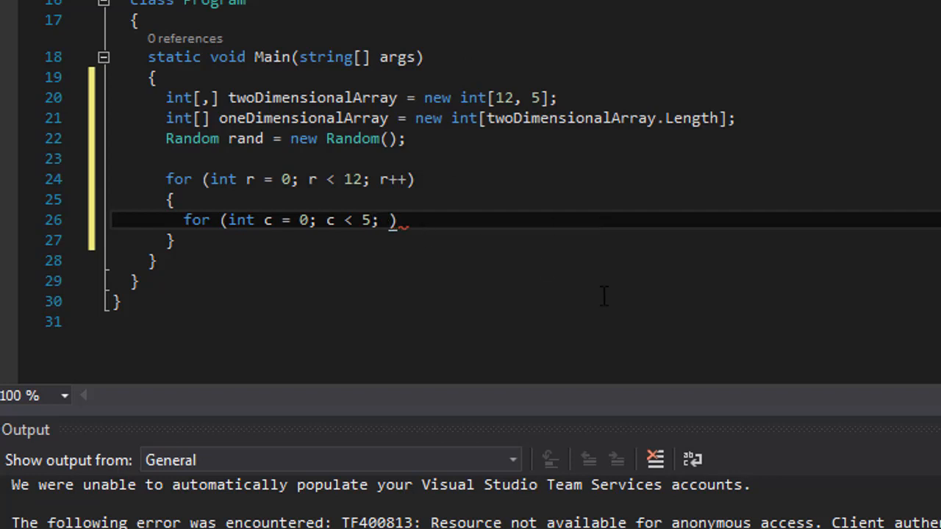
{"action": "type", "text": "c++)"}
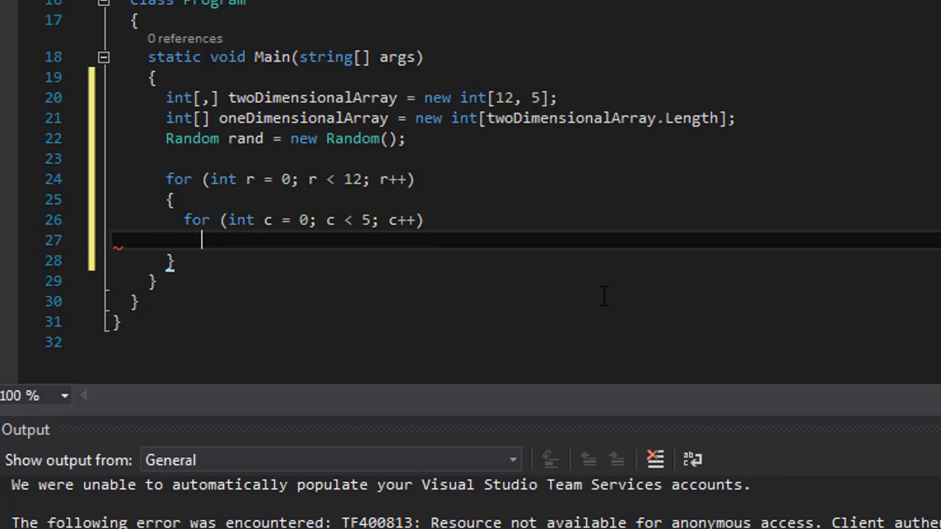
{"action": "type", "text": "{"}
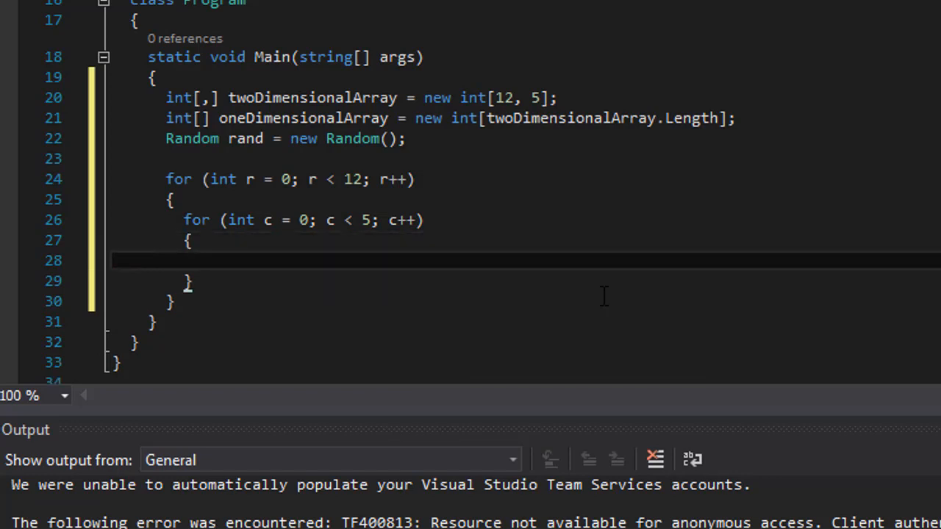
Step: Assign rand.Next(0, 101) to twoDimensionalArray[r, c] inside the inner loop
{"action": "type", "text": "tw"}
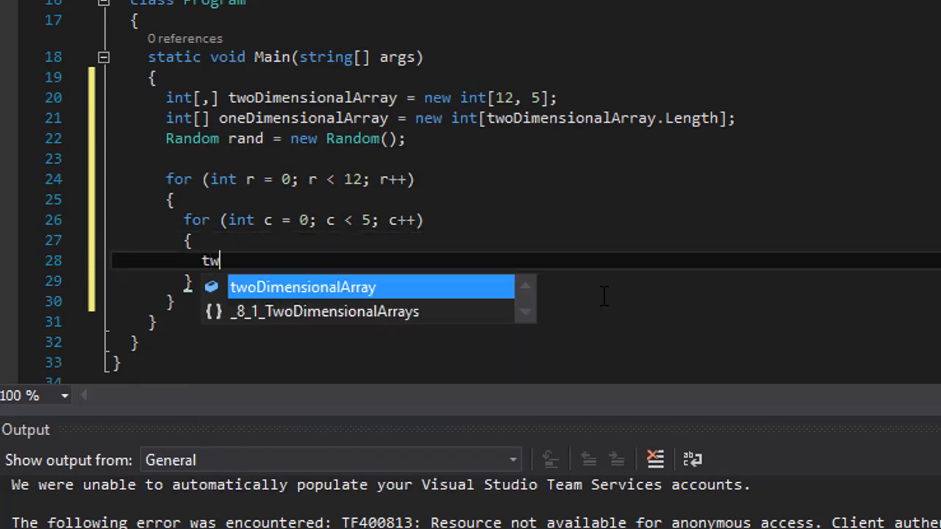
{"action": "key", "text": "tab"}
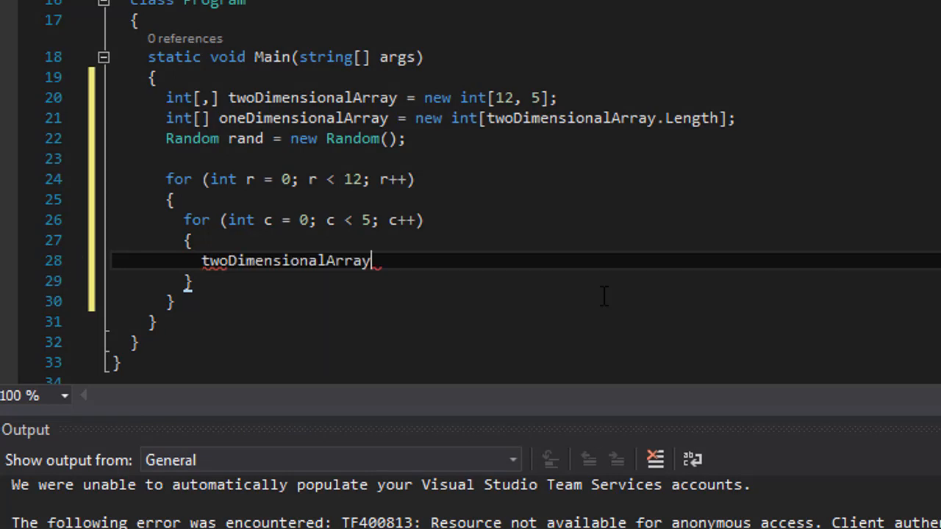
{"action": "type", "text": "[]"}
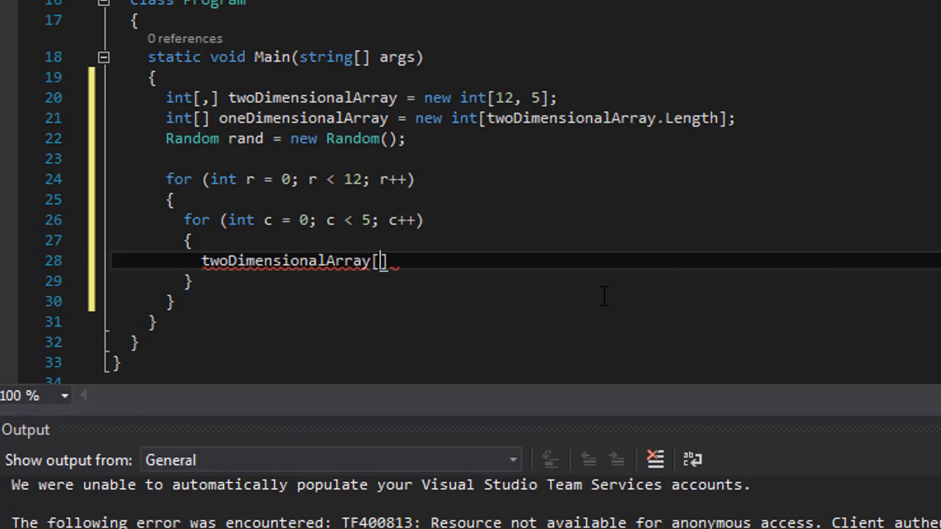
{"action": "type", "text": "r."}
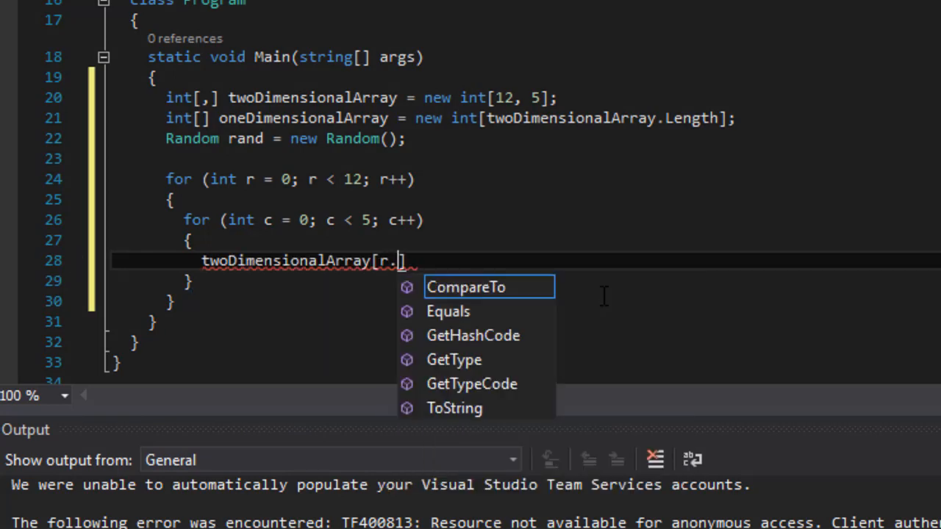
{"action": "type", "text": "c]"}
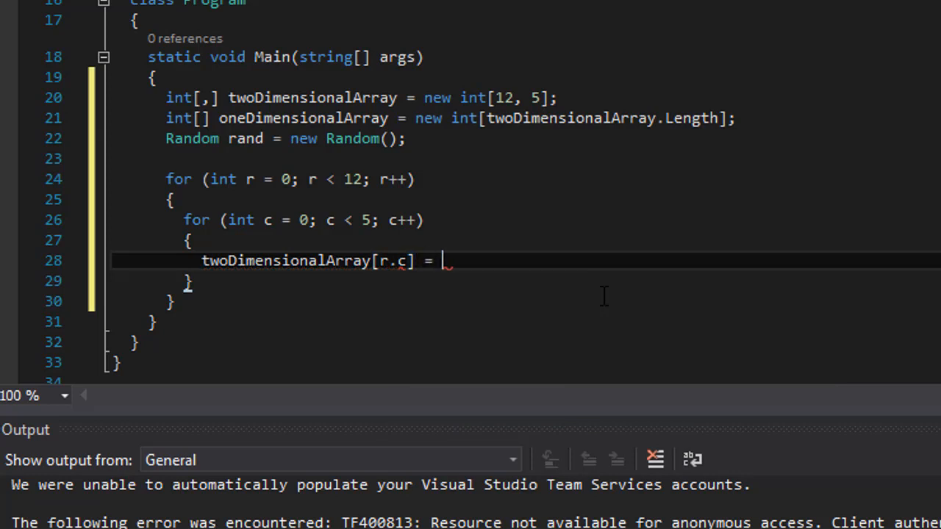
{"action": "type", "text": "rando"}
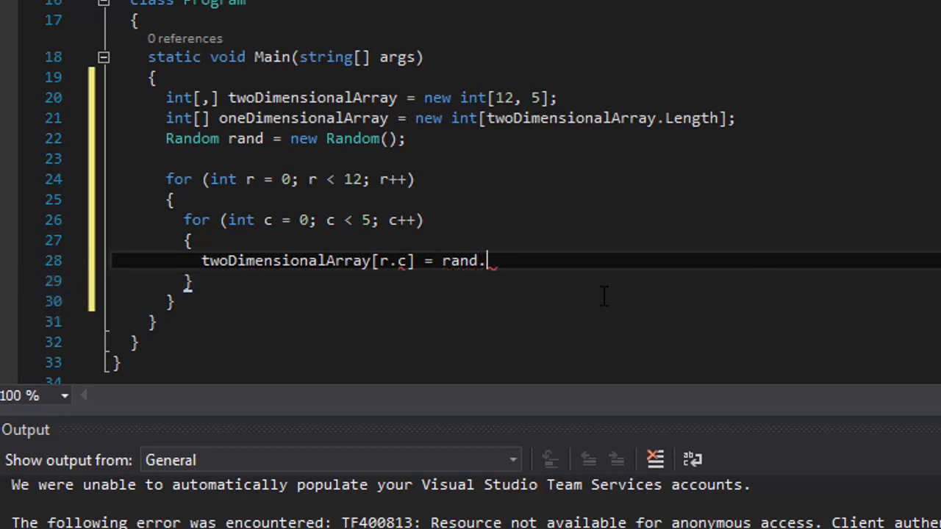
{"action": "type", "text": "Next"}
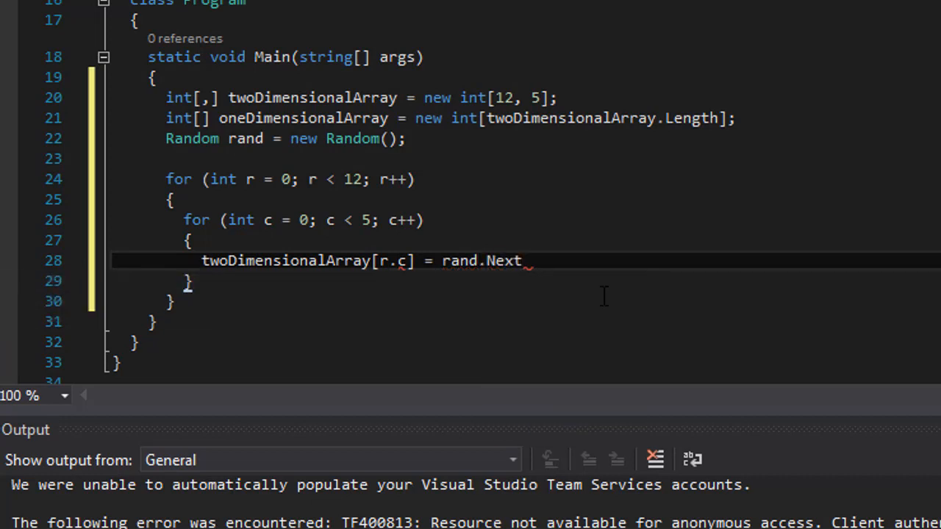
{"action": "type", "text": "("}
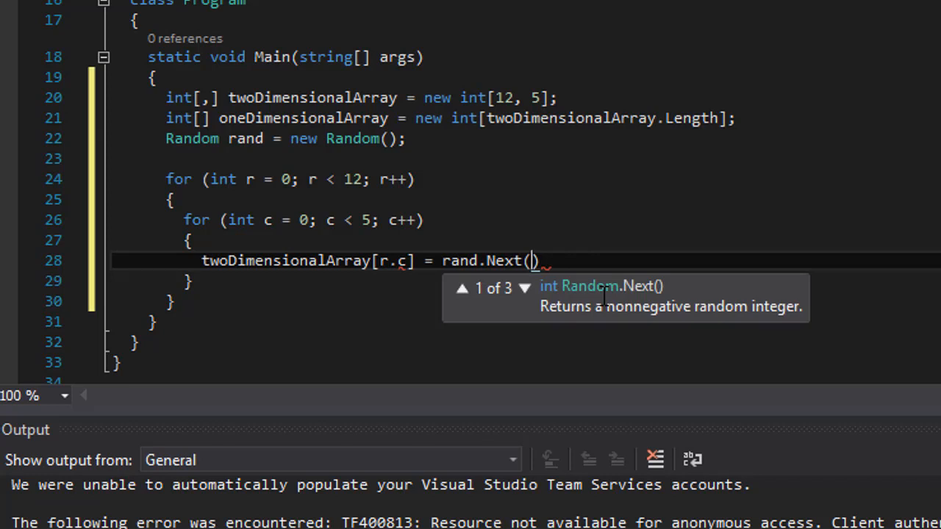
{"action": "type", "text": "0,"}
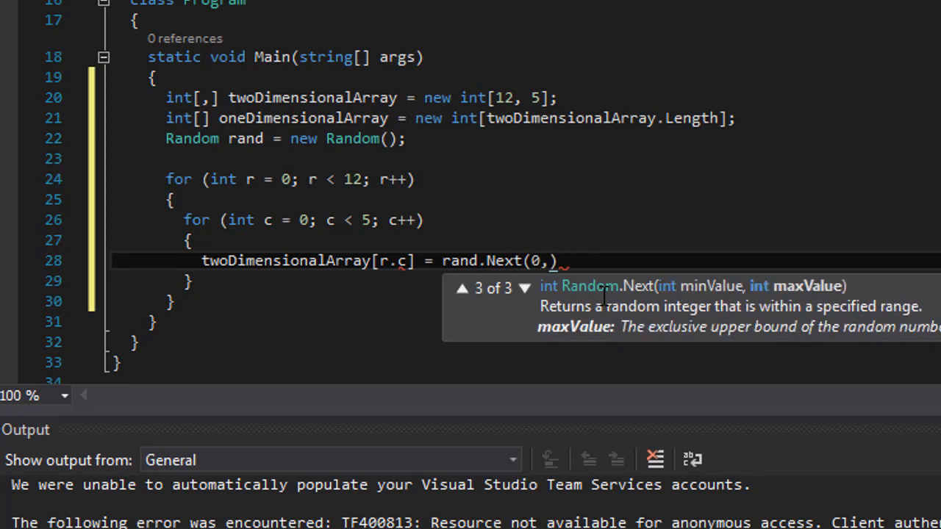
{"action": "type", "text": "101"}
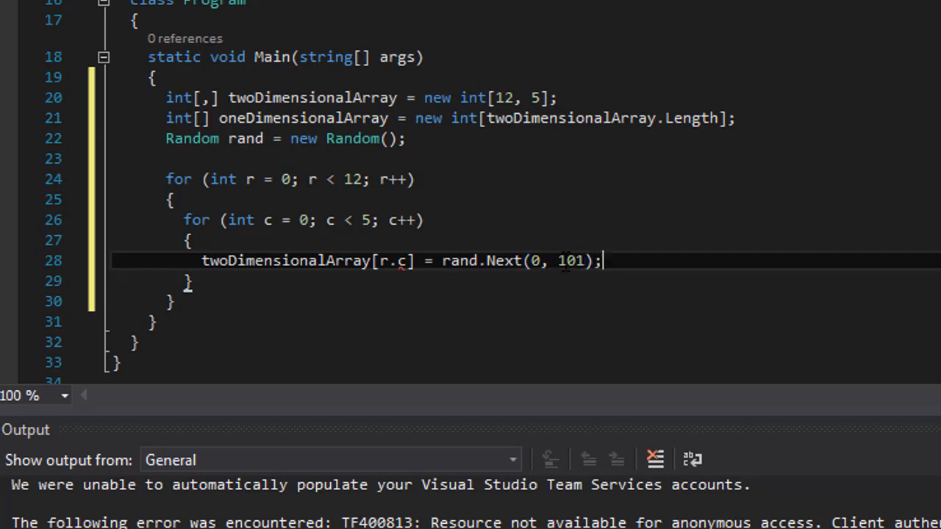
{"action": "double_click", "coordinate": [573, 261]}
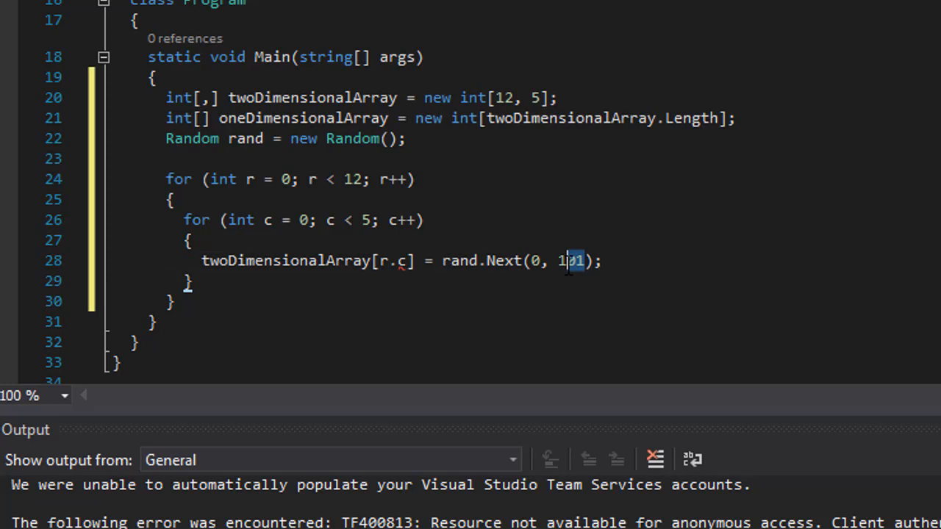
{"action": "double_click", "coordinate": [570, 261]}
{"action": "type", "text": ","}
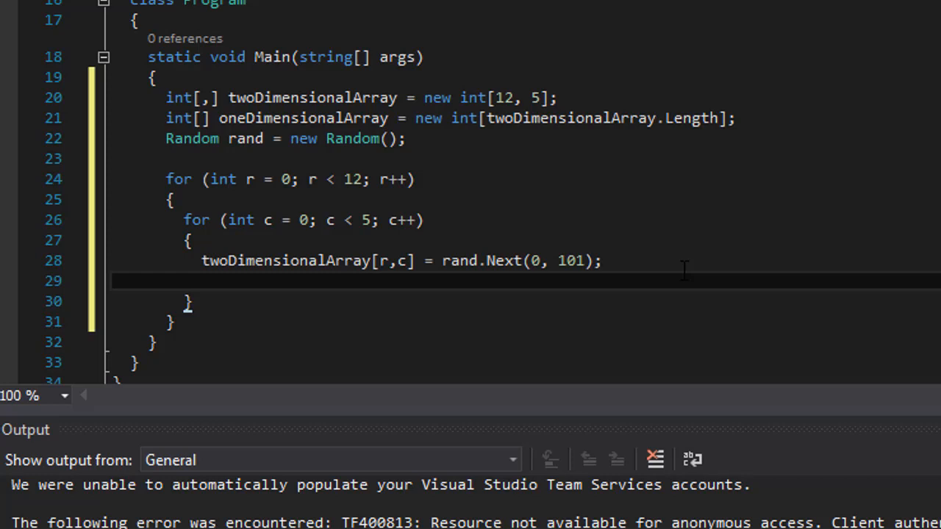
Step: Start a new inner-loop line with oneDimensionalArray, completed via IntelliSense
{"action": "type", "text": "one"}
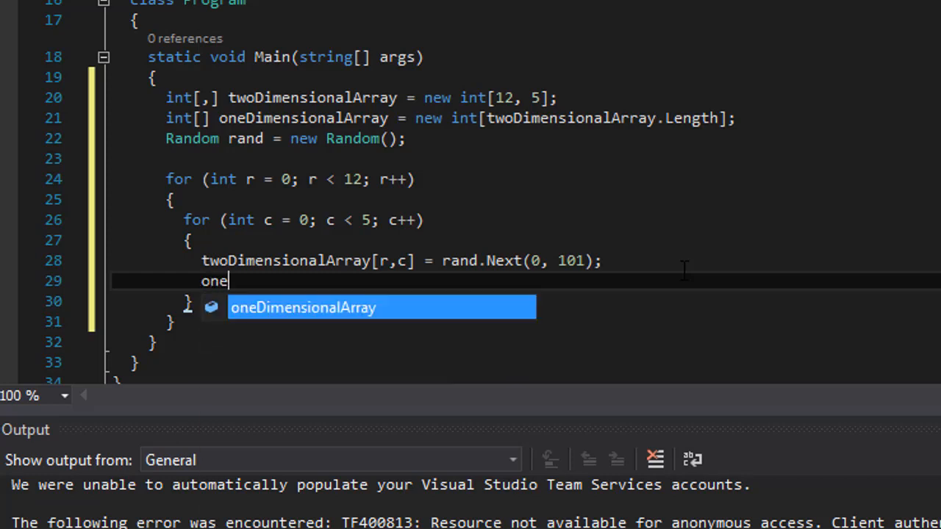
{"action": "key", "text": "Tab"}
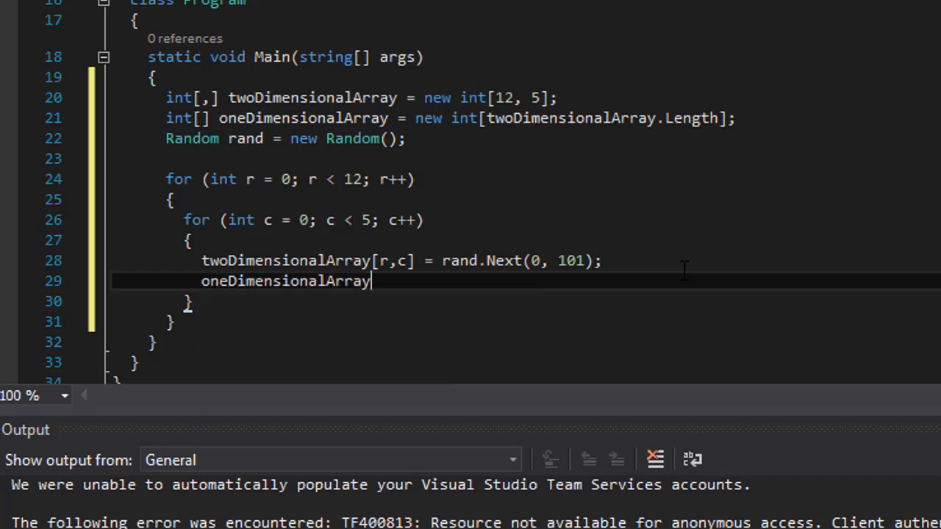
{"action": "double_click", "coordinate": [285, 281]}
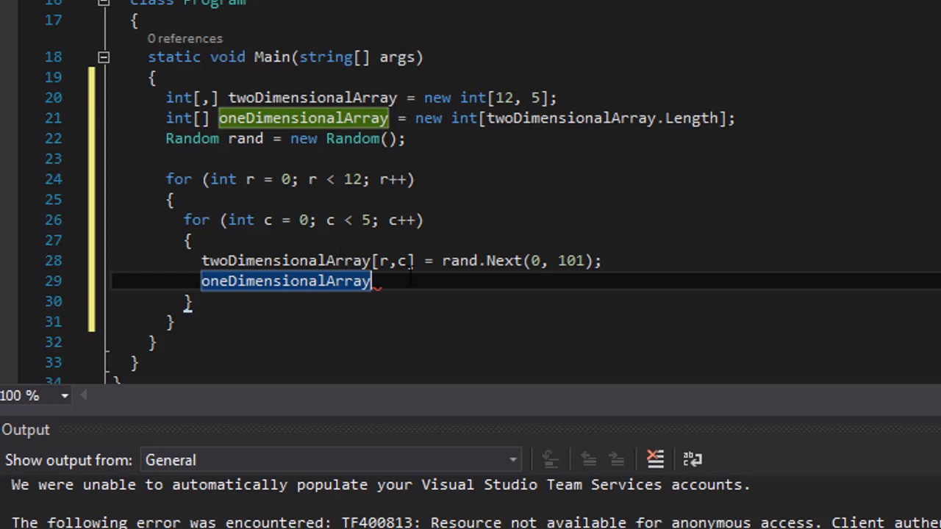
{"action": "mouse_move", "coordinate": [286, 281]}
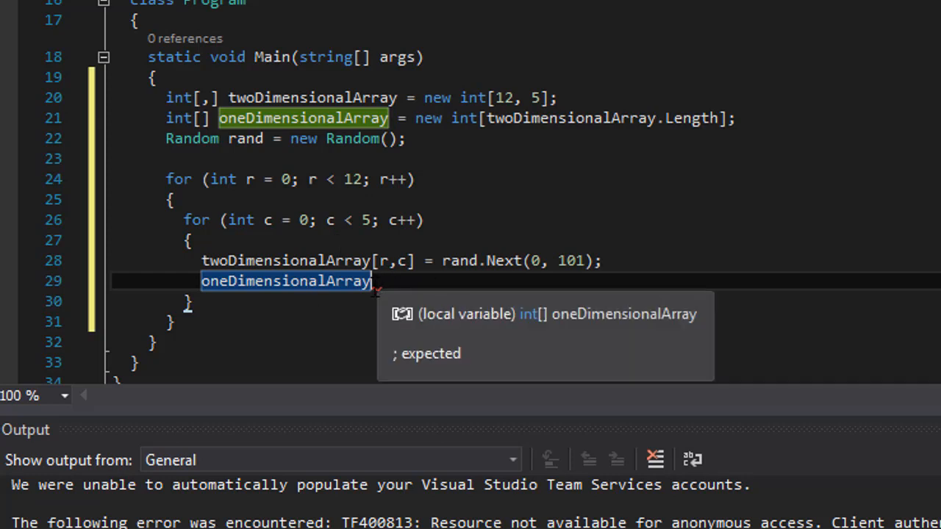
{"action": "mouse_move", "coordinate": [425, 143]}
{"action": "type", "text": "int c"}
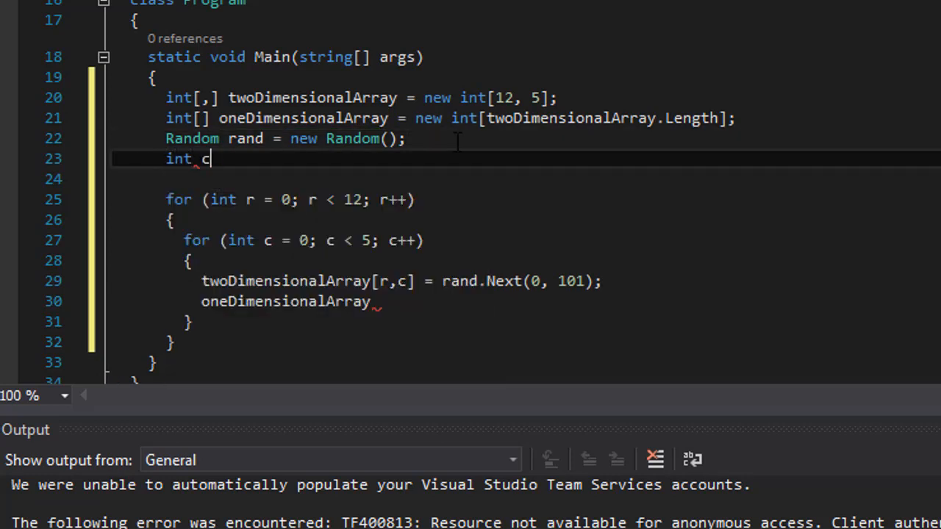
Step: Declare counter = 0 and begin the line oneDimensionalArray[counter] =
{"action": "type", "text": "ounter ="}
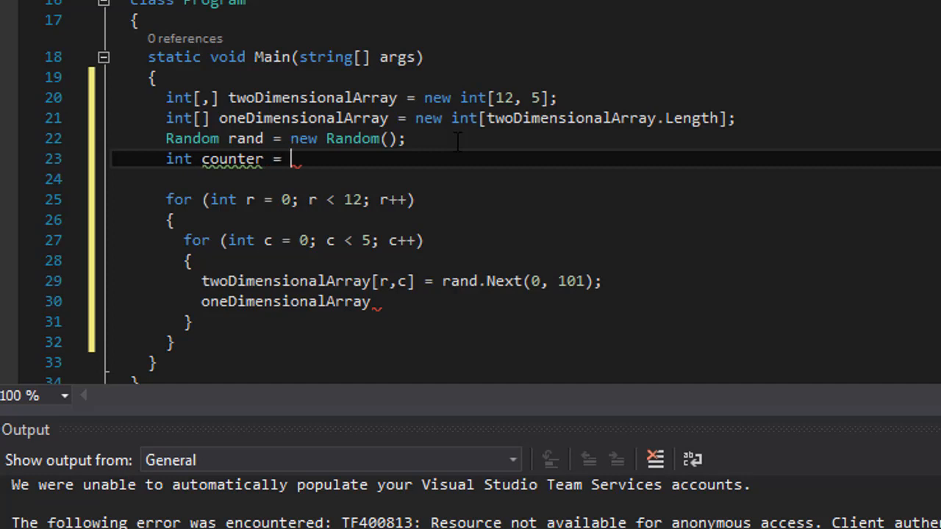
{"action": "type", "text": "0;"}
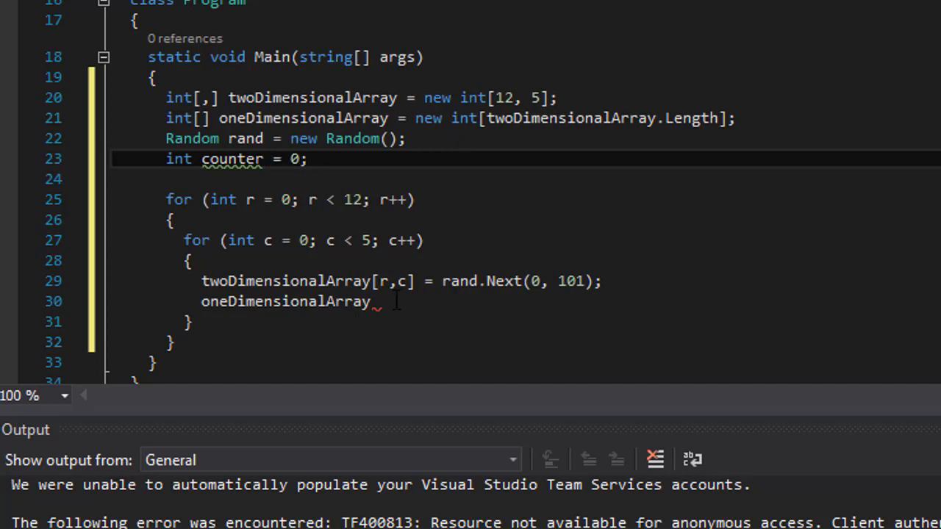
{"action": "double_click", "coordinate": [285, 302]}
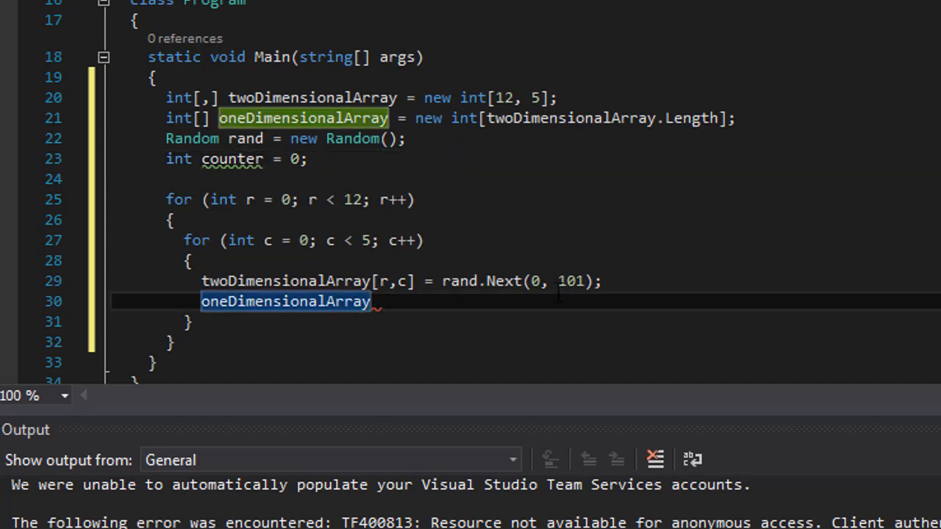
{"action": "type", "text": "[c"}
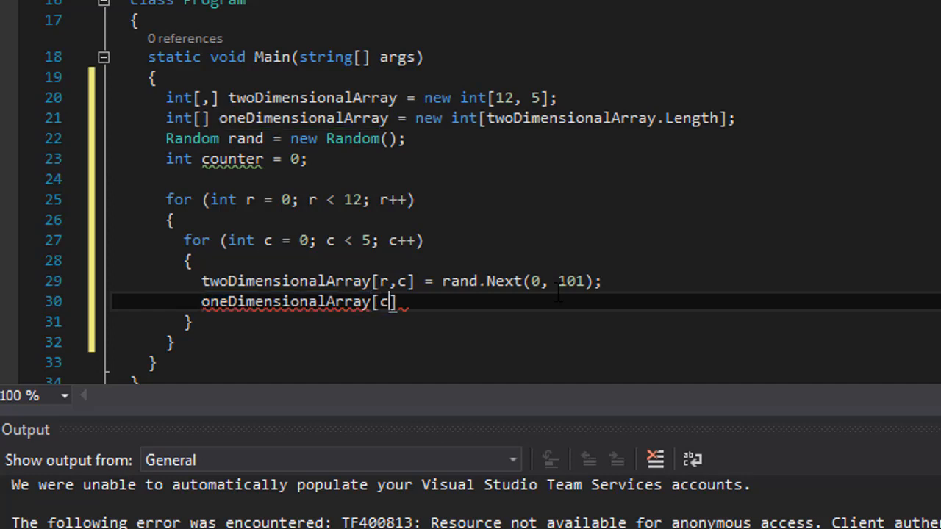
{"action": "type", "text": "ounter"}
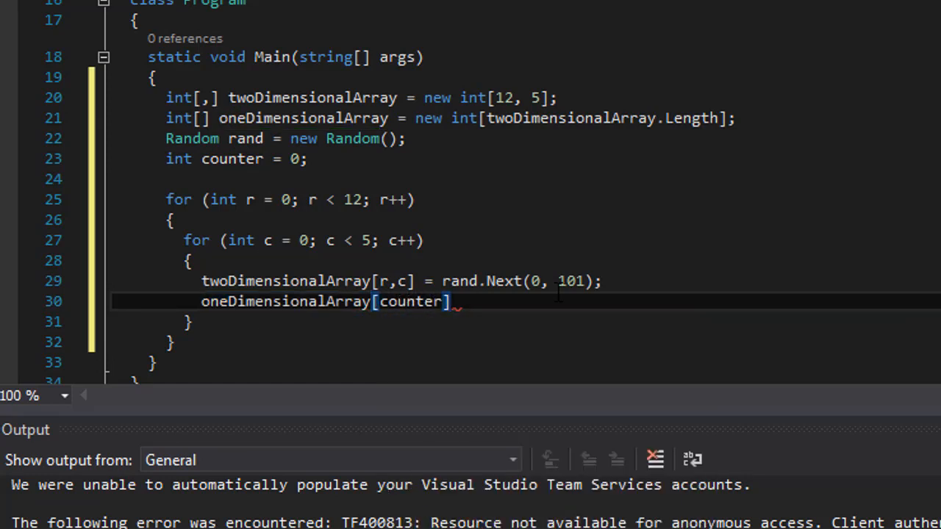
{"action": "type", "text": "="}
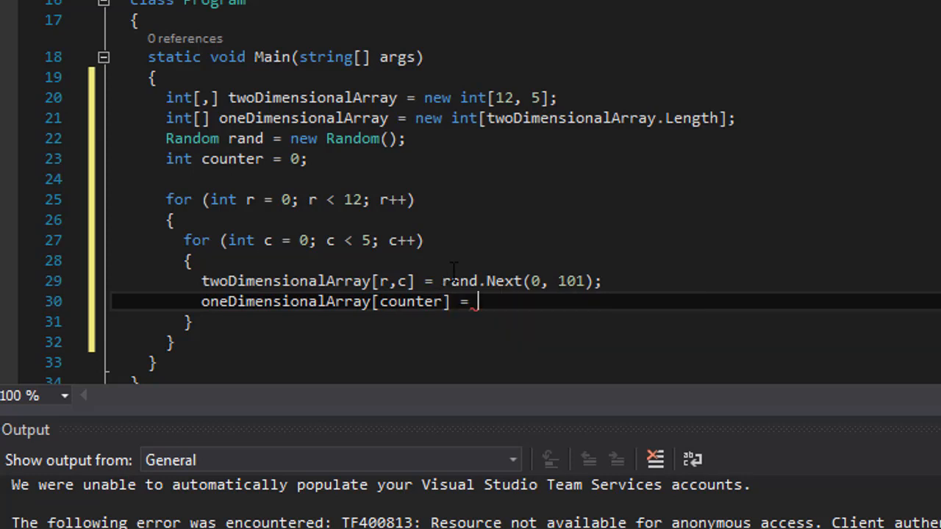
{"action": "mouse_move", "coordinate": [525, 312]}
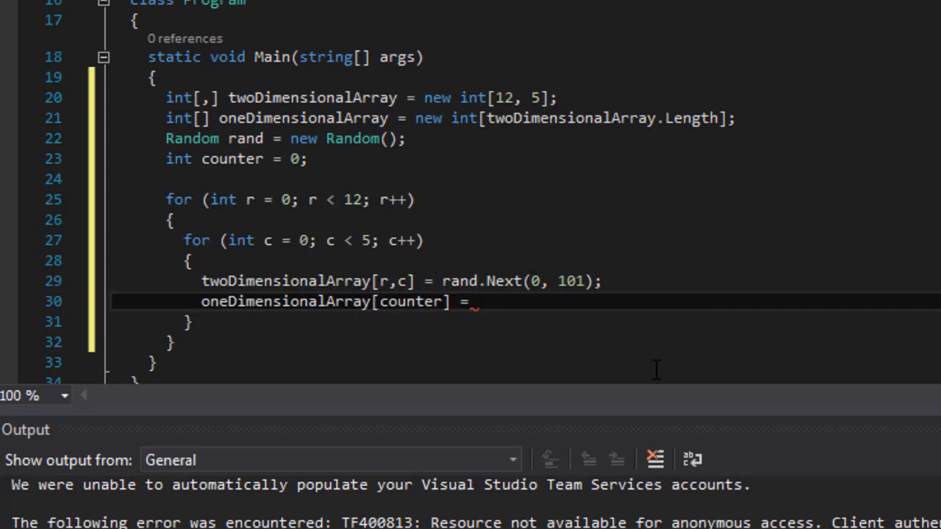
Step: Finish the copy from twoDimensionalArray[r, c] into oneDimensionalArray[counter]
{"action": "type", "text": "two"}
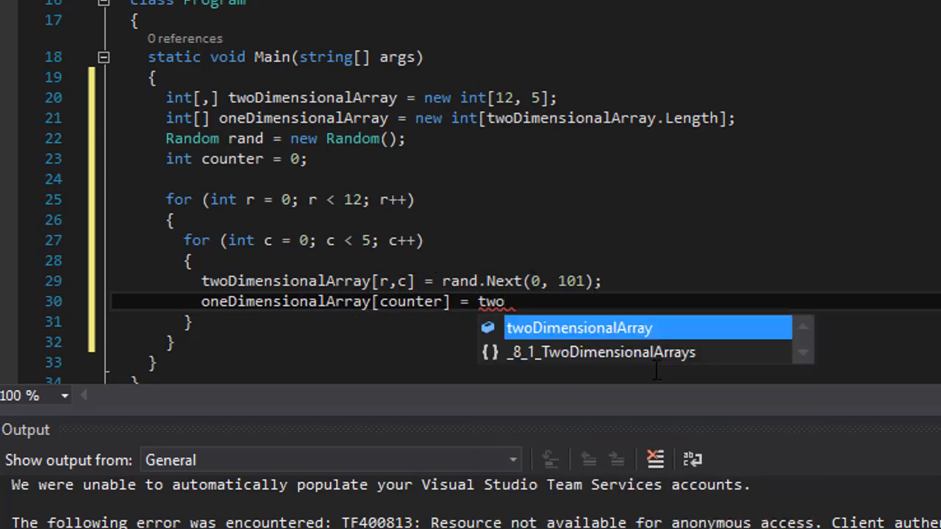
{"action": "key", "text": "Tab"}
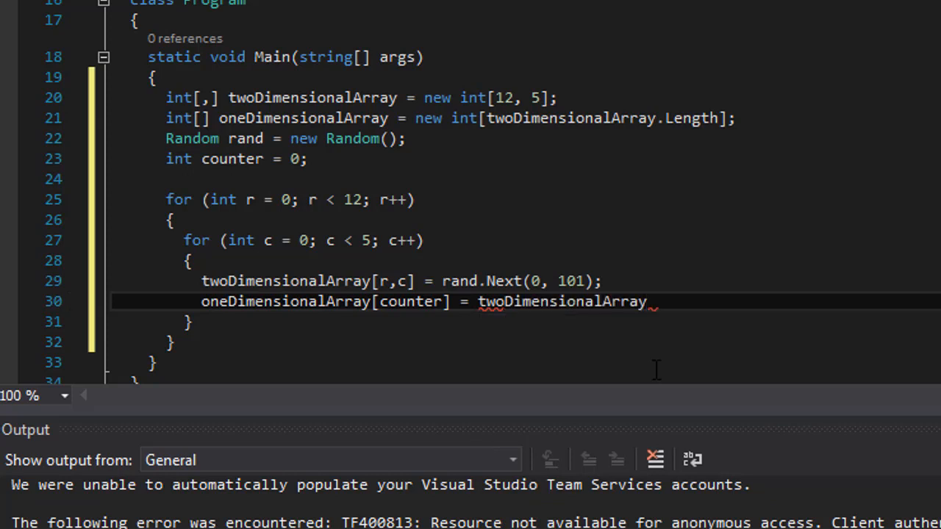
{"action": "type", "text": "["}
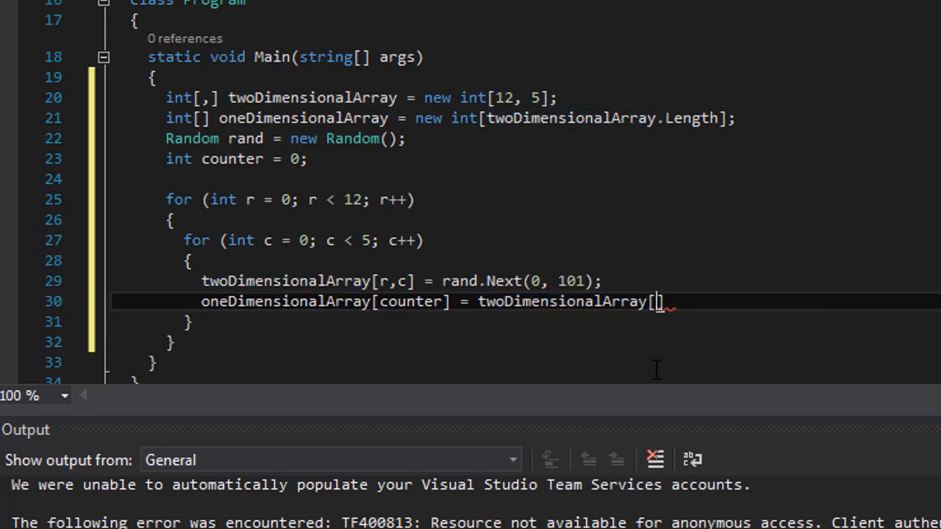
{"action": "type", "text": "r."}
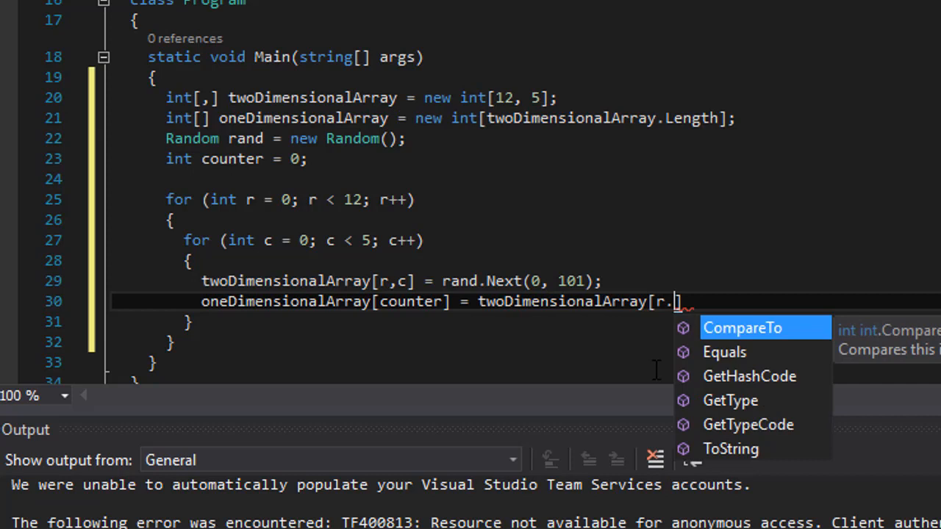
{"action": "type", "text": "c"}
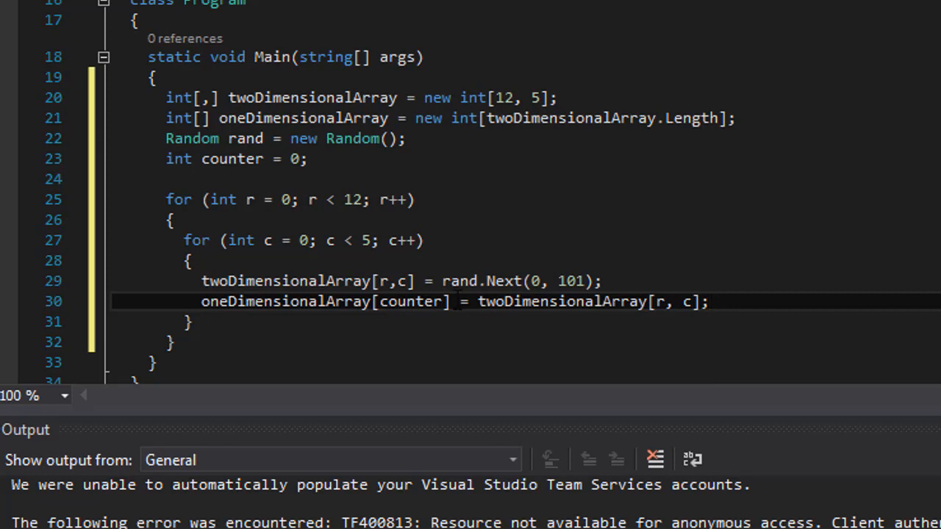
{"action": "mouse_move", "coordinate": [660, 301]}
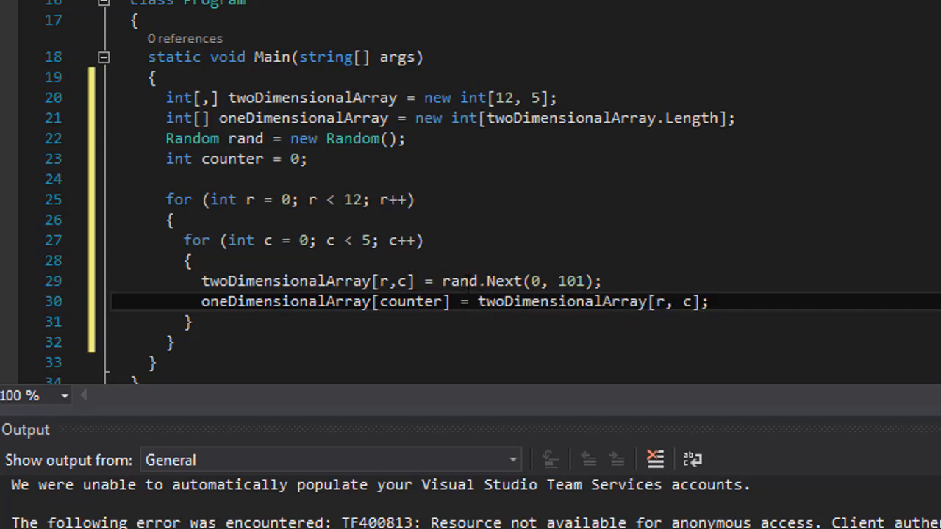
{"action": "left_click_drag", "start_coordinate": [443, 281], "coordinate": [600, 280]}
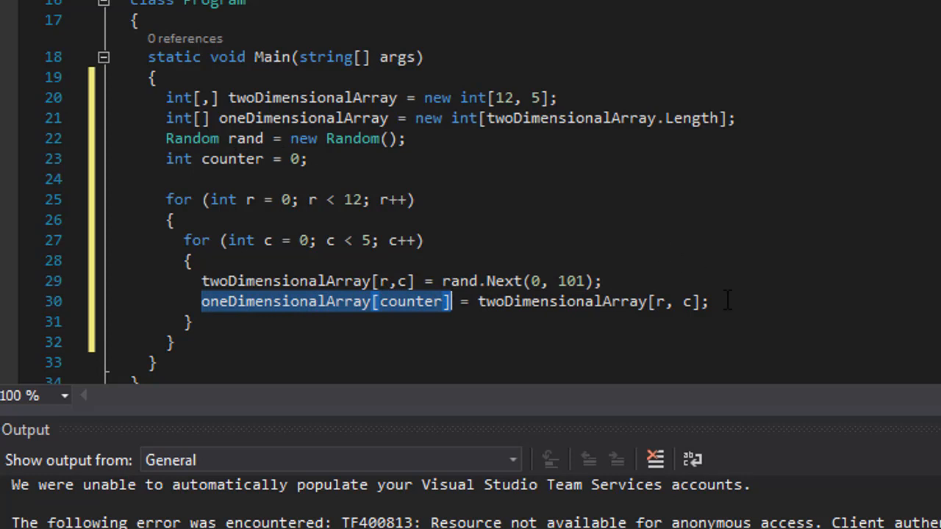
{"action": "type", "text": "counter++;"}
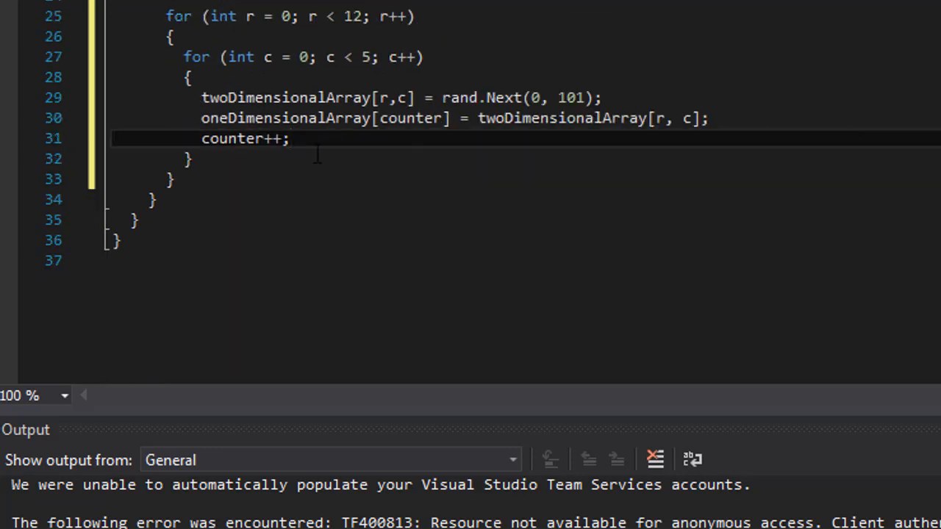
{"action": "mouse_move", "coordinate": [239, 138]}
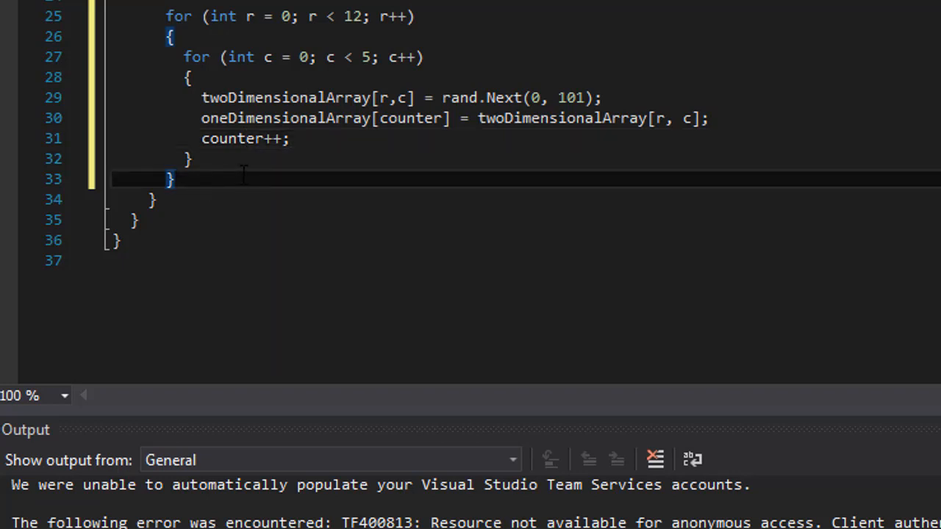
Step: Add Console.WriteLine("Two Dimensional Array..."); after the nested loops
{"action": "key", "text": "enter"}
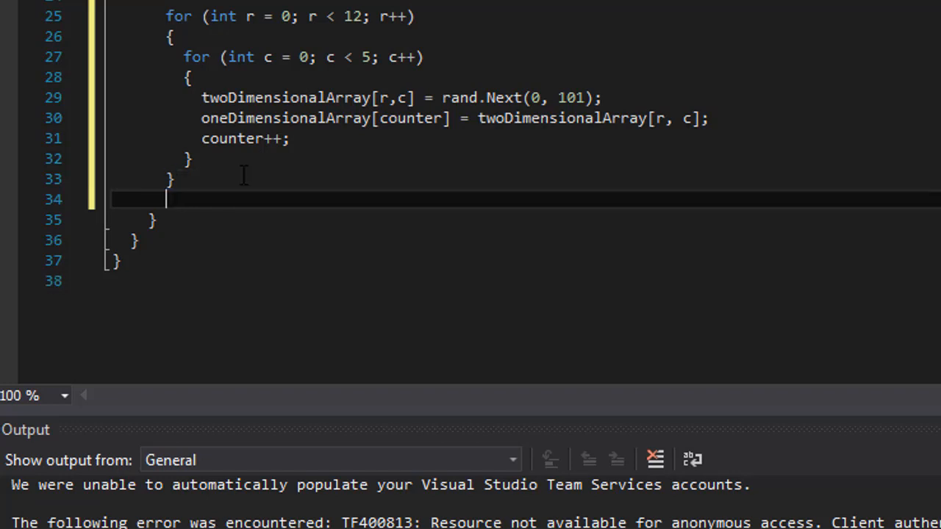
{"action": "type", "text": "Cons"}
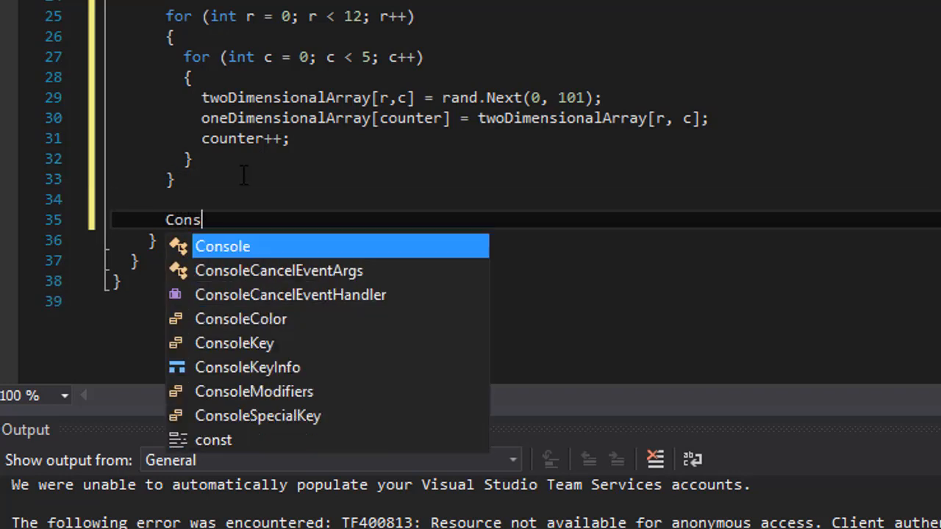
{"action": "type", "text": ".WriteLine("}
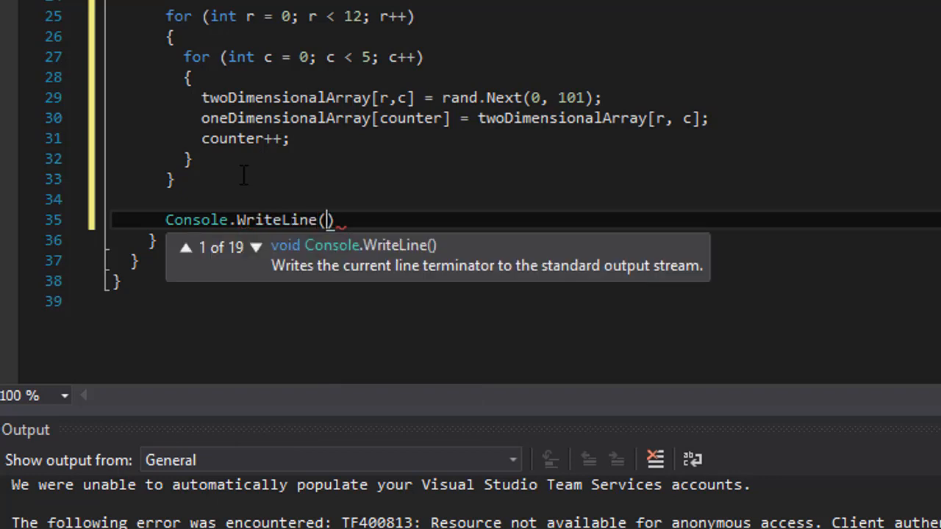
{"action": "type", "text": "\"\""}
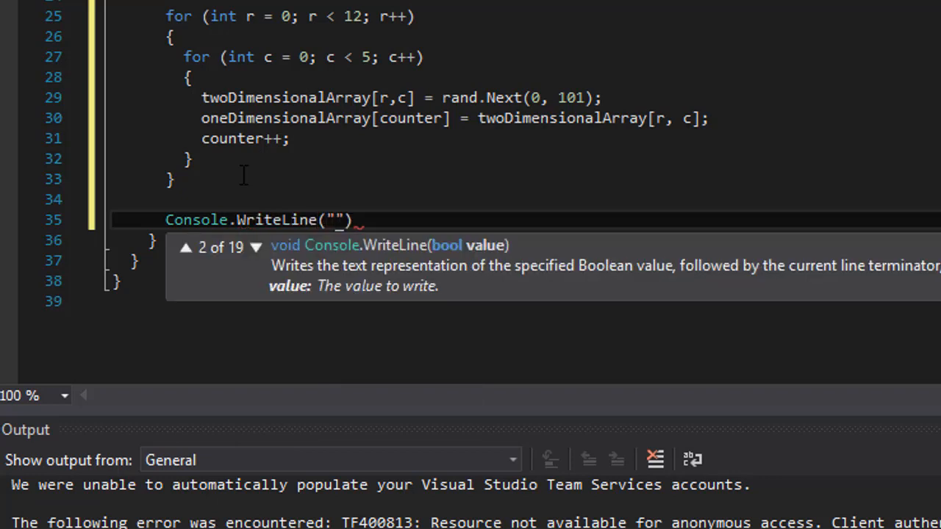
{"action": "type", "text": "Two Dimen"}
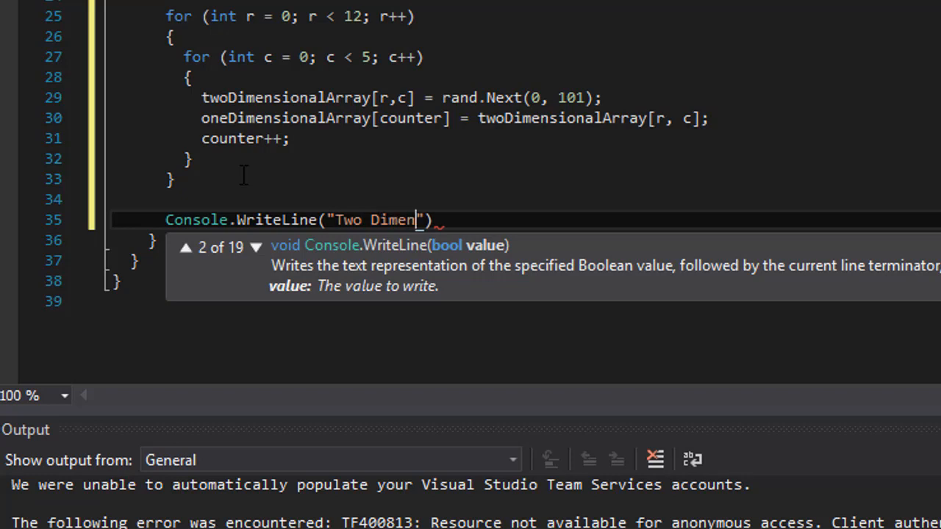
{"action": "type", "text": "sional Array"}
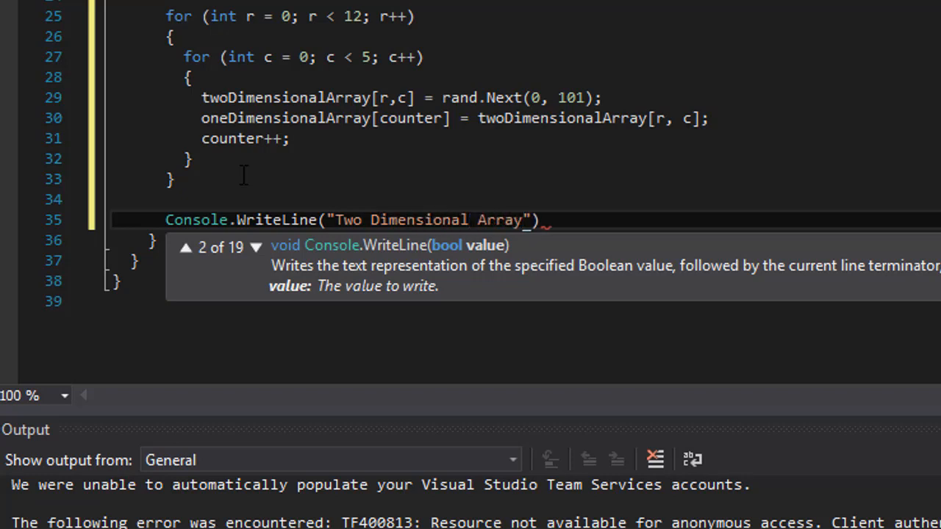
{"action": "type", "text": "..."}
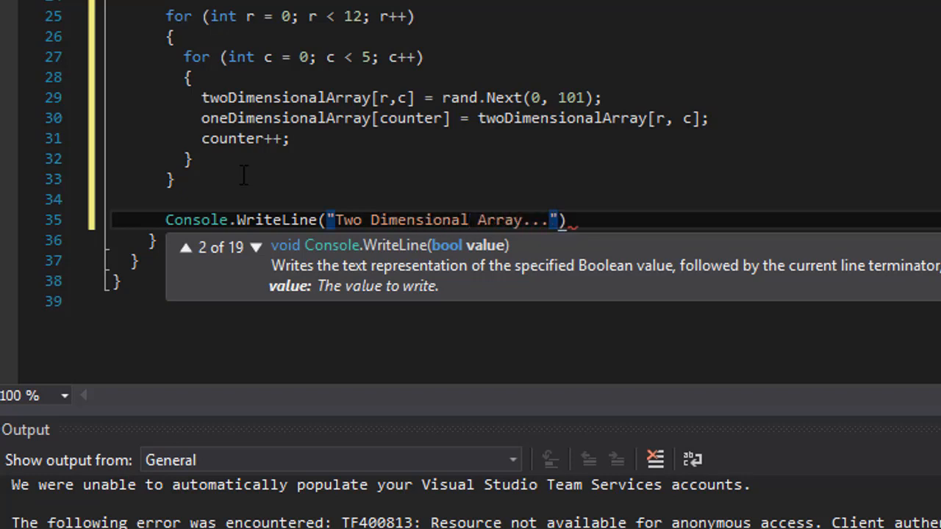
{"action": "type", "text": ";"}
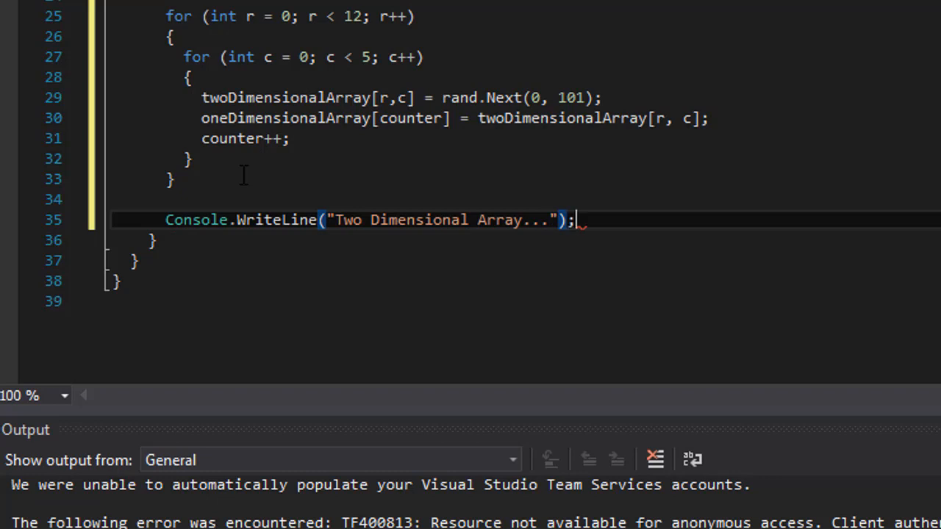
{"action": "key", "text": "enter"}
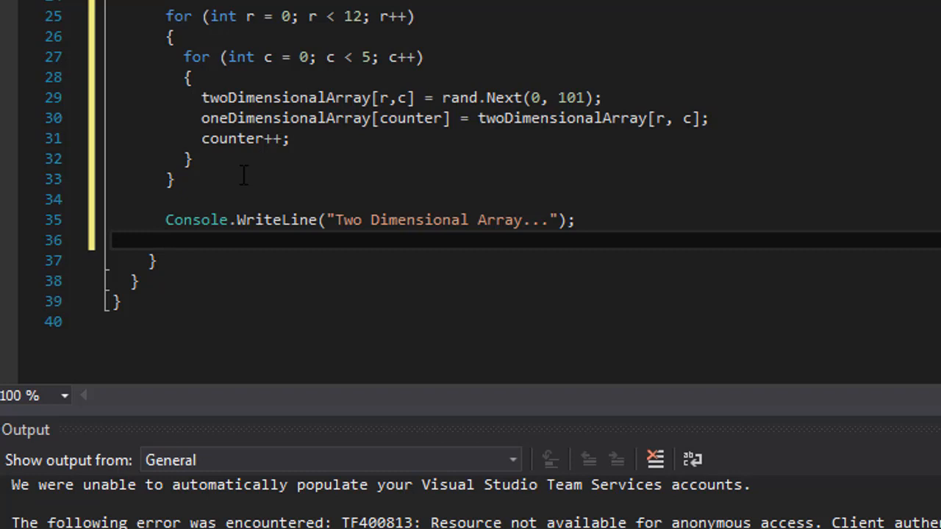
Step: Print each twoDimensionalArray[r, c] with Console.Write inside the row and column loops
{"action": "left_click", "coordinate": [165, 239]}
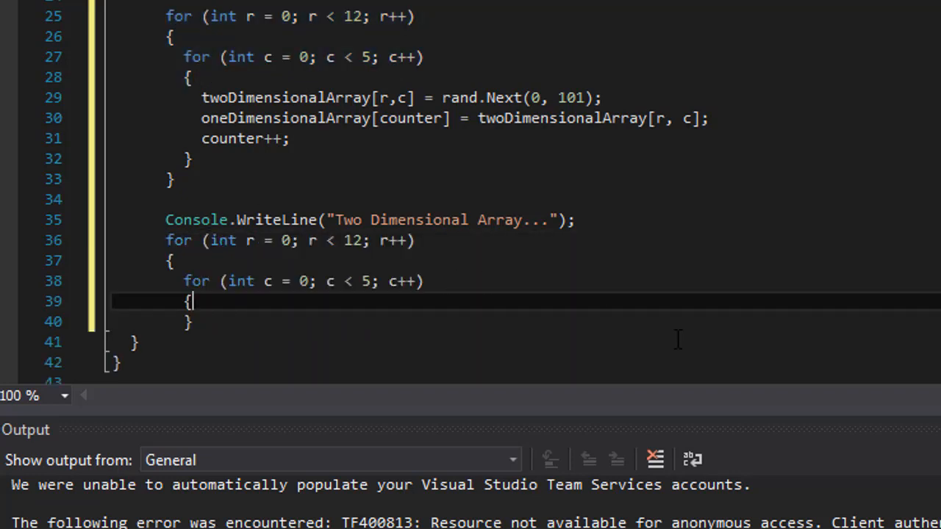
{"action": "type", "text": "}"}
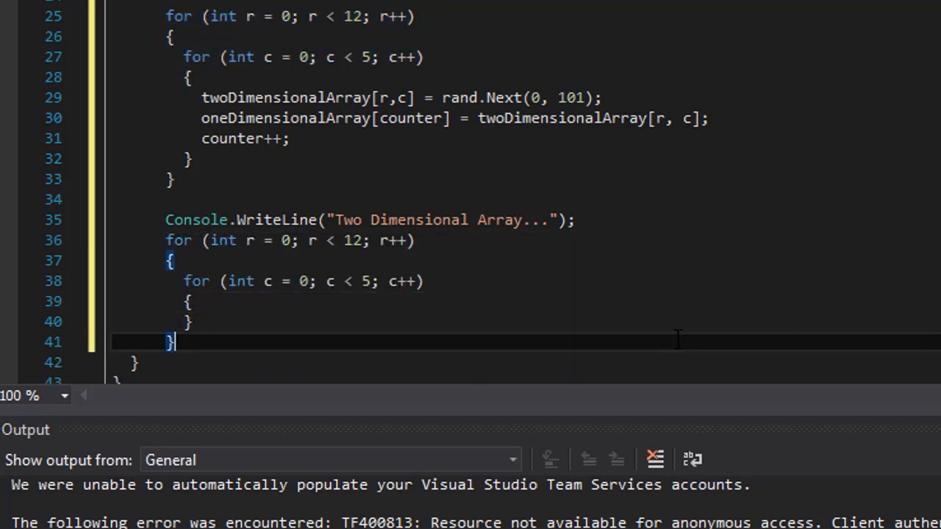
{"action": "mouse_move", "coordinate": [240, 281]}
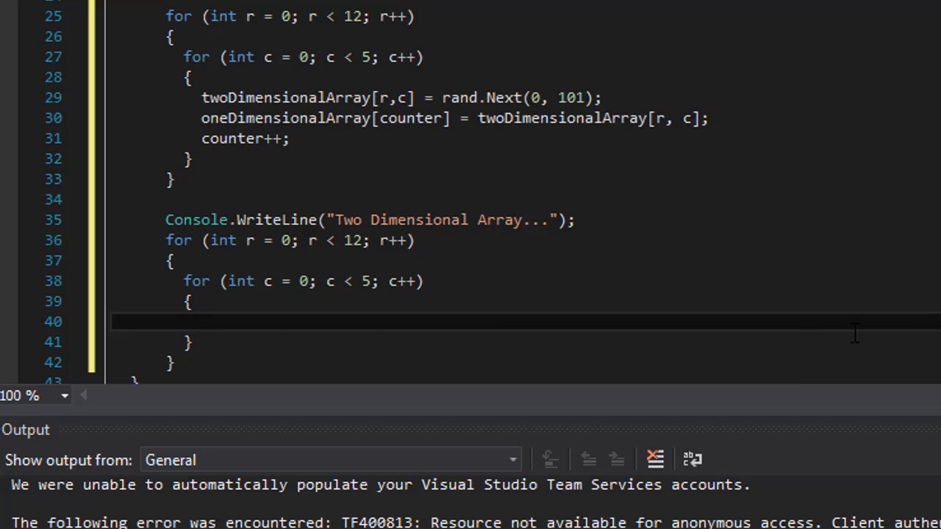
{"action": "type", "text": "c"}
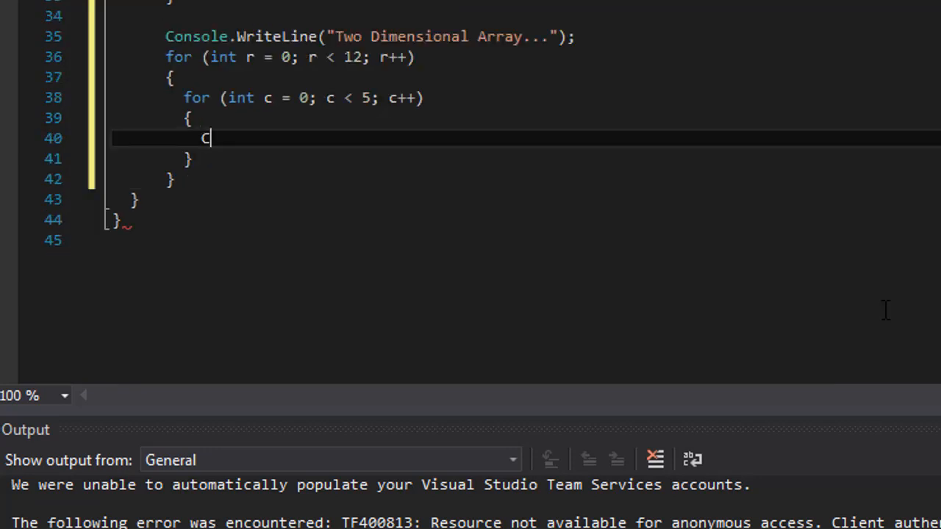
{"action": "type", "text": "onsole.WriteLine"}
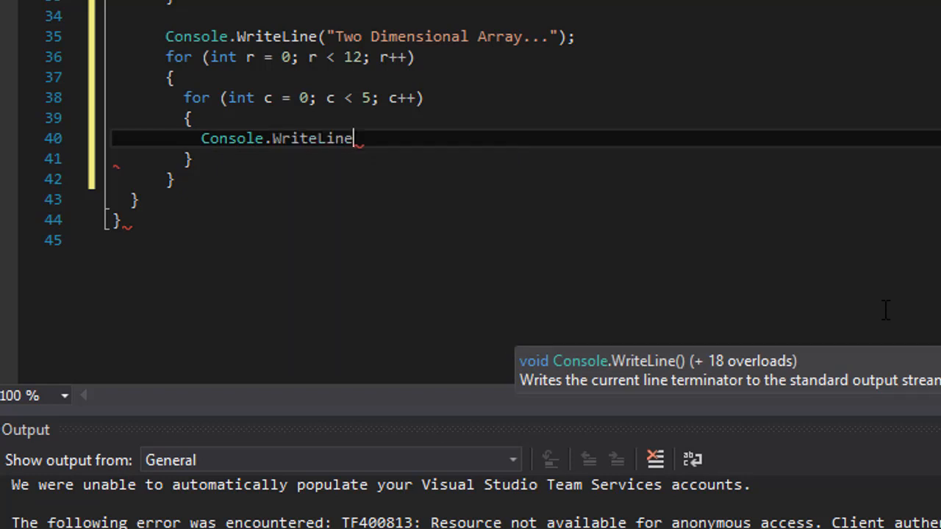
{"action": "type", "text": "("}
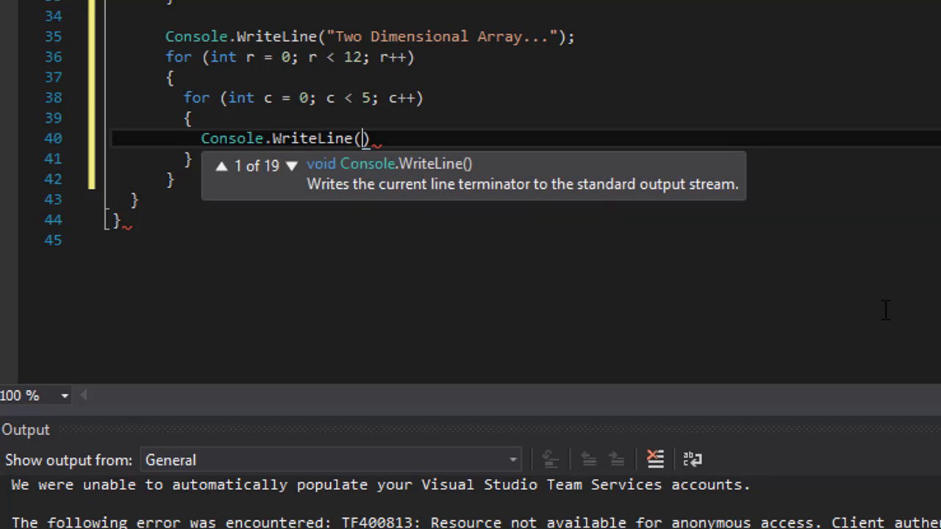
{"action": "type", "text": "two"}
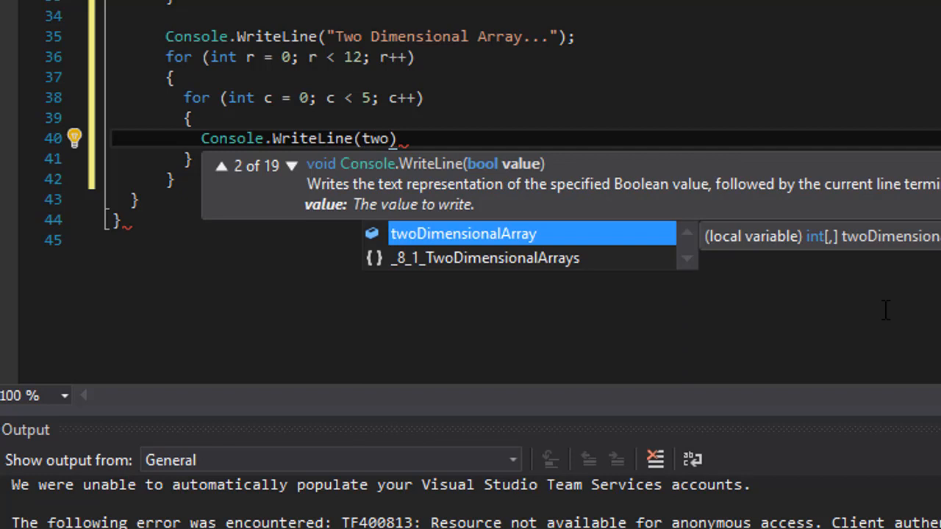
{"action": "key", "text": "Tab"}
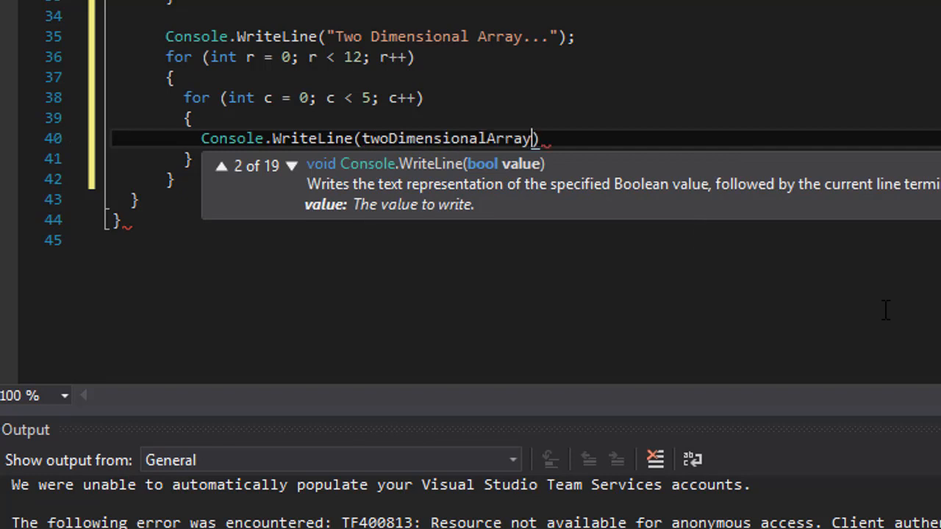
{"action": "type", "text": "[]"}
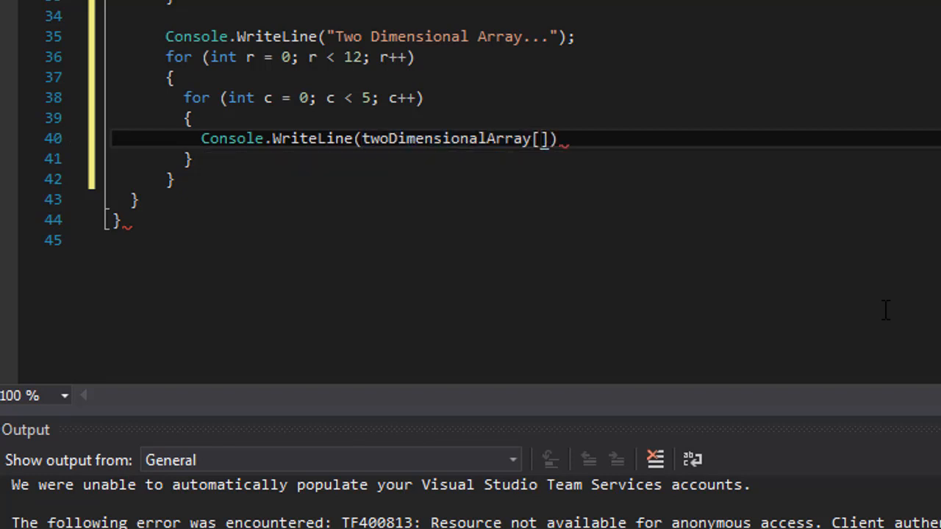
{"action": "type", "text": ",c"}
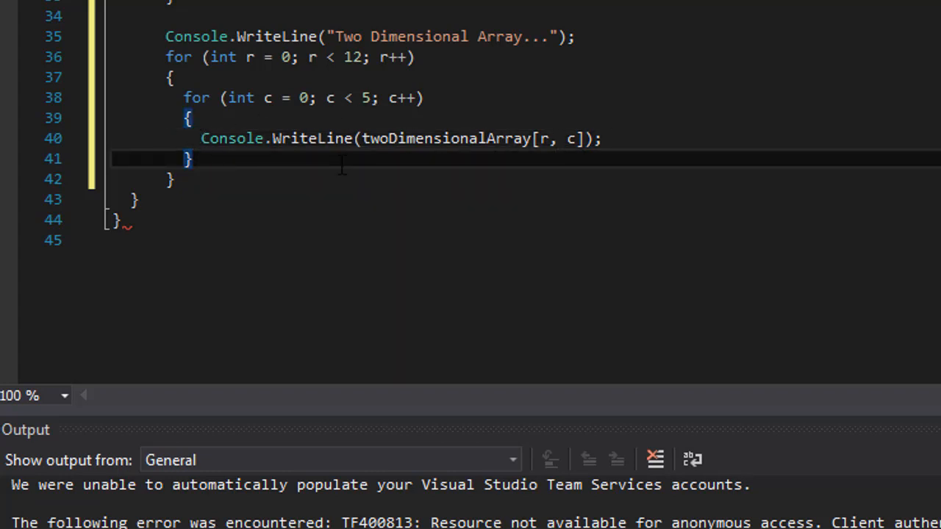
Step: Add Console.WriteLine("\n") after the inner loop to break each row
{"action": "type", "text": "Console.WriteLine"}
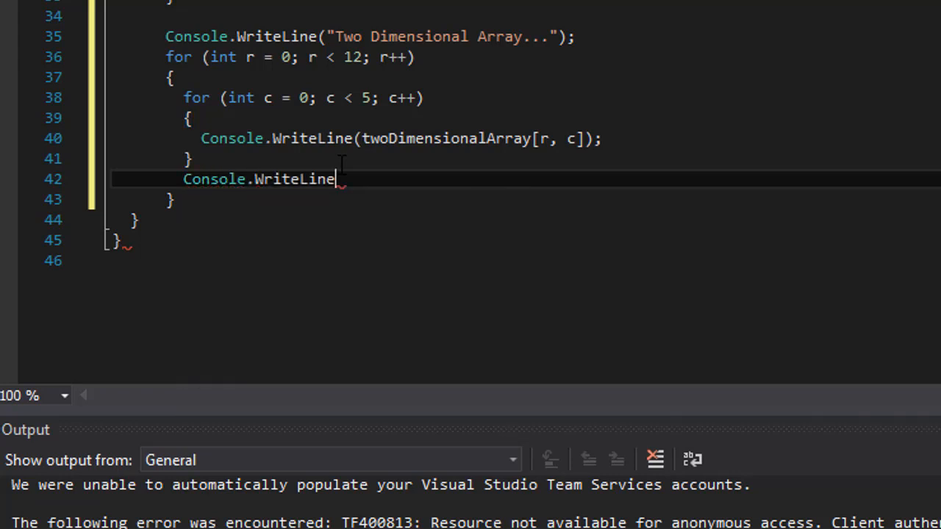
{"action": "double_click", "coordinate": [294, 179]}
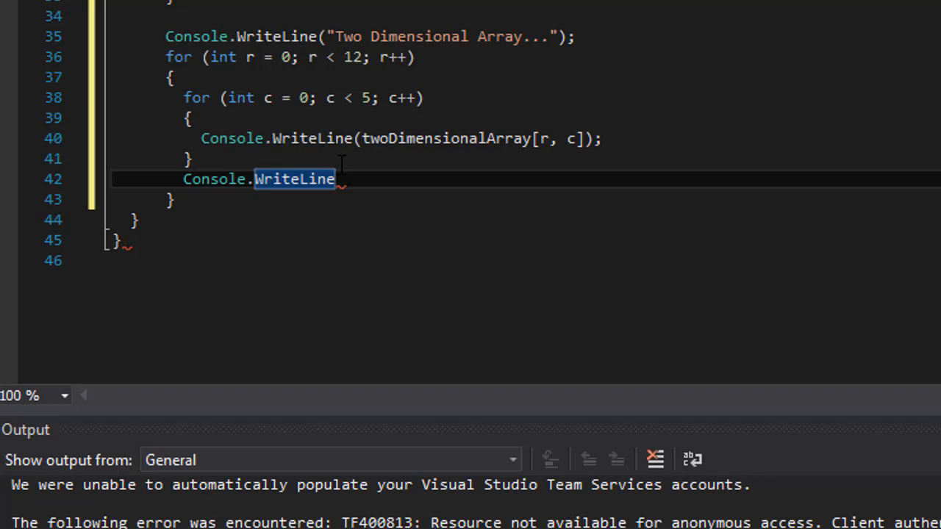
{"action": "type", "text": "(\"\")"}
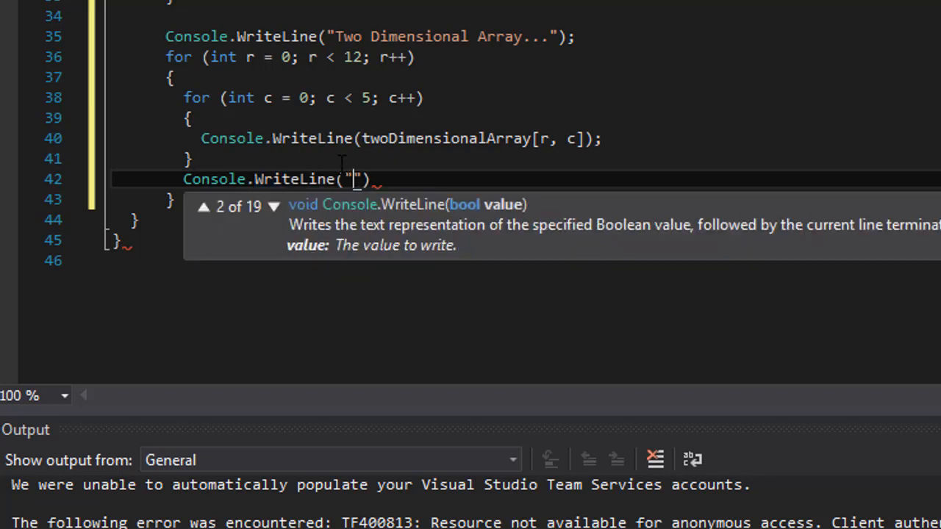
{"action": "type", "text": "\\n"}
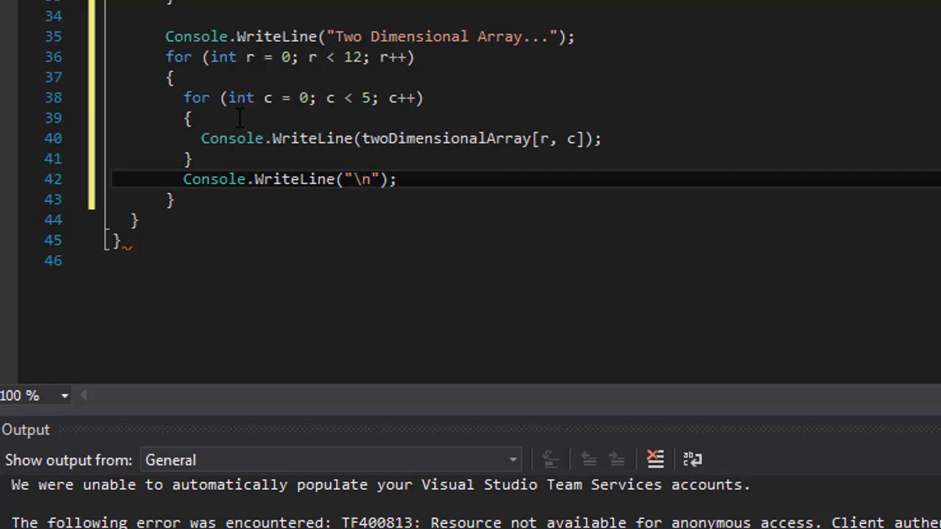
{"action": "left_click", "coordinate": [397, 179]}
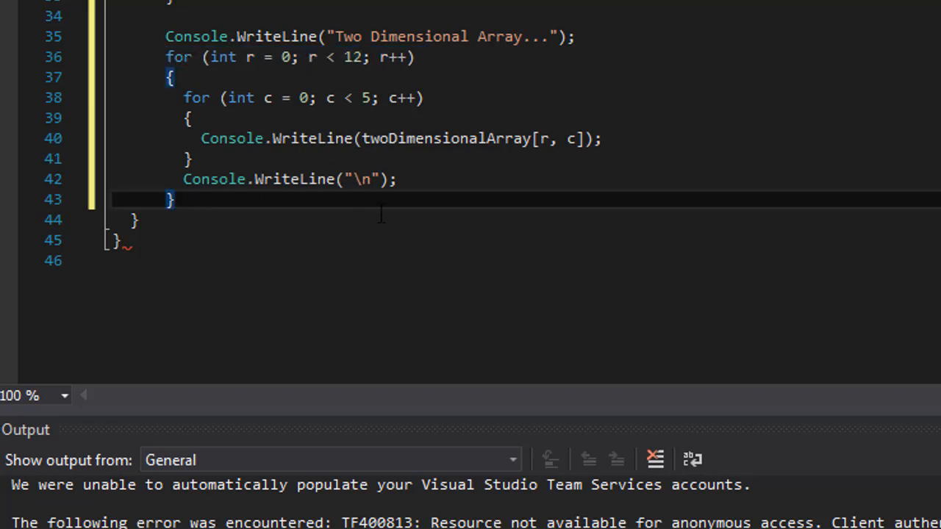
{"action": "mouse_move", "coordinate": [373, 218]}
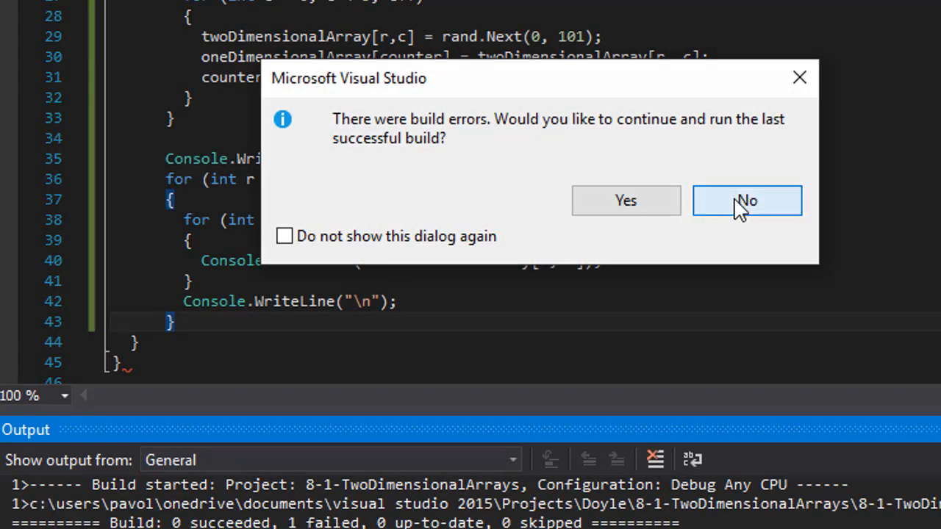
Step: Decline the build-errors prompt, run the program, and move the console window aside
{"action": "left_click", "coordinate": [746, 200]}
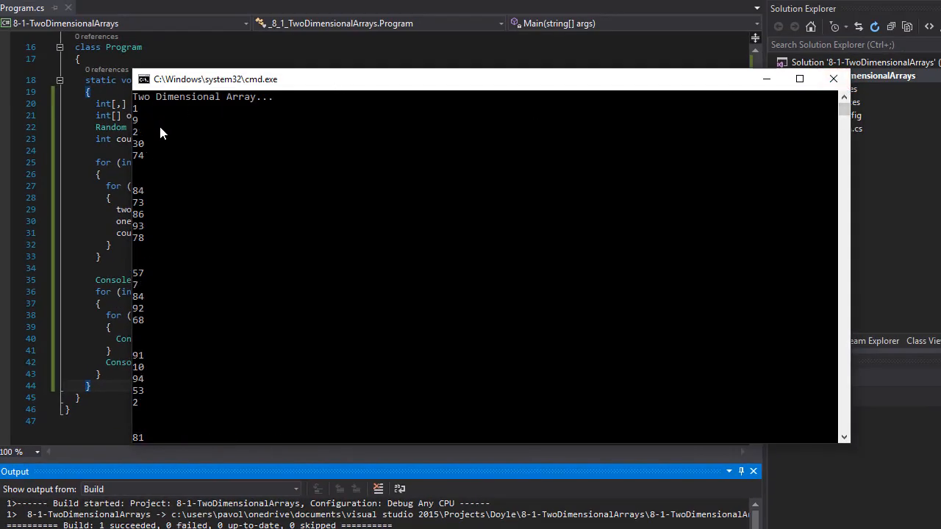
{"action": "mouse_move", "coordinate": [158, 102]}
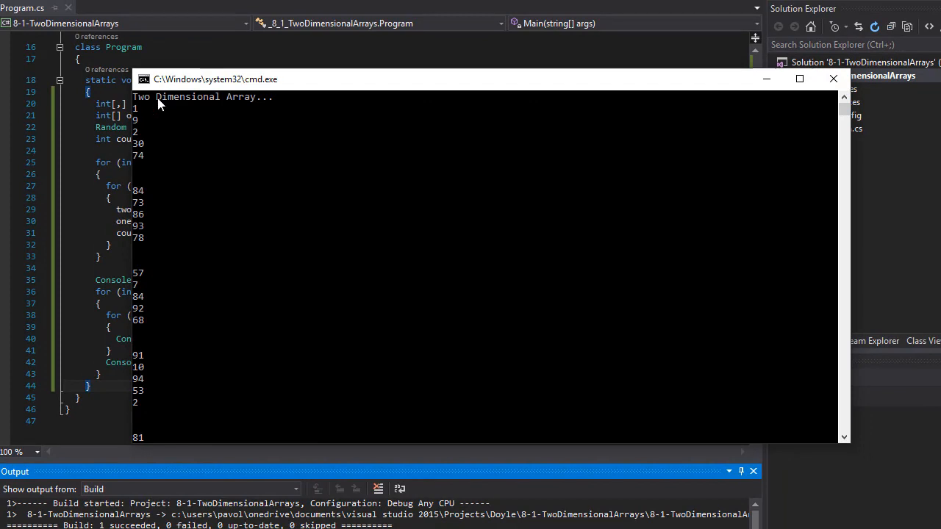
{"action": "left_click_drag", "start_coordinate": [216, 78], "coordinate": [312, 113]}
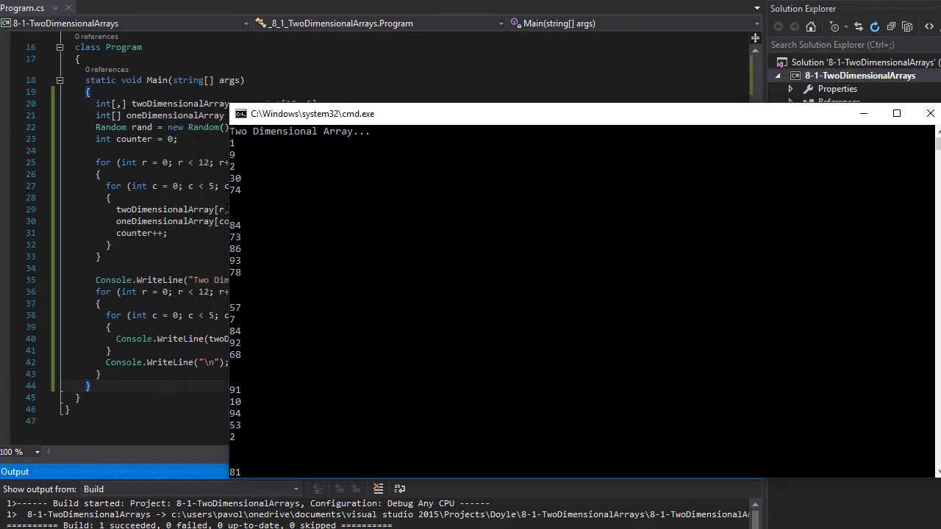
{"action": "mouse_move", "coordinate": [247, 300]}
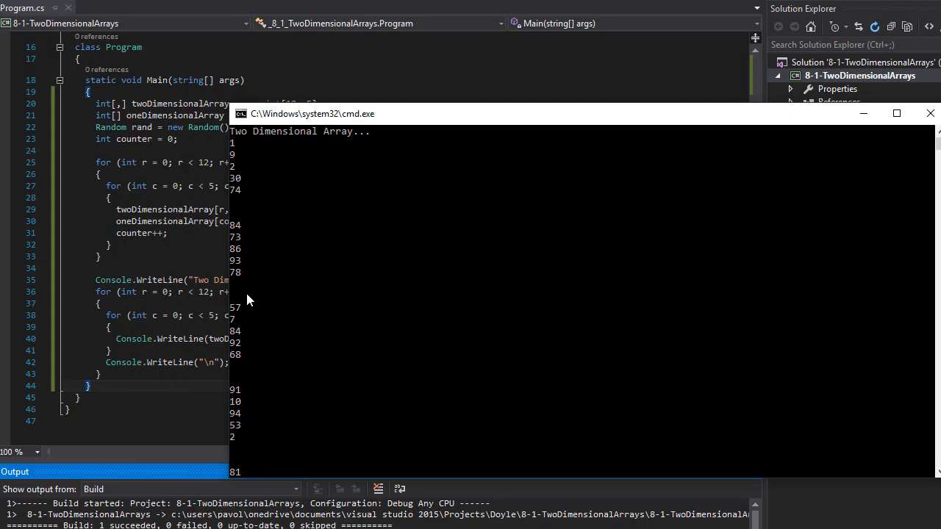
{"action": "mouse_move", "coordinate": [462, 151]}
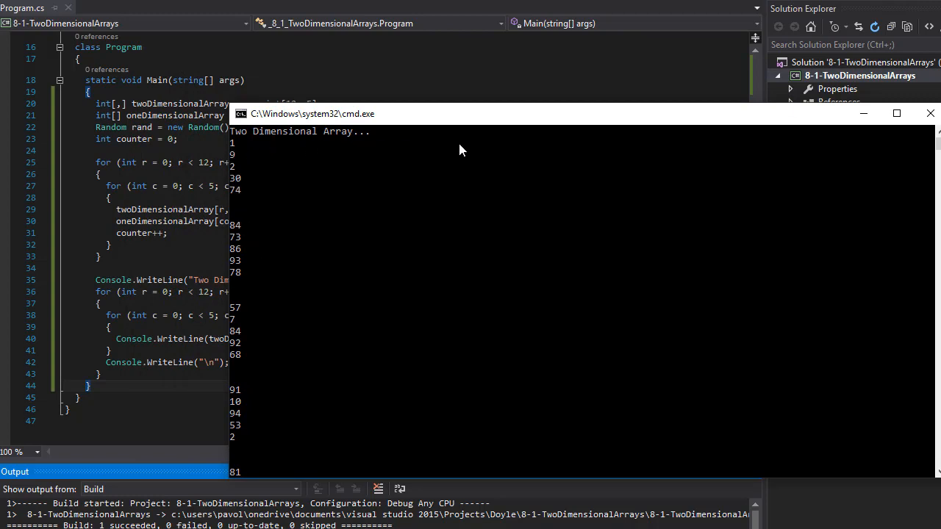
{"action": "mouse_move", "coordinate": [237, 251]}
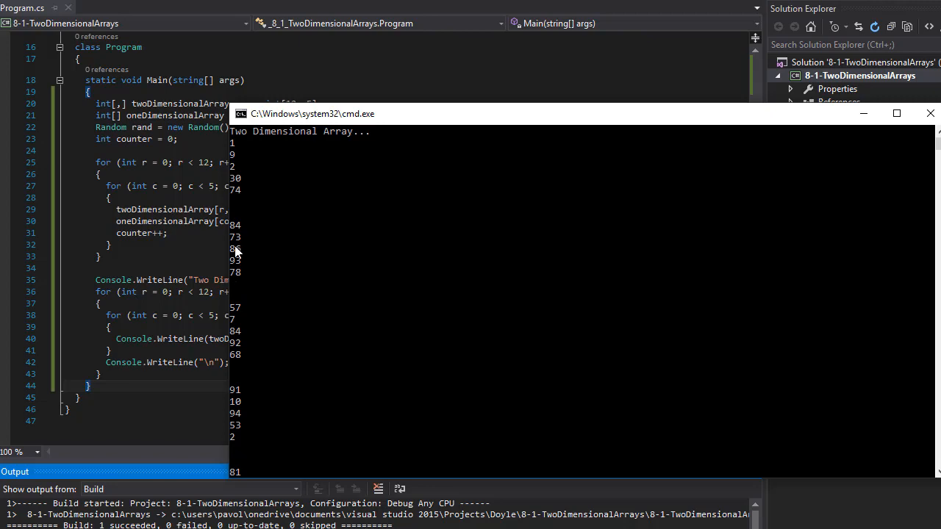
{"action": "mouse_move", "coordinate": [230, 156]}
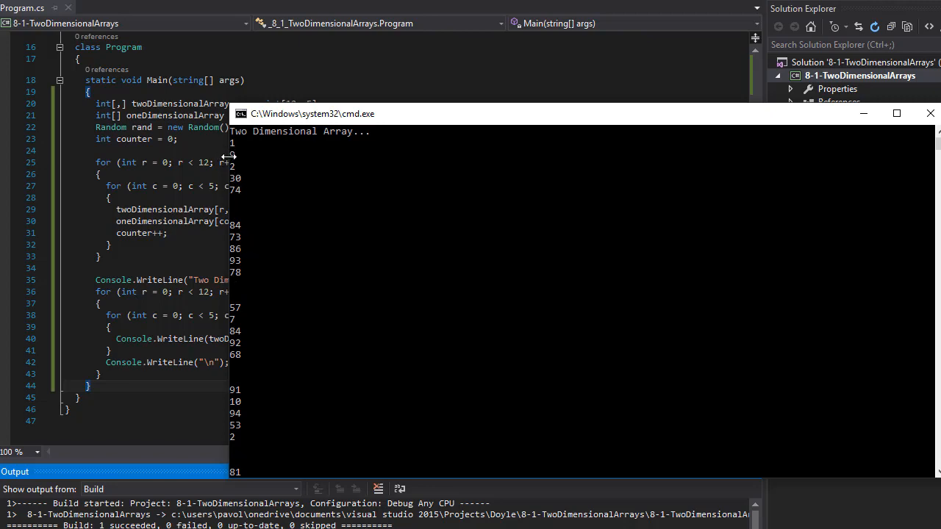
{"action": "mouse_move", "coordinate": [797, 165]}
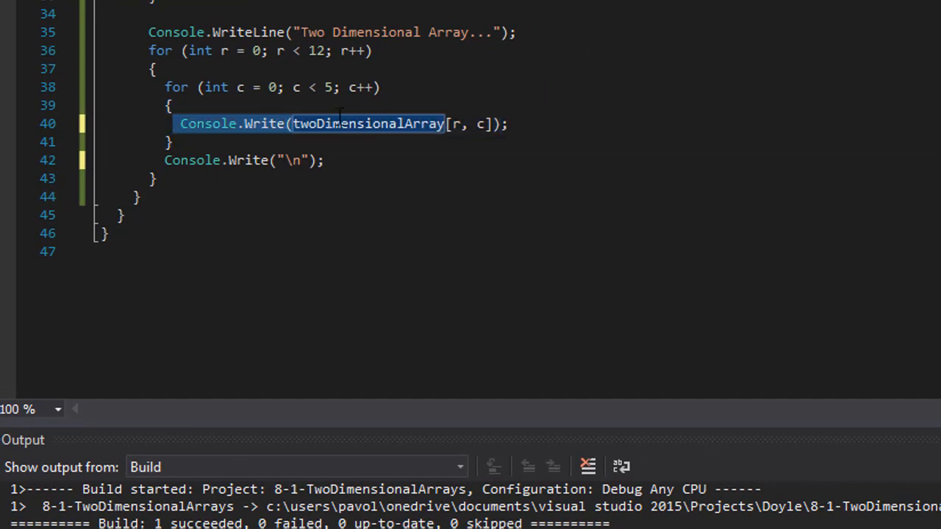
{"action": "mouse_move", "coordinate": [688, 139]}
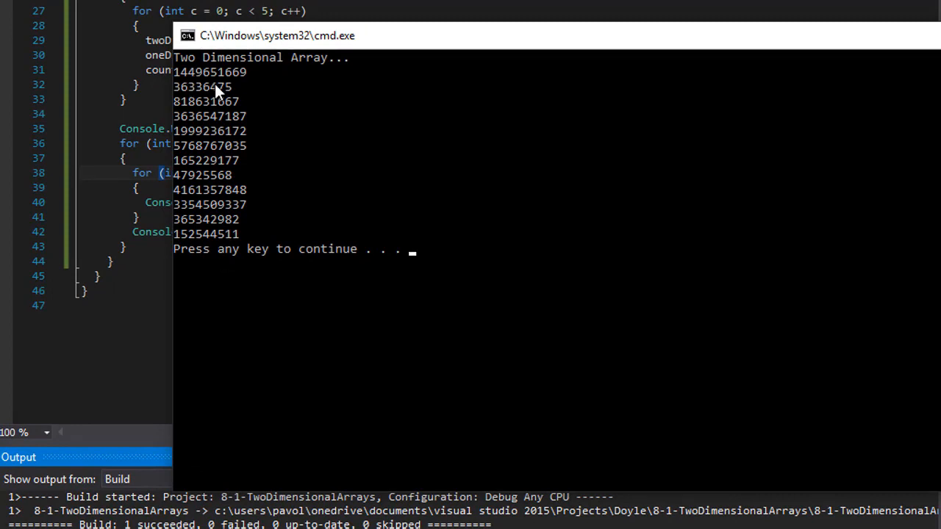
{"action": "mouse_move", "coordinate": [188, 95]}
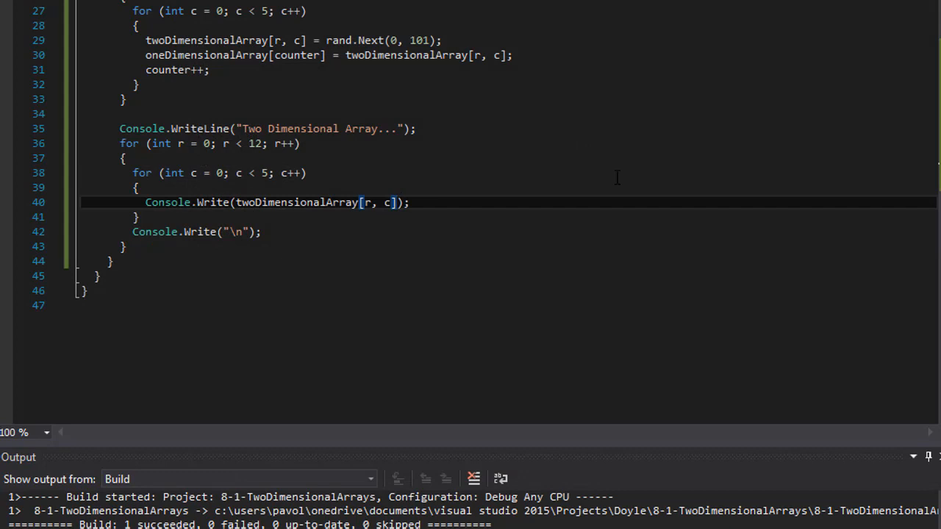
Step: Append + " " to the Console.Write argument to space out values
{"action": "type", "text": "+ \""}
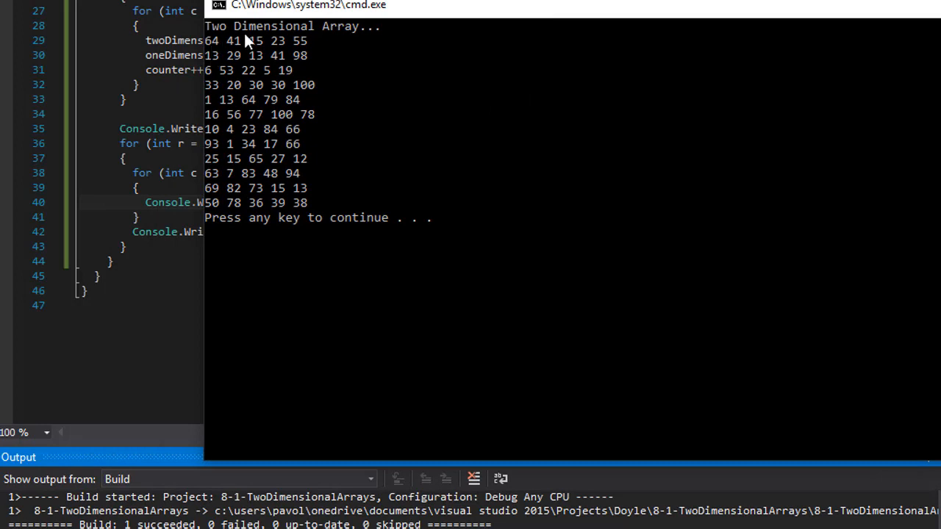
{"action": "mouse_move", "coordinate": [313, 65]}
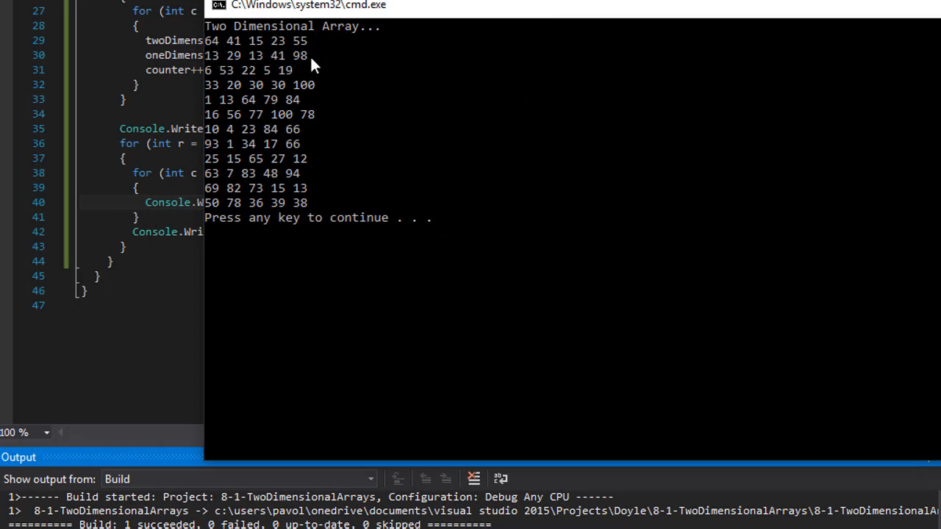
{"action": "mouse_move", "coordinate": [278, 55]}
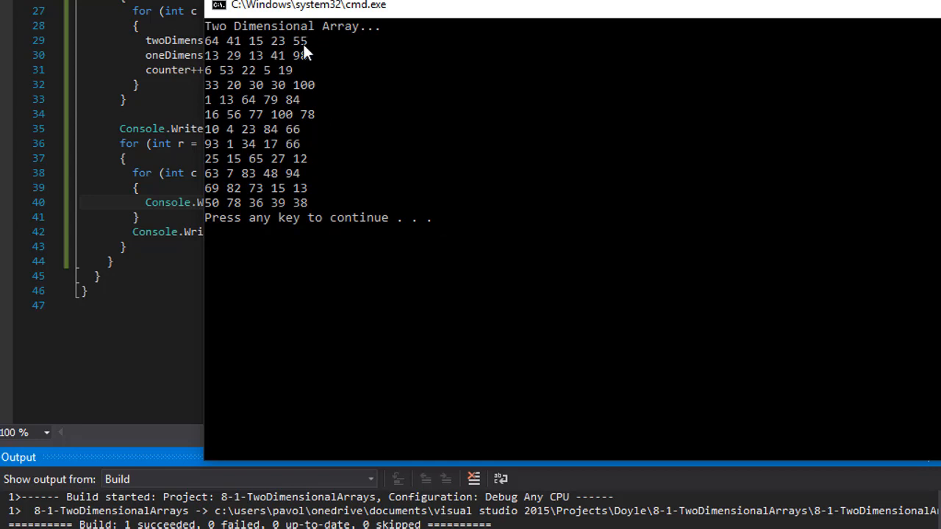
{"action": "mouse_move", "coordinate": [294, 140]}
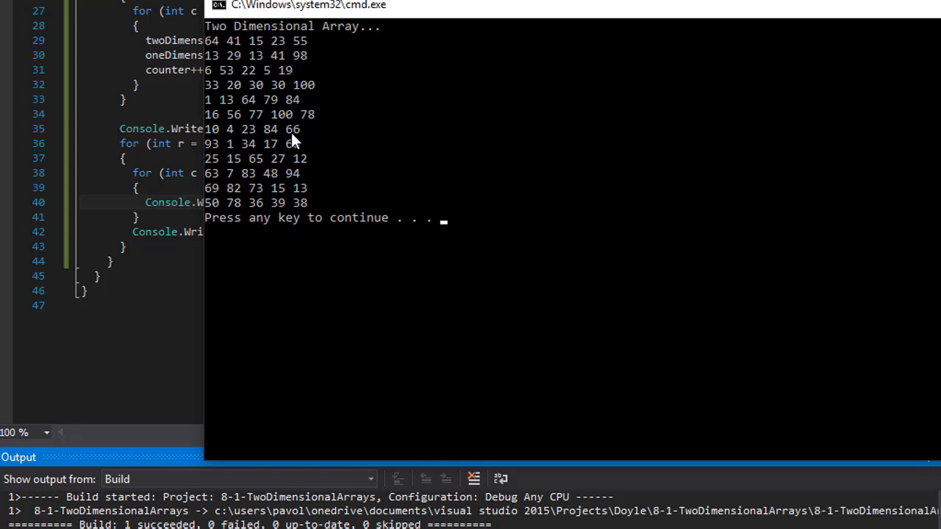
{"action": "mouse_move", "coordinate": [761, 28]}
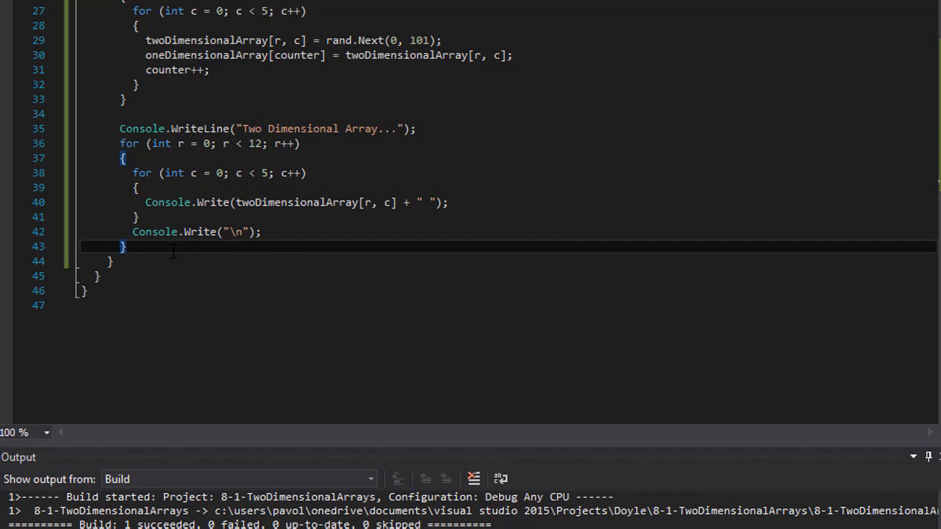
Step: Copy the heading WriteLine below the printing loop for the "One Dimensional Array..." heading
{"action": "key", "text": "Enter"}
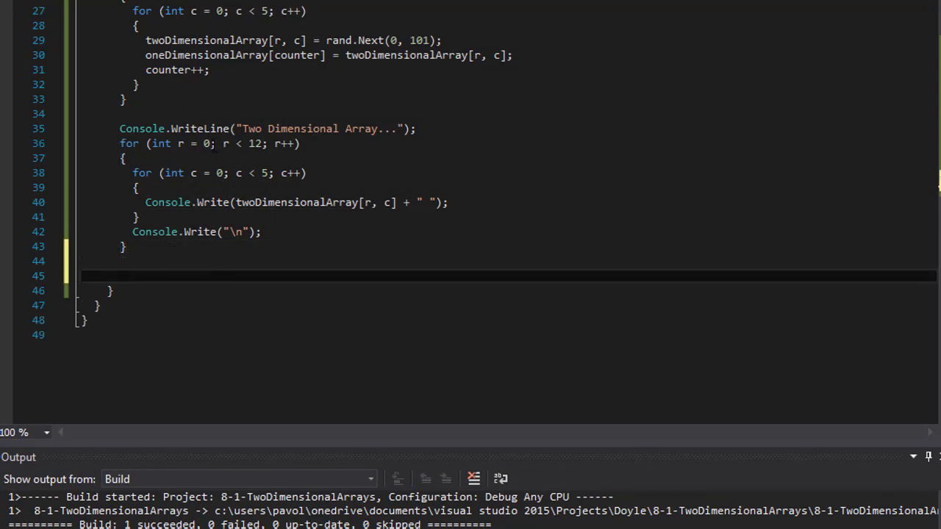
{"action": "triple_click", "coordinate": [264, 129]}
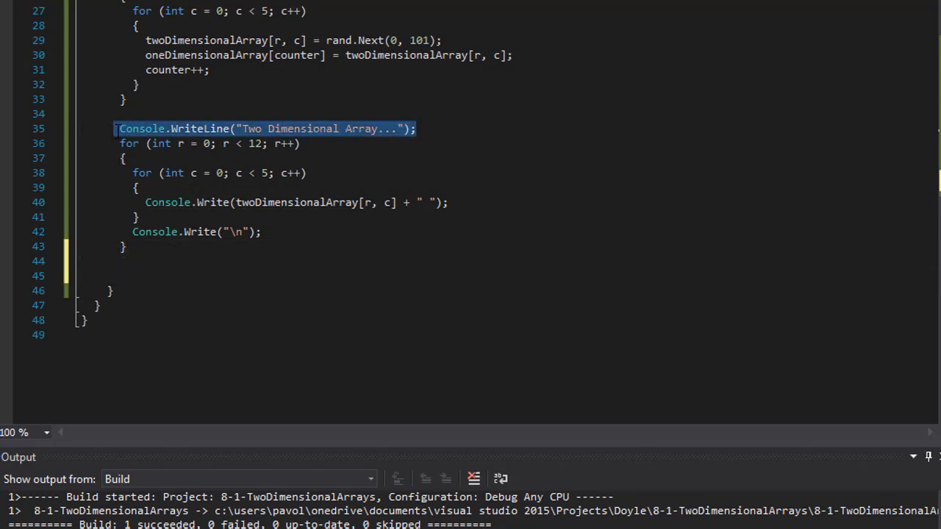
{"action": "left_click", "coordinate": [121, 275]}
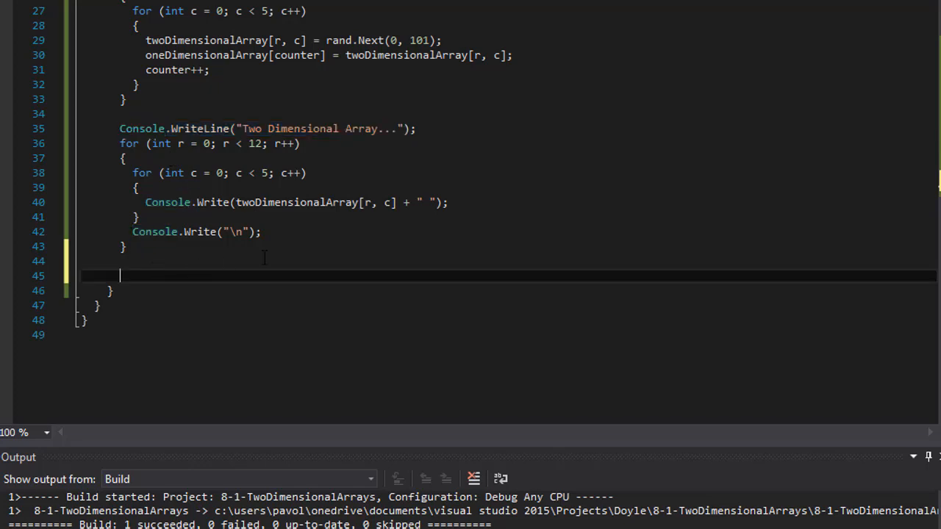
{"action": "type", "text": "Console.WriteLine(\"Two Dimensional Array...\");"}
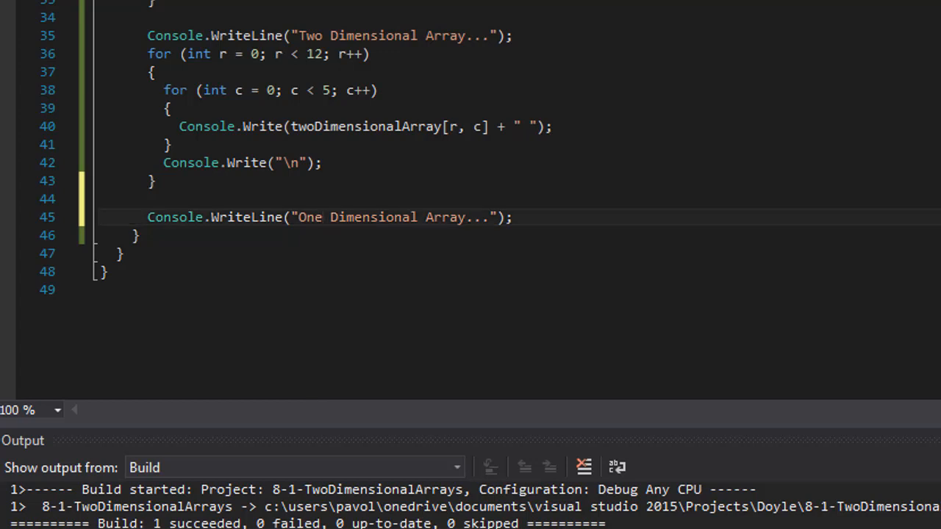
{"action": "left_click", "coordinate": [137, 235]}
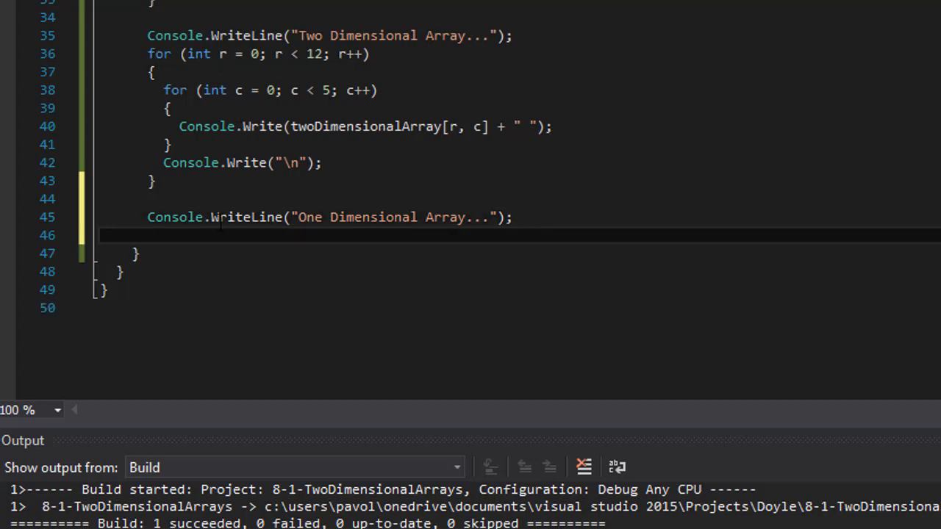
Step: Write the loop header for (int i = 0; i < oneDimensionalArray.Length; i++)
{"action": "type", "text": "for ("}
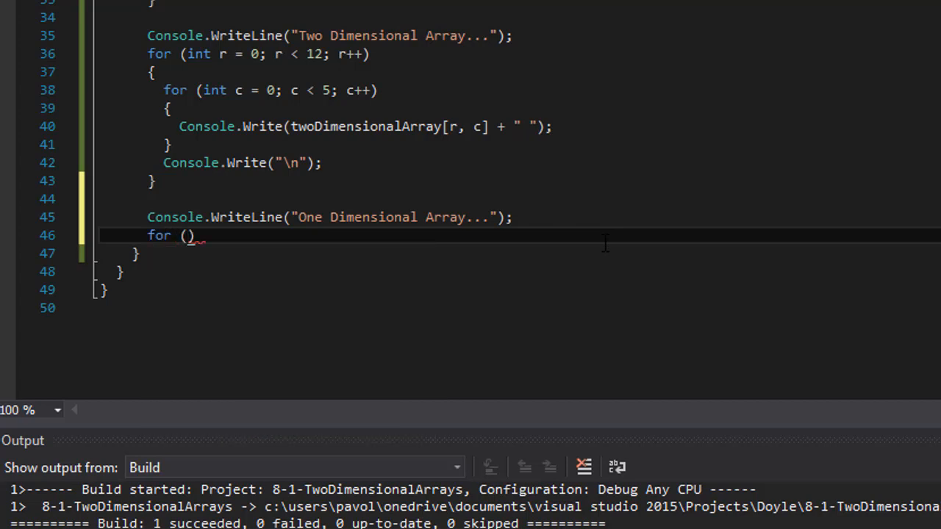
{"action": "type", "text": "int i"}
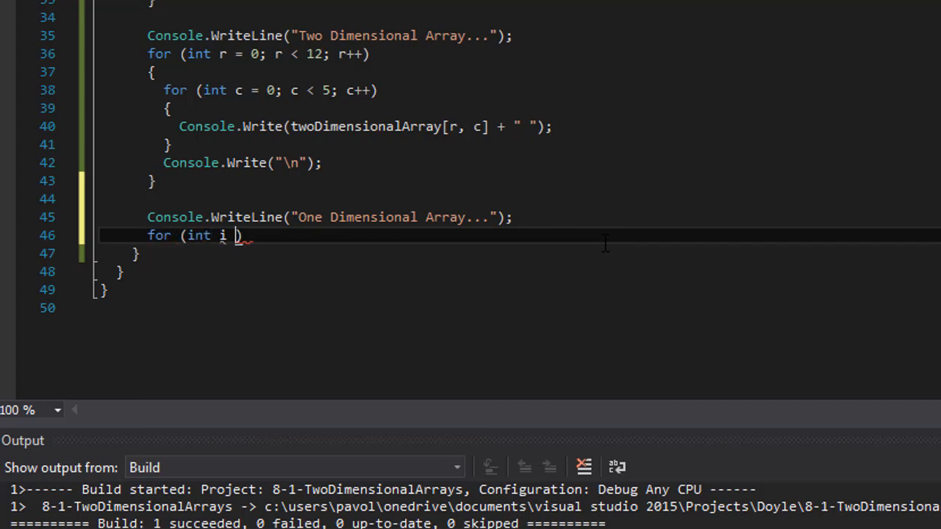
{"action": "type", "text": "= 0;"}
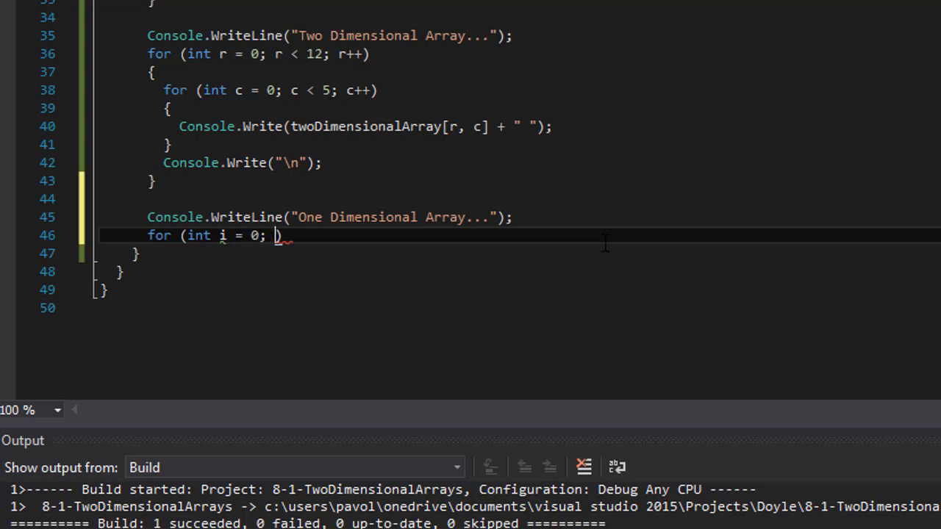
{"action": "type", "text": "i"}
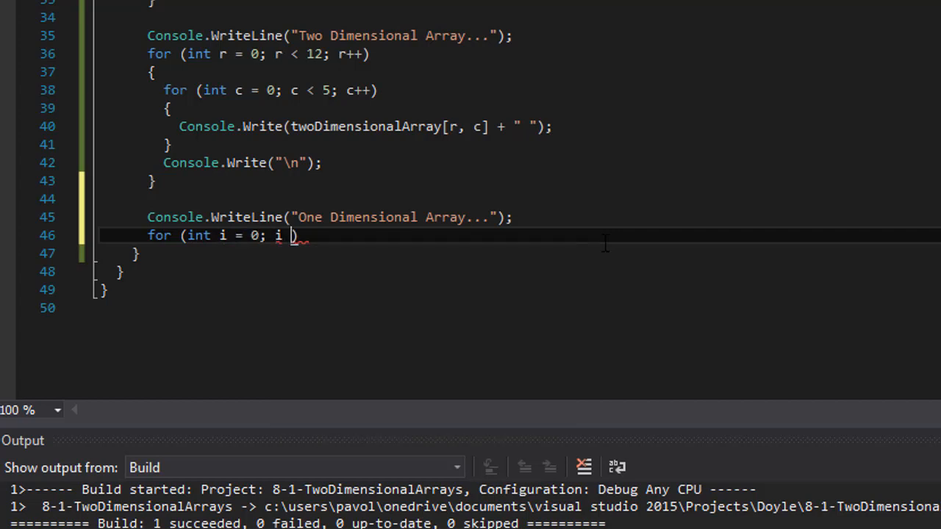
{"action": "type", "text": "< oneDimensionalArray.Length"}
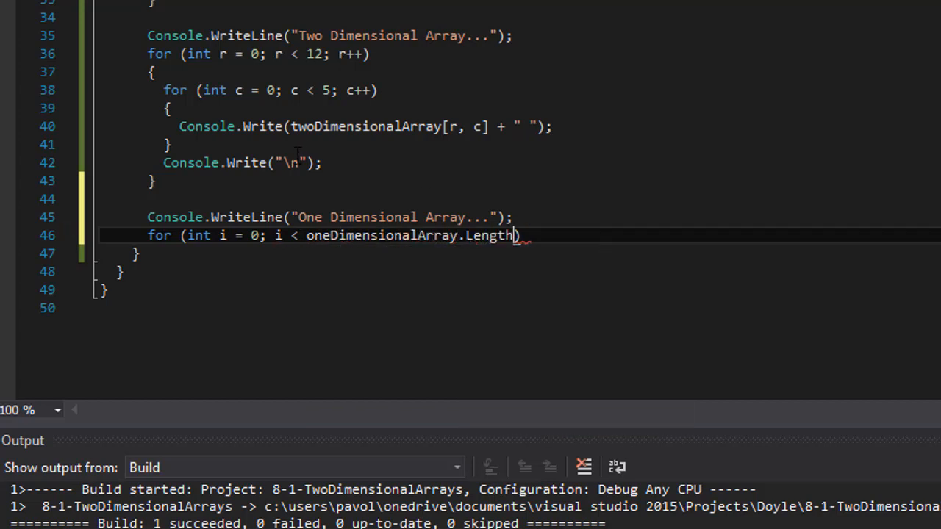
{"action": "double_click", "coordinate": [490, 235]}
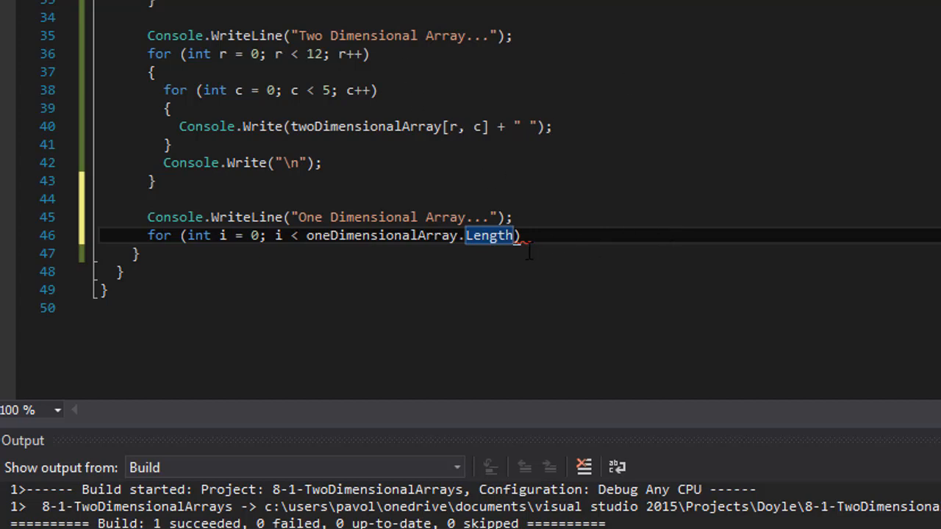
{"action": "mouse_move", "coordinate": [526, 246]}
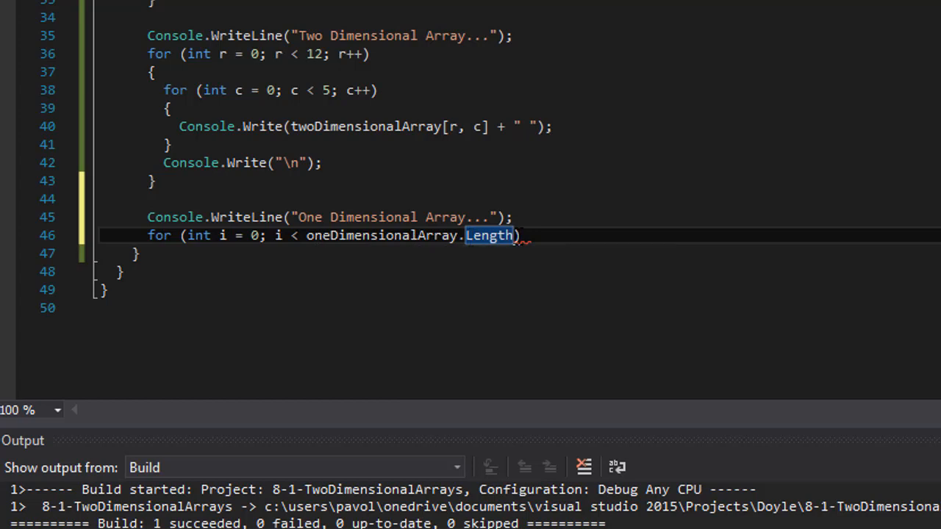
{"action": "mouse_move", "coordinate": [702, 221]}
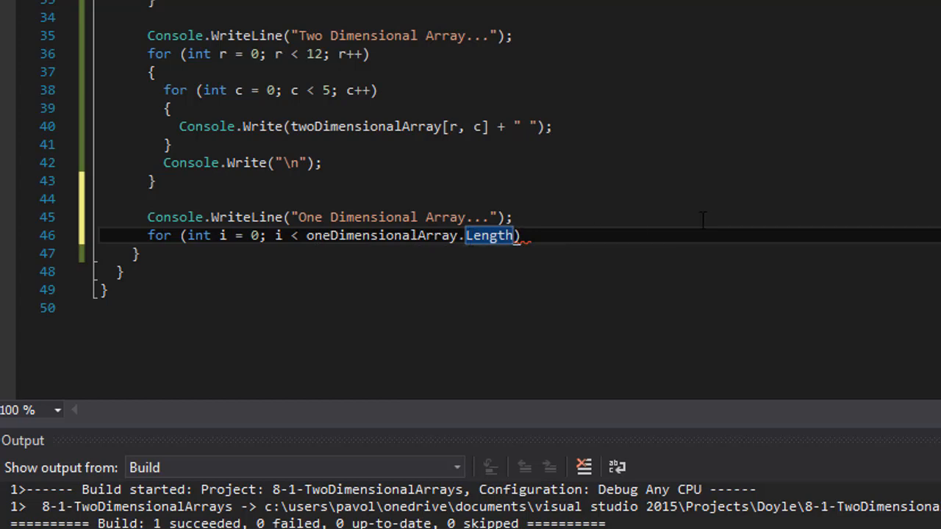
{"action": "type", "text": "; i++"}
{"action": "type", "text": "{"}
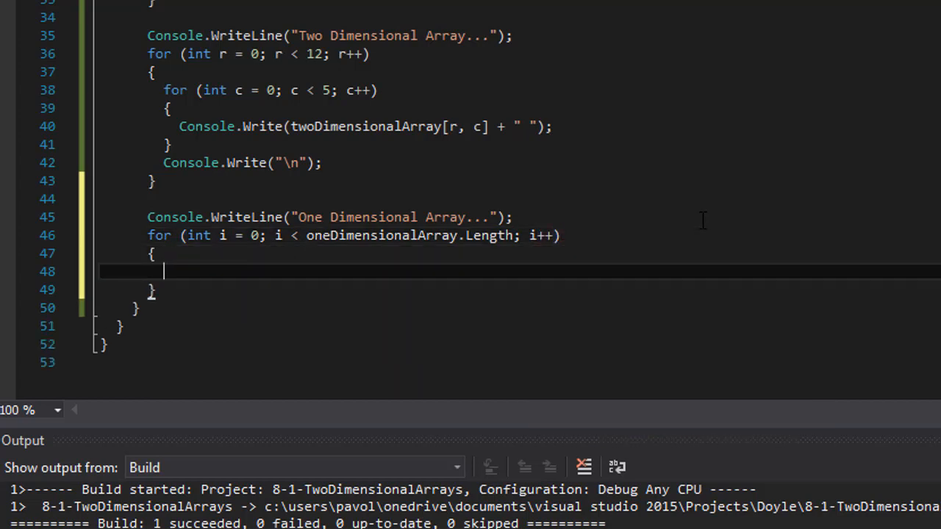
{"action": "mouse_move", "coordinate": [657, 208]}
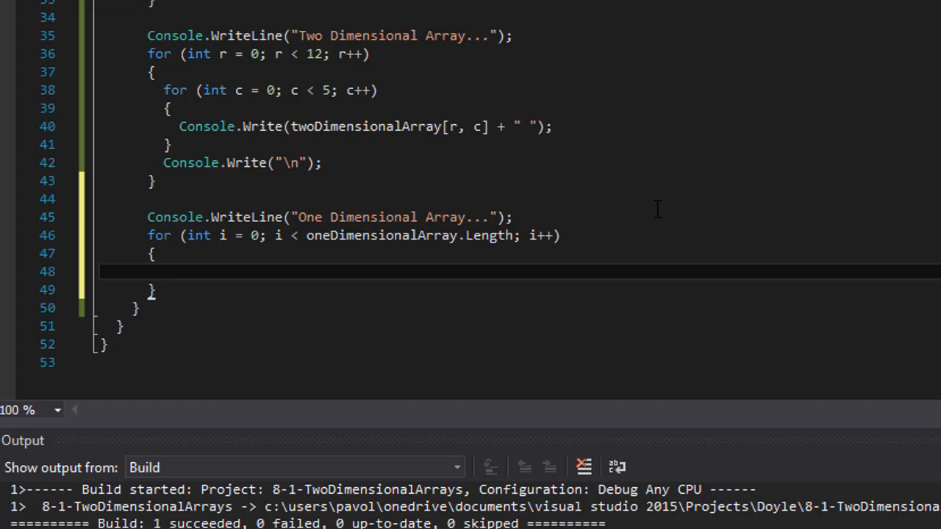
Step: Make the loop body Console.Write(oneDimensionalArray[i] + " ");
{"action": "type", "text": "Console."}
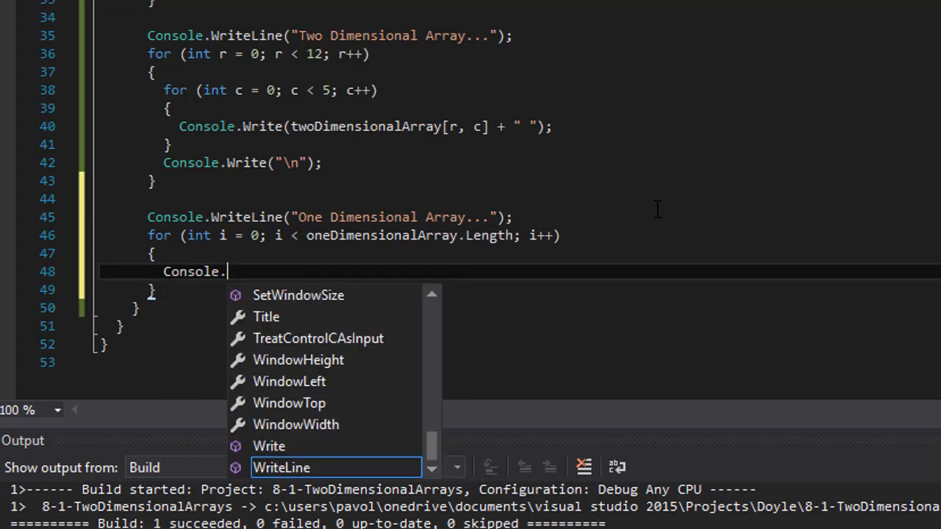
{"action": "type", "text": "Write("}
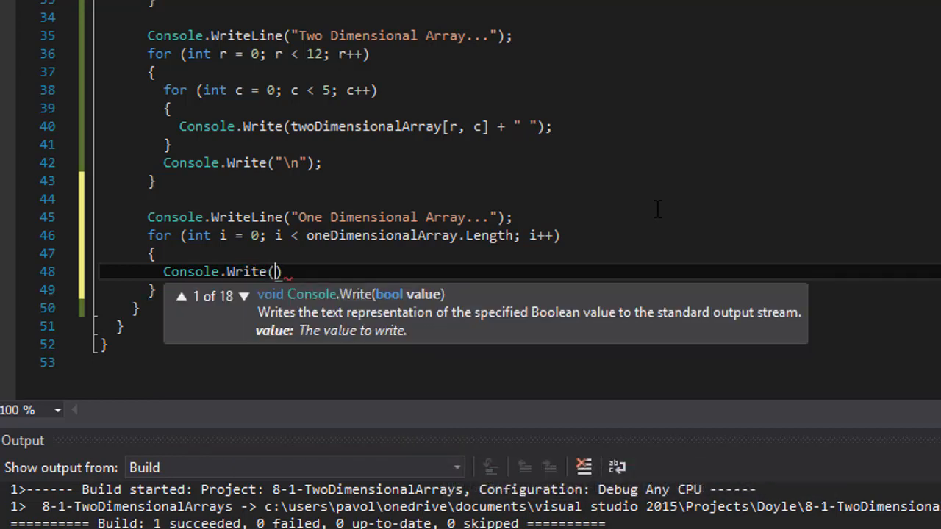
{"action": "type", "text": "oneDimensionalArray)"}
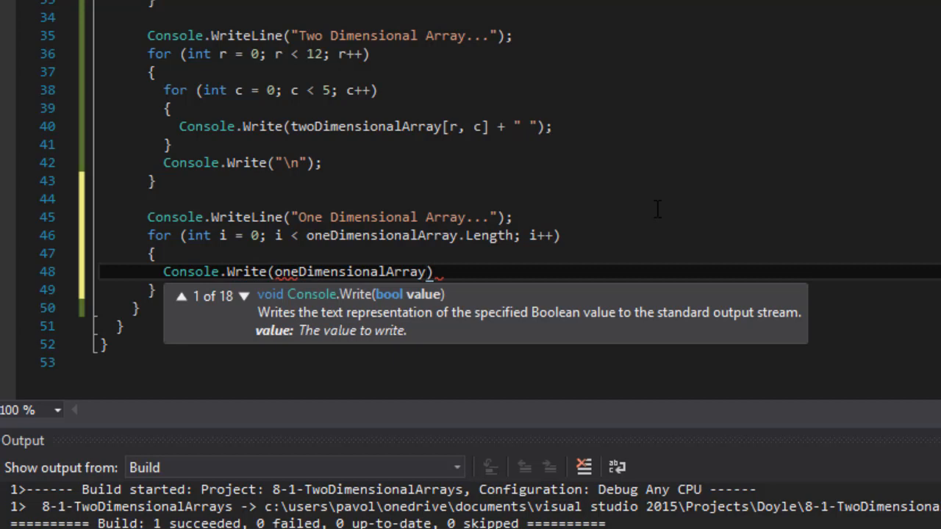
{"action": "type", "text": "[i] +"}
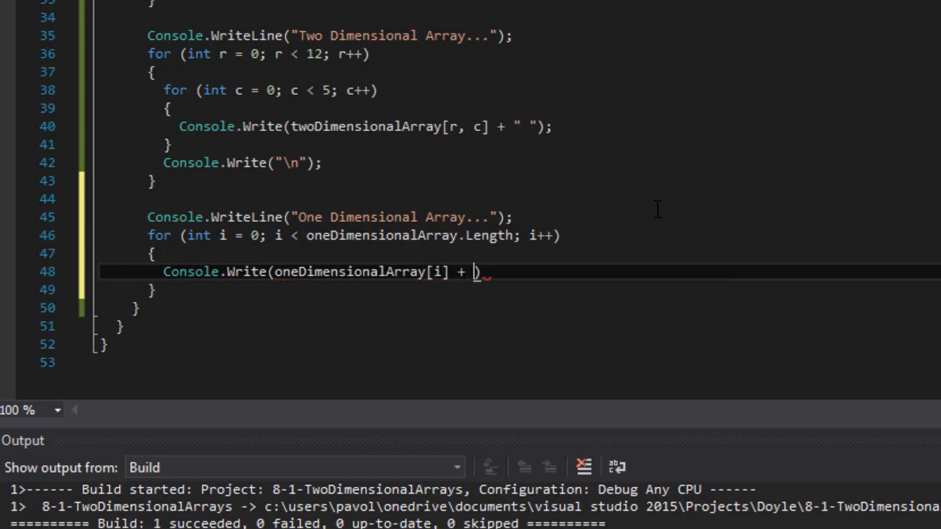
{"action": "type", "text": "\" \""}
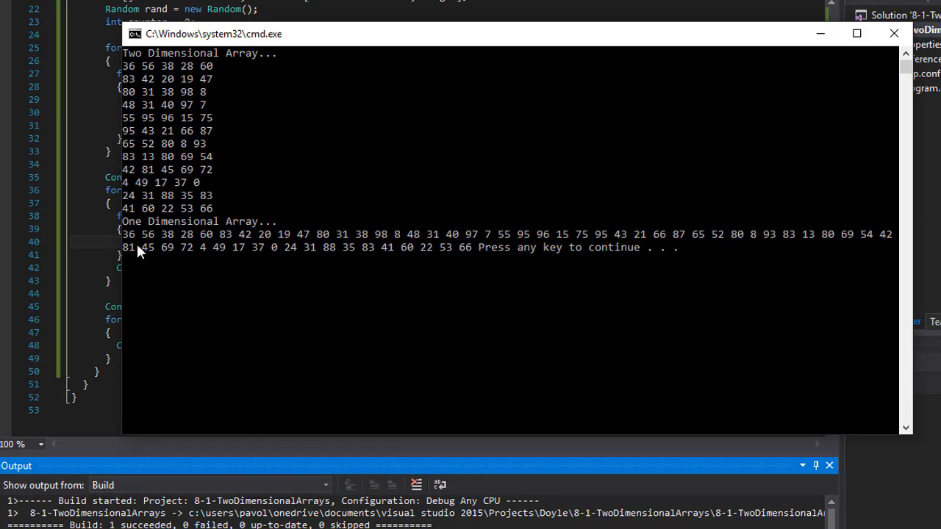
{"action": "mouse_move", "coordinate": [217, 72]}
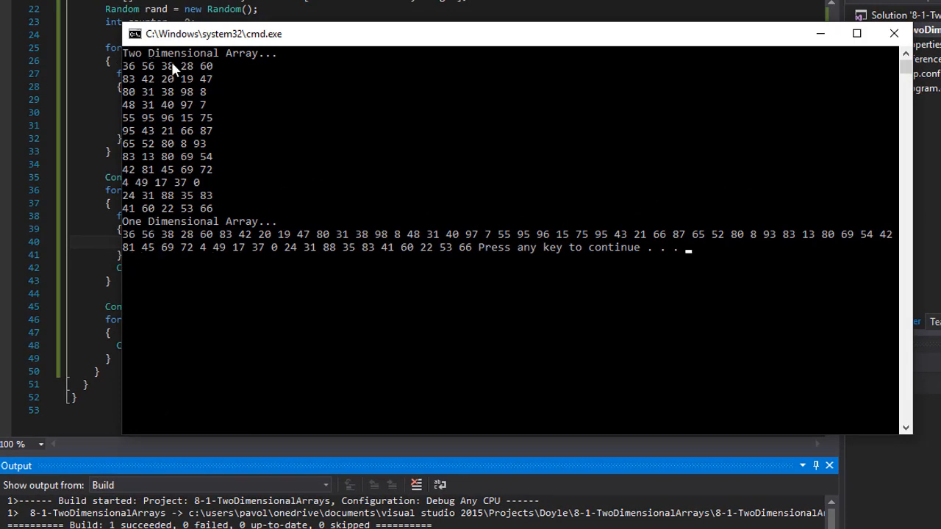
{"action": "mouse_move", "coordinate": [220, 241]}
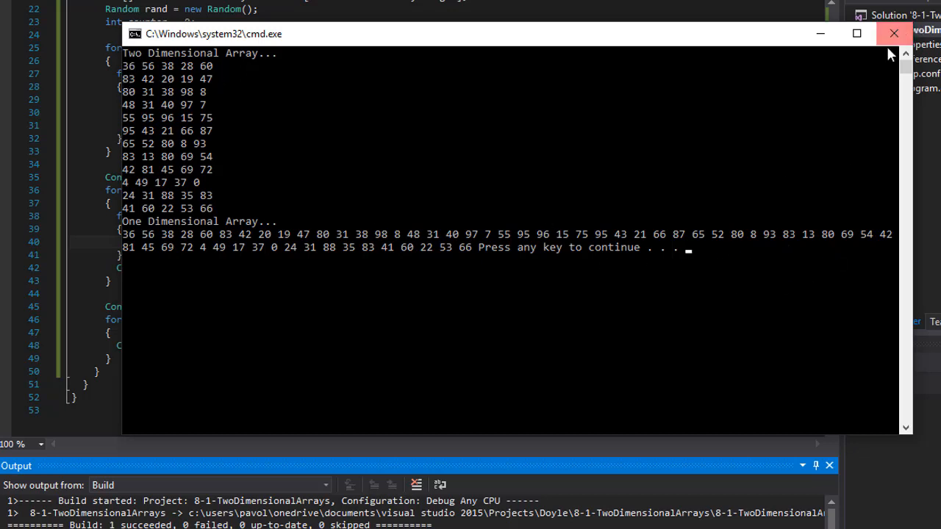
{"action": "mouse_move", "coordinate": [311, 85]}
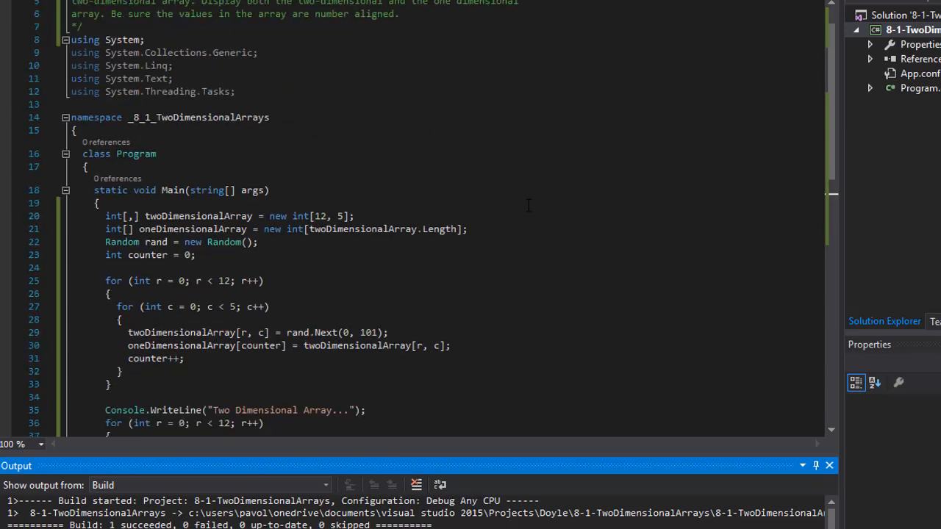
Step: Add if (i % 5 == 0) Console.Write("\n"); above the element Console.Write line
{"action": "scroll", "scroll_direction": "down", "scroll_amount": 3}
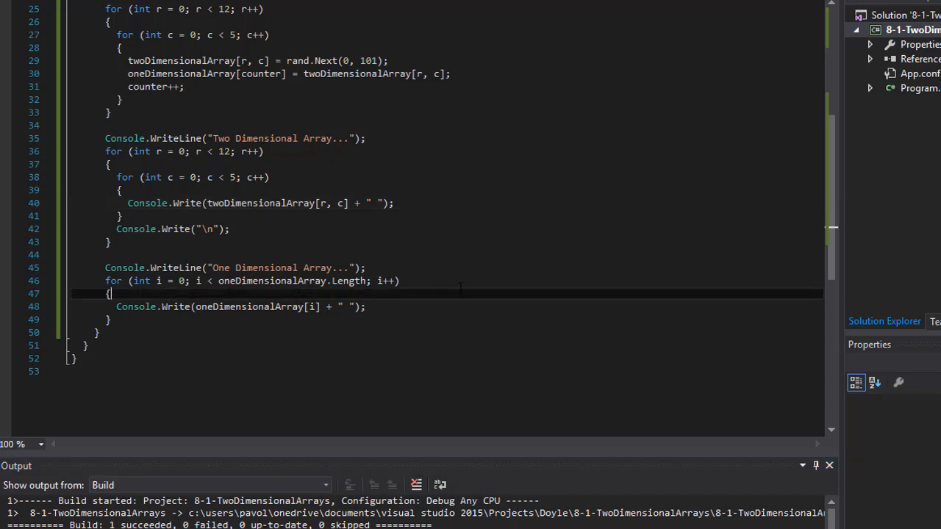
{"action": "type", "text": "if ("}
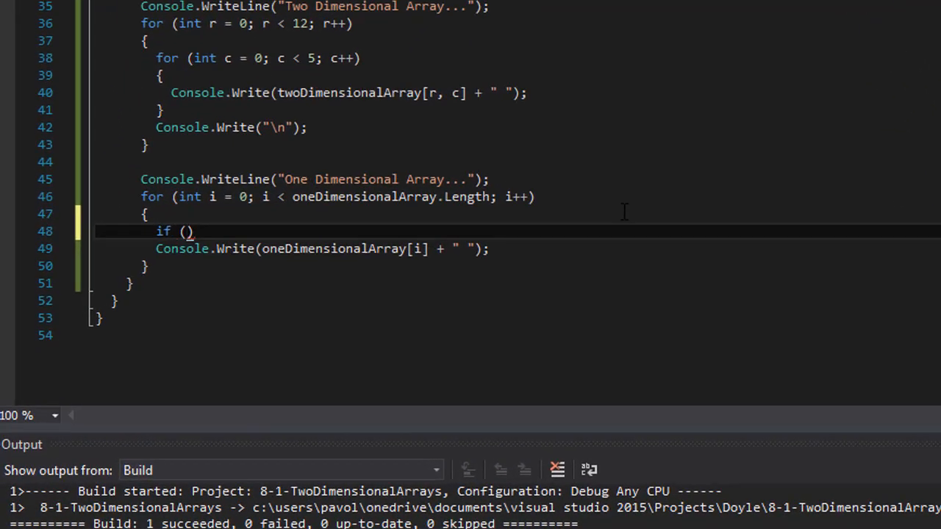
{"action": "type", "text": "i %"}
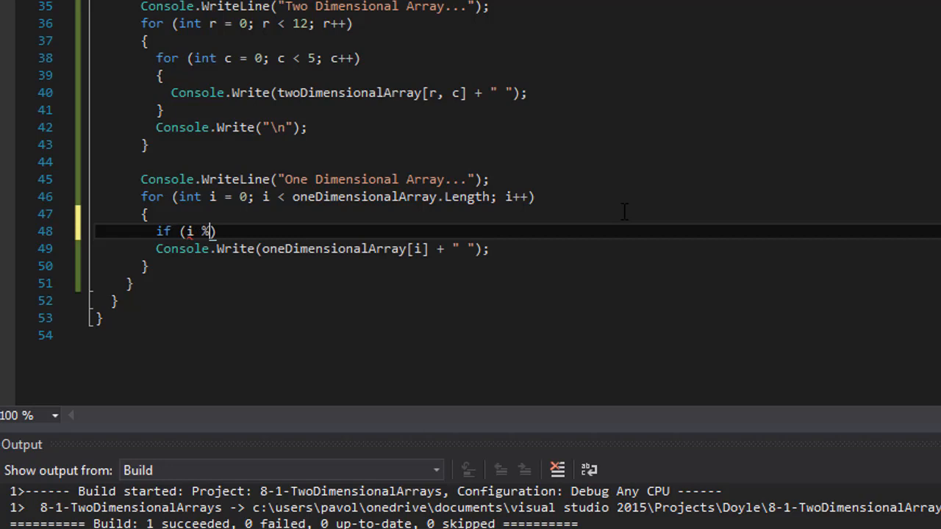
{"action": "type", "text": "5"}
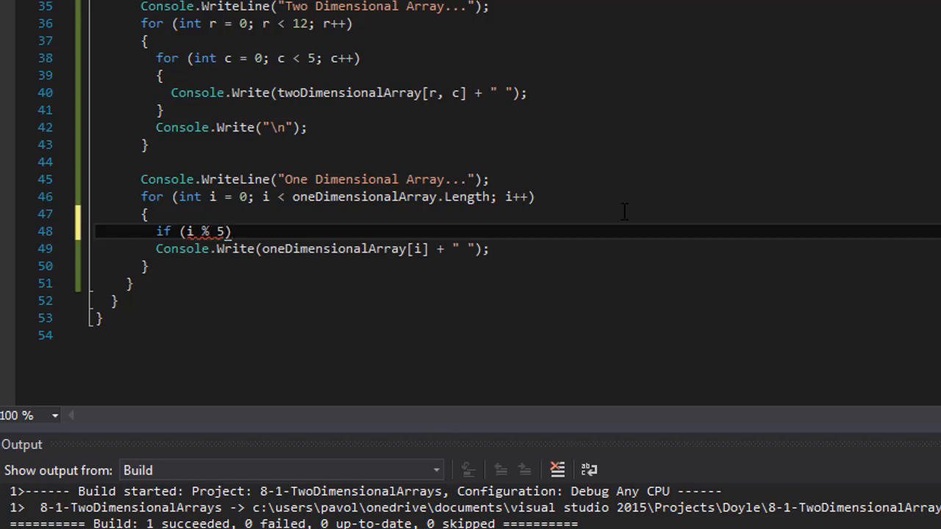
{"action": "type", "text": "== 0"}
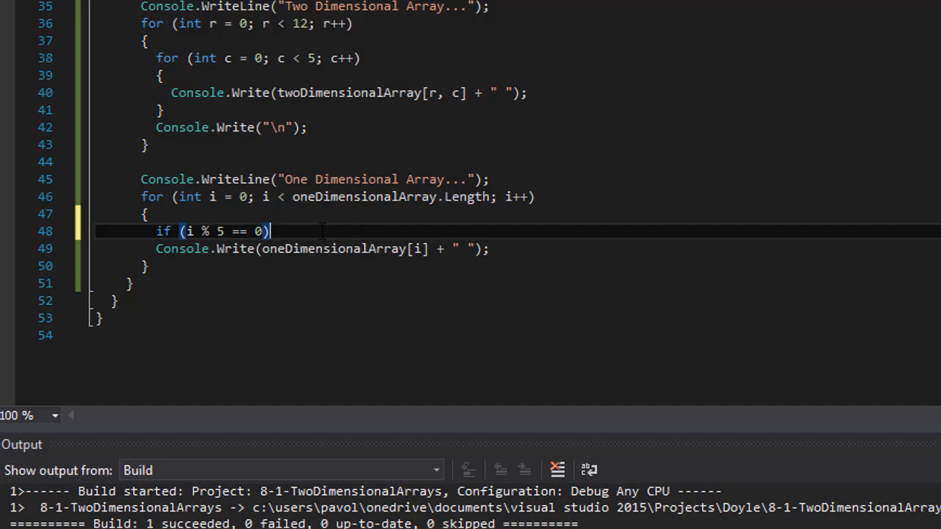
{"action": "mouse_move", "coordinate": [287, 206]}
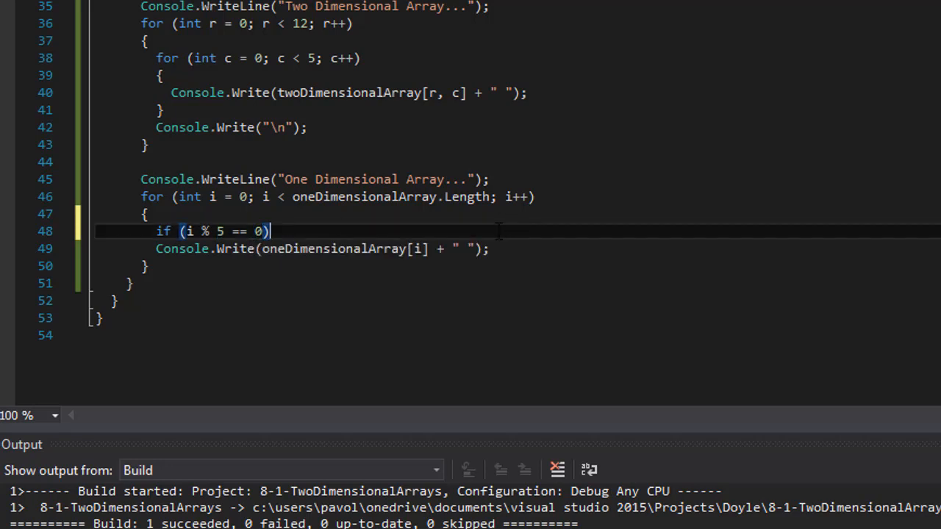
{"action": "mouse_move", "coordinate": [527, 248]}
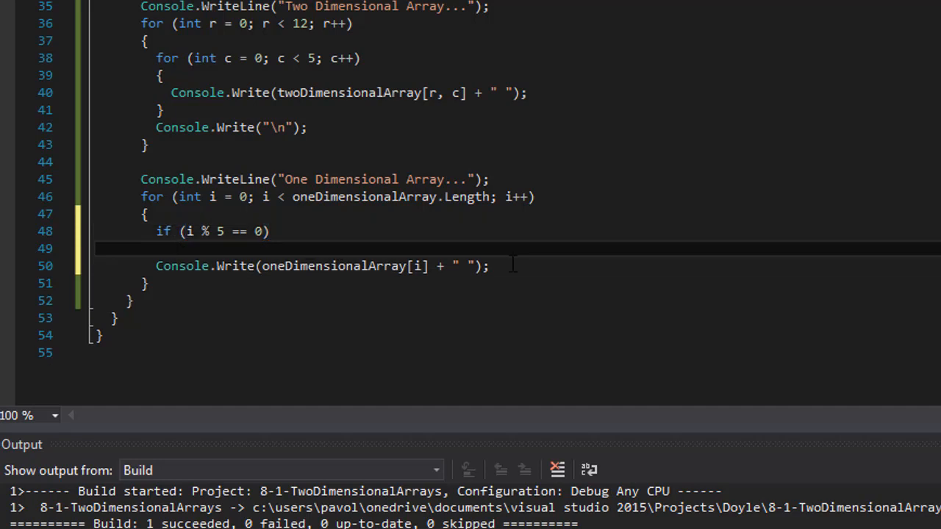
{"action": "type", "text": "Console"}
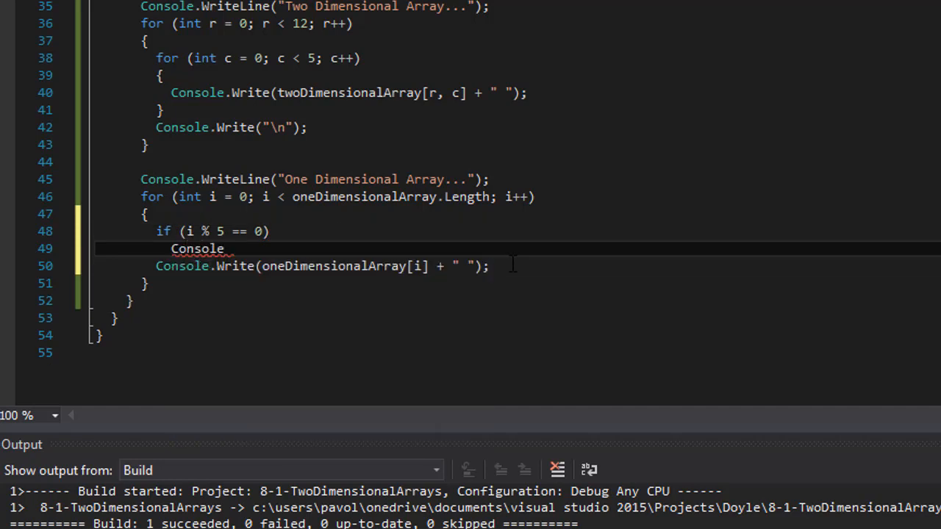
{"action": "type", "text": ".w"}
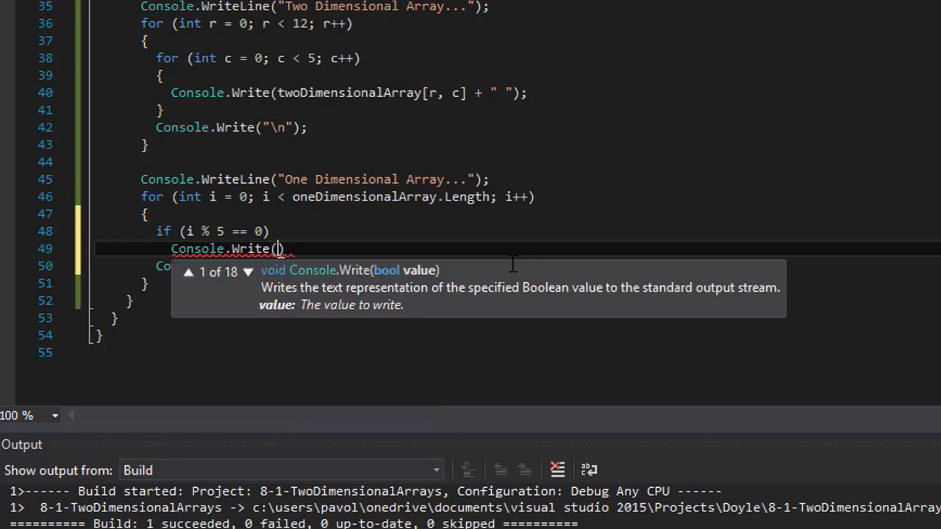
{"action": "type", "text": "\\n"}
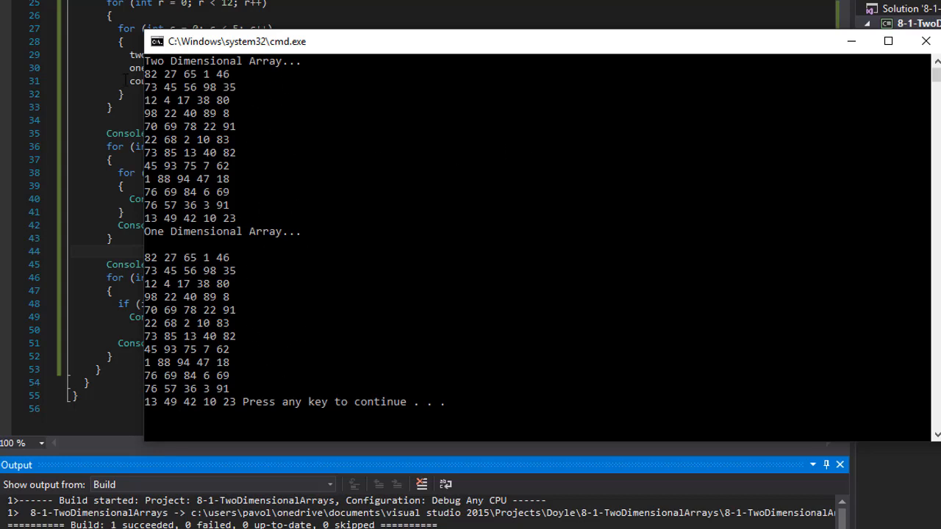
{"action": "mouse_move", "coordinate": [257, 358]}
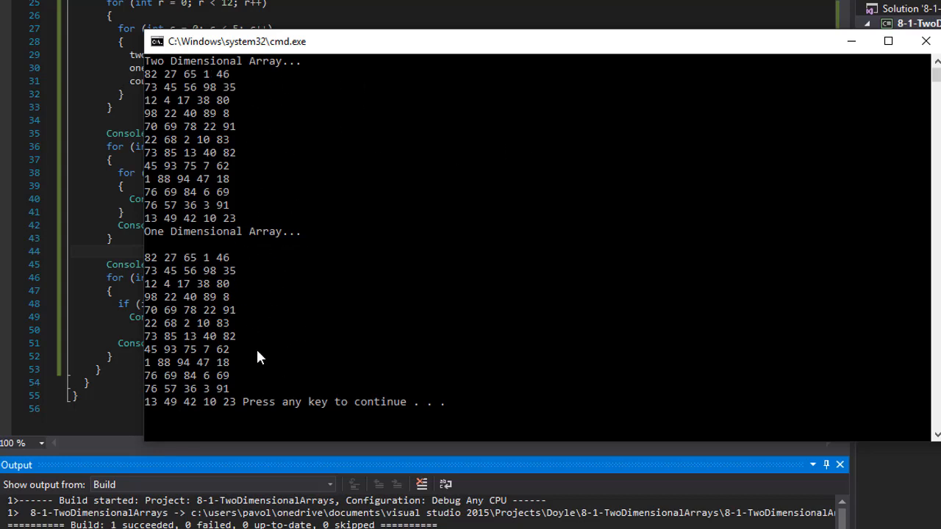
{"action": "mouse_move", "coordinate": [285, 287]}
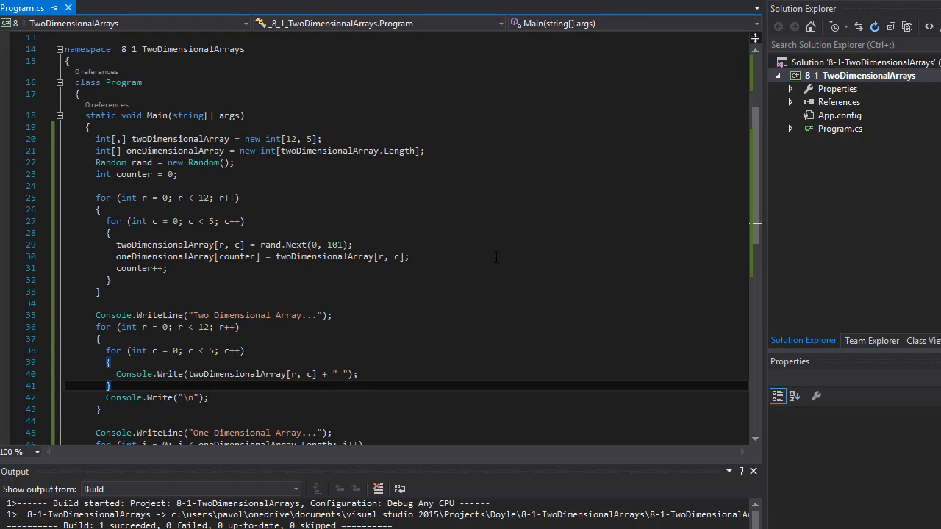
{"action": "scroll", "scroll_direction": "down", "scroll_amount": 3}
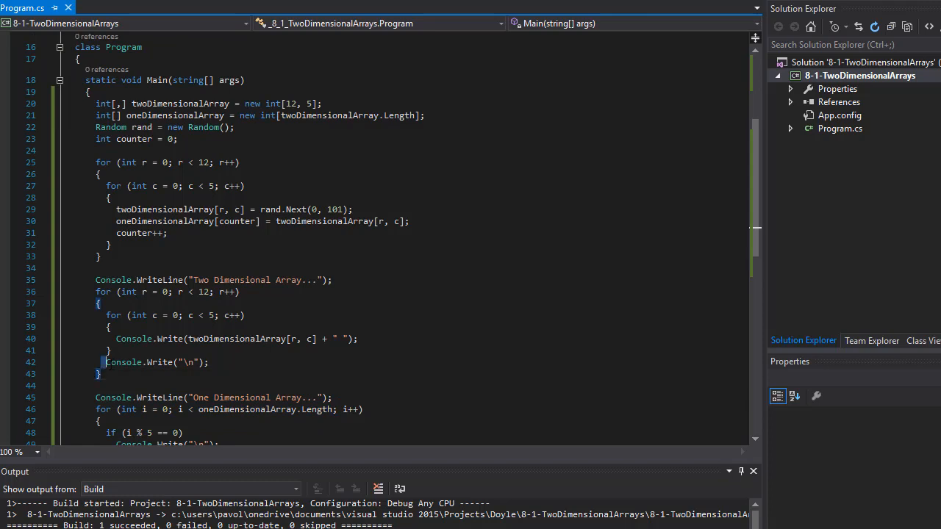
{"action": "double_click", "coordinate": [140, 362]}
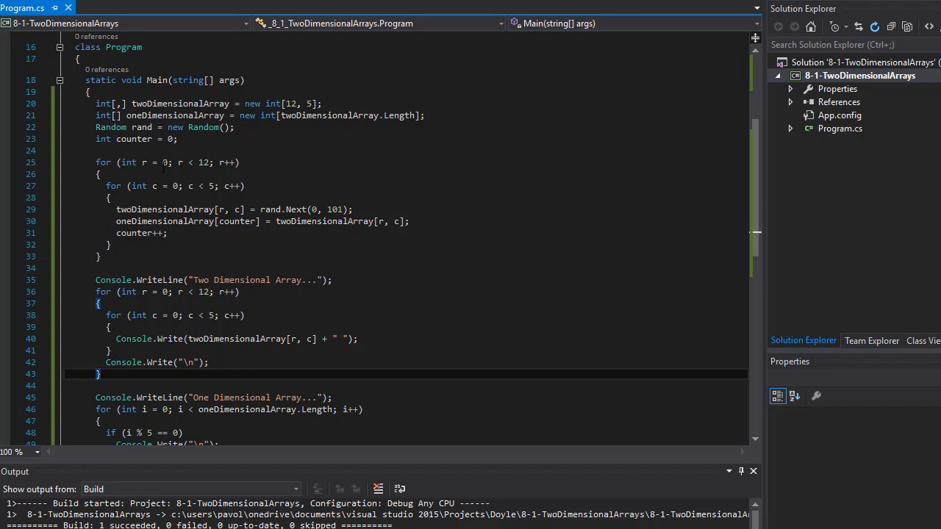
{"action": "mouse_move", "coordinate": [403, 270]}
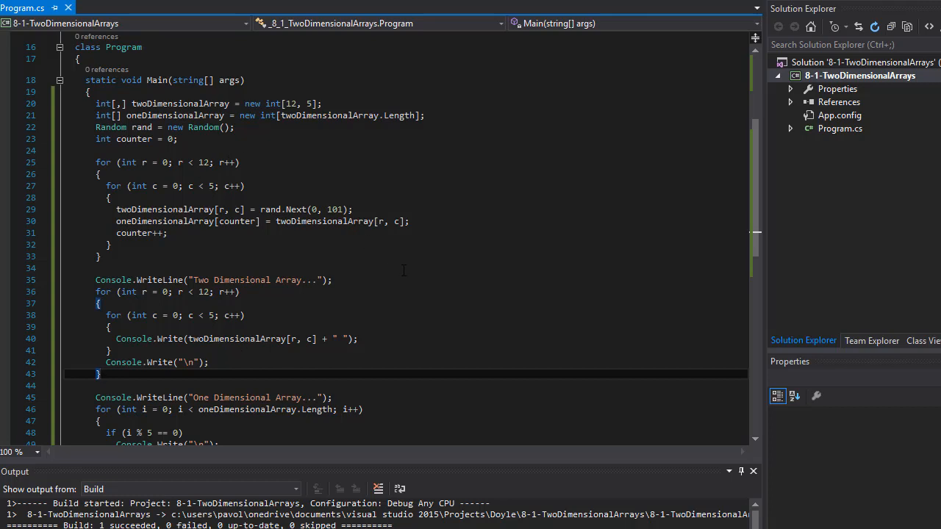
{"action": "scroll", "scroll_direction": "down", "scroll_amount": 3}
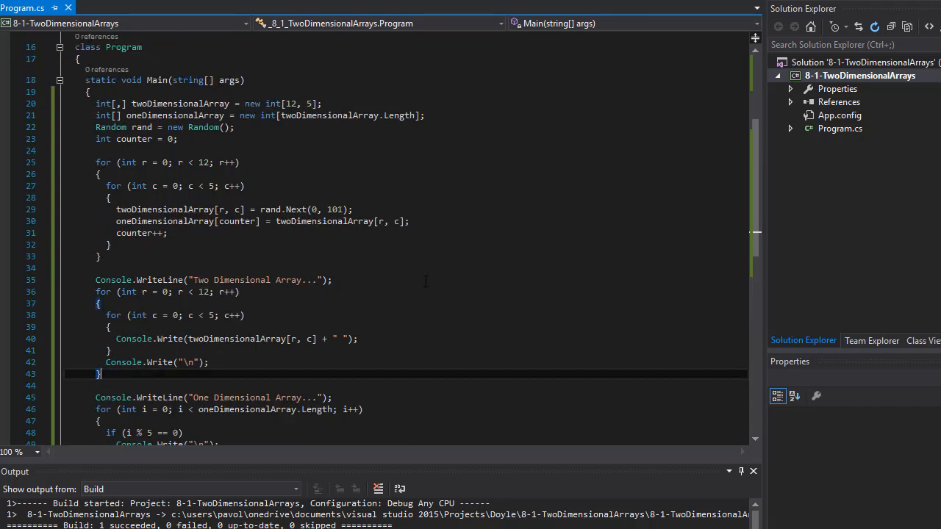
{"action": "mouse_move", "coordinate": [429, 306]}
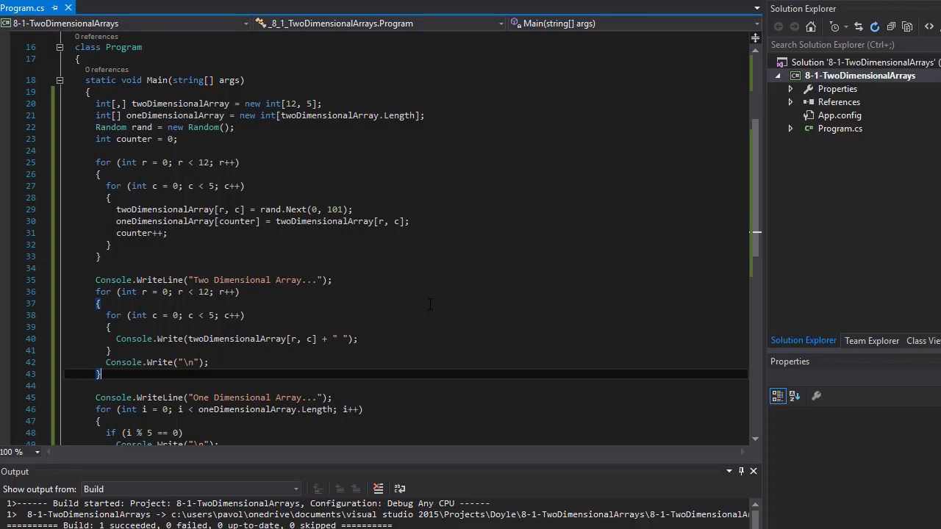